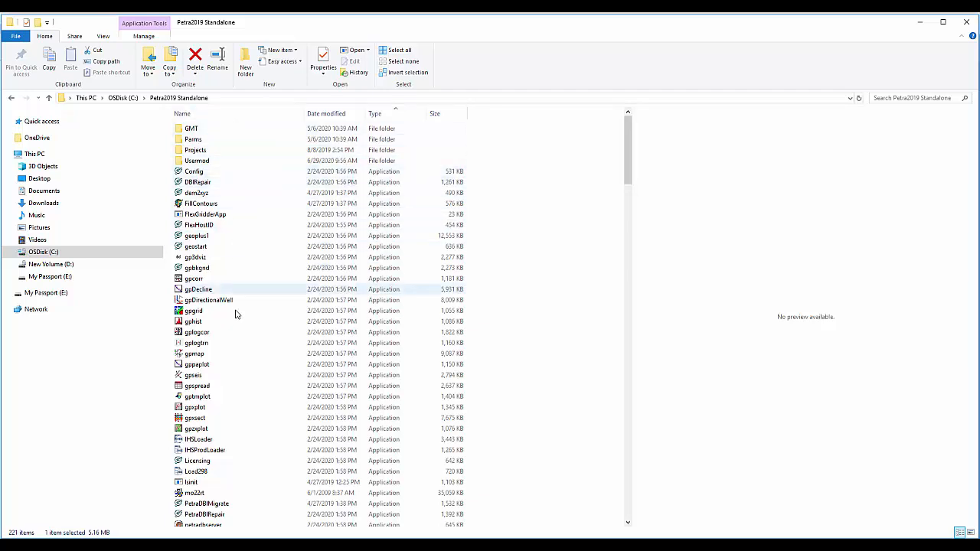
Launch Petra Sidekick on the DENVER BASIN project summary showing 33,366 wells
scroll("down", 3)
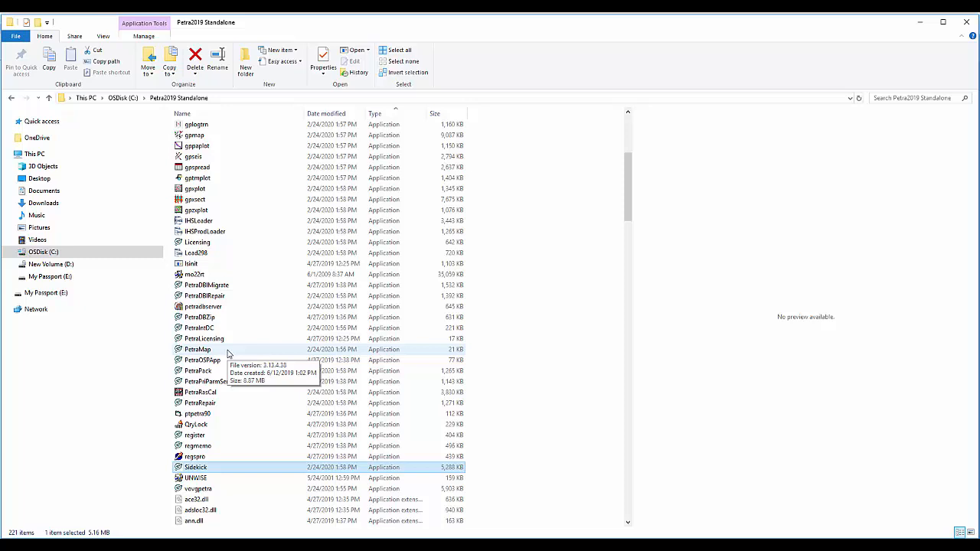
scroll("down", 3)
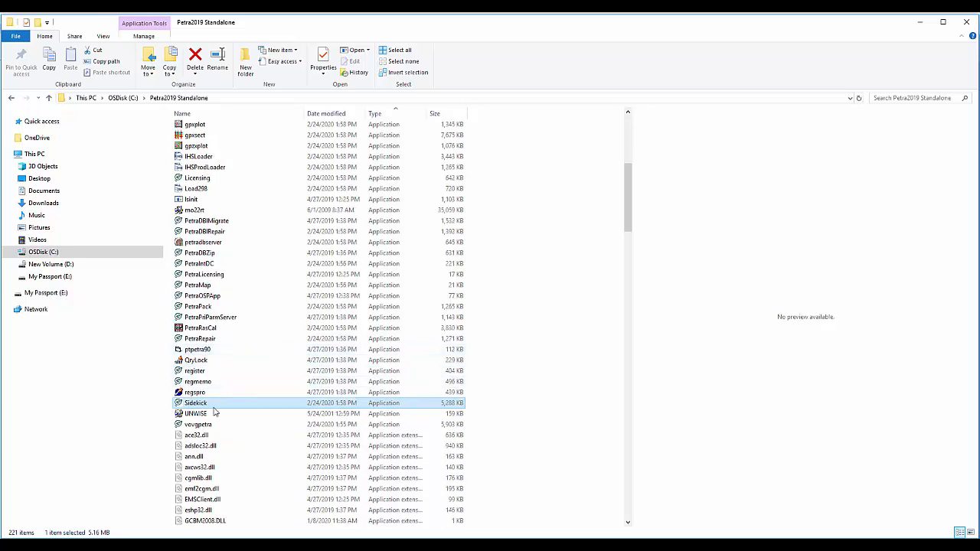
mouse_move(215, 411)
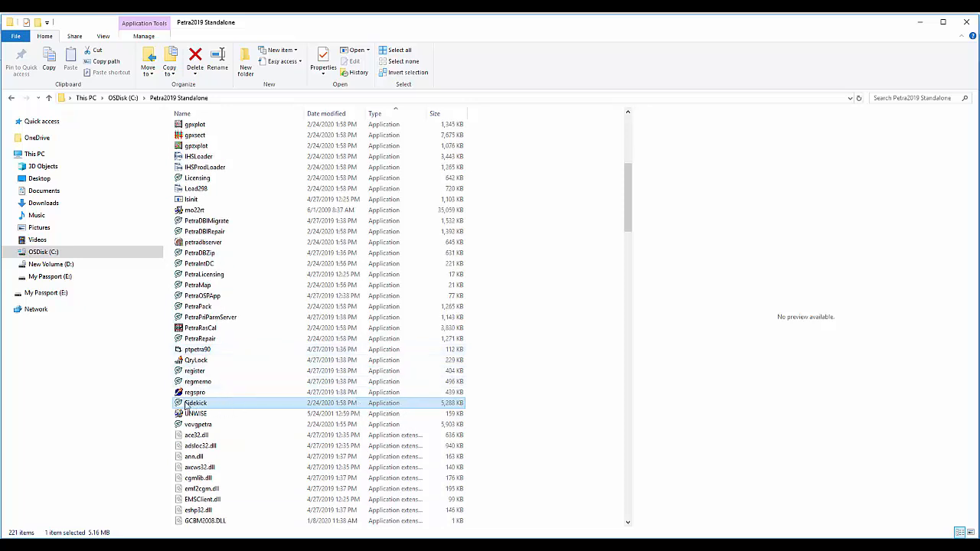
mouse_move(195, 402)
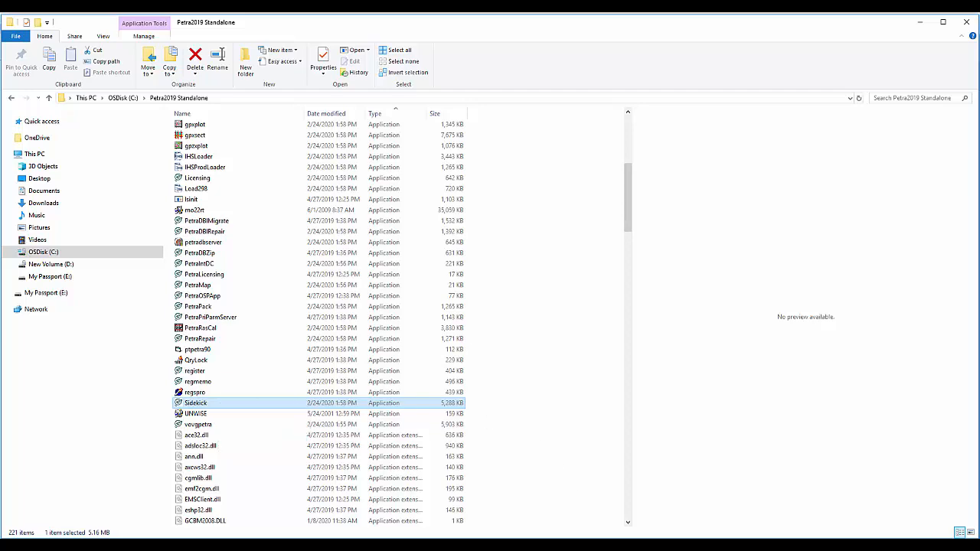
double_click(196, 402)
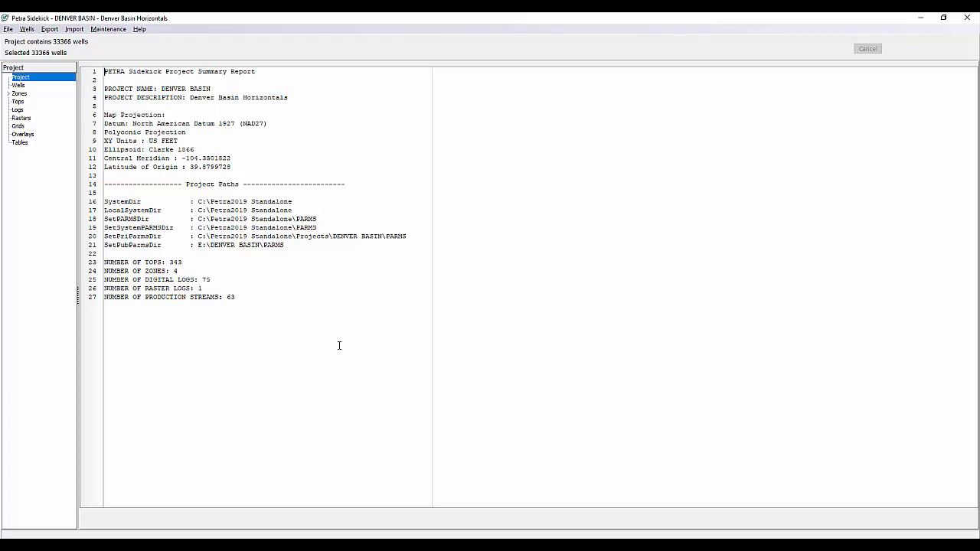
mouse_move(326, 338)
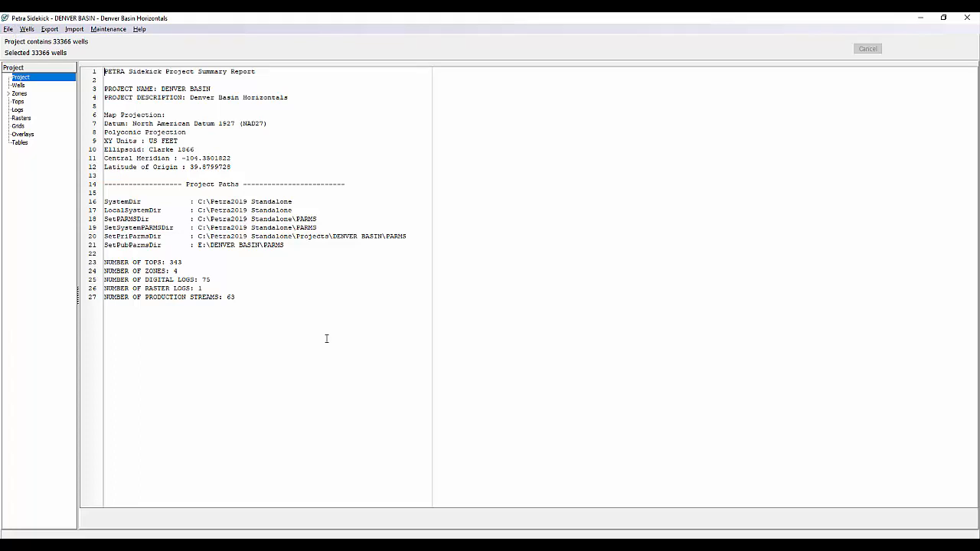
mouse_move(326, 343)
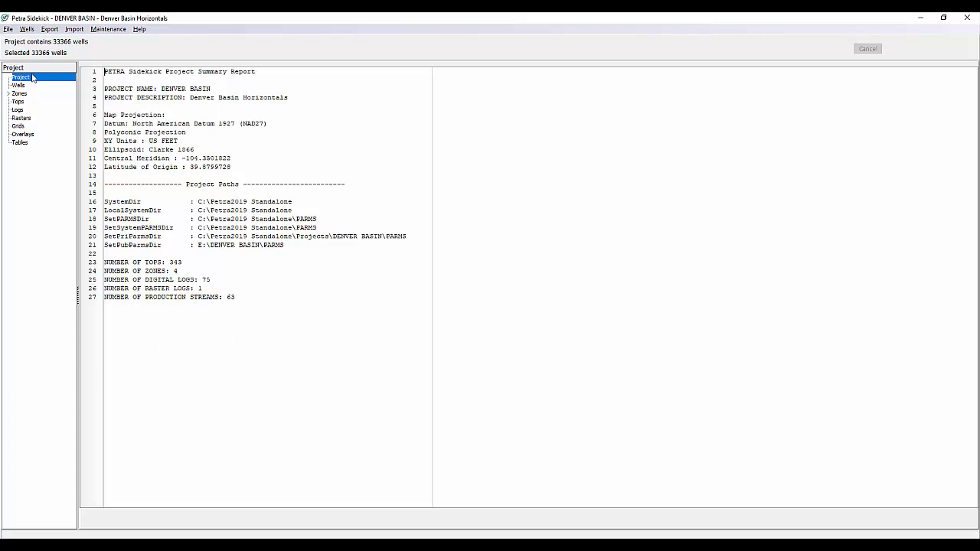
mouse_move(34, 103)
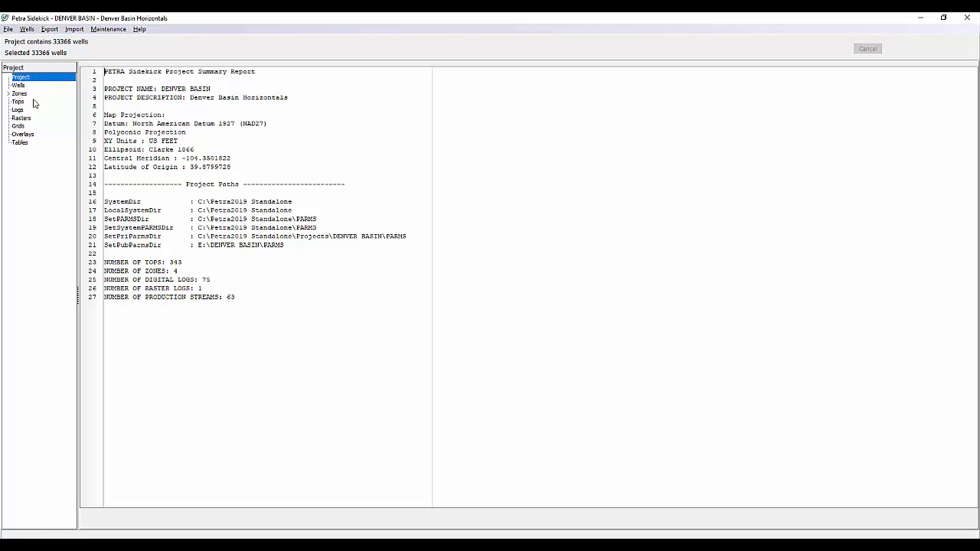
mouse_move(29, 151)
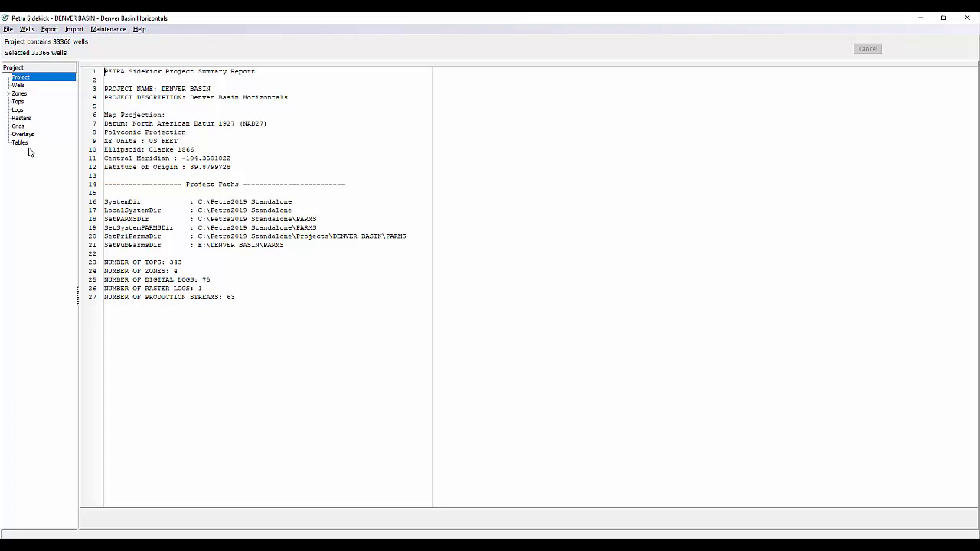
mouse_move(38, 138)
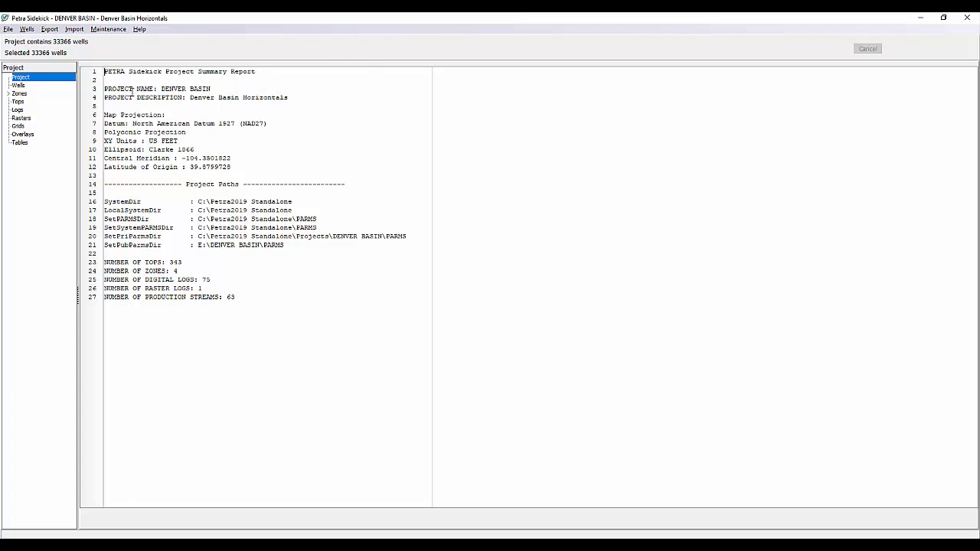
mouse_move(217, 183)
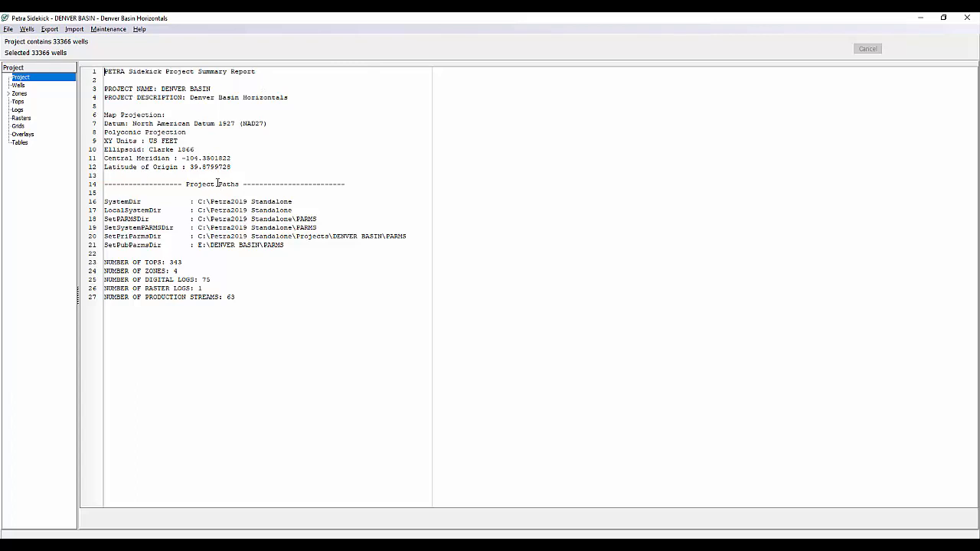
mouse_move(131, 239)
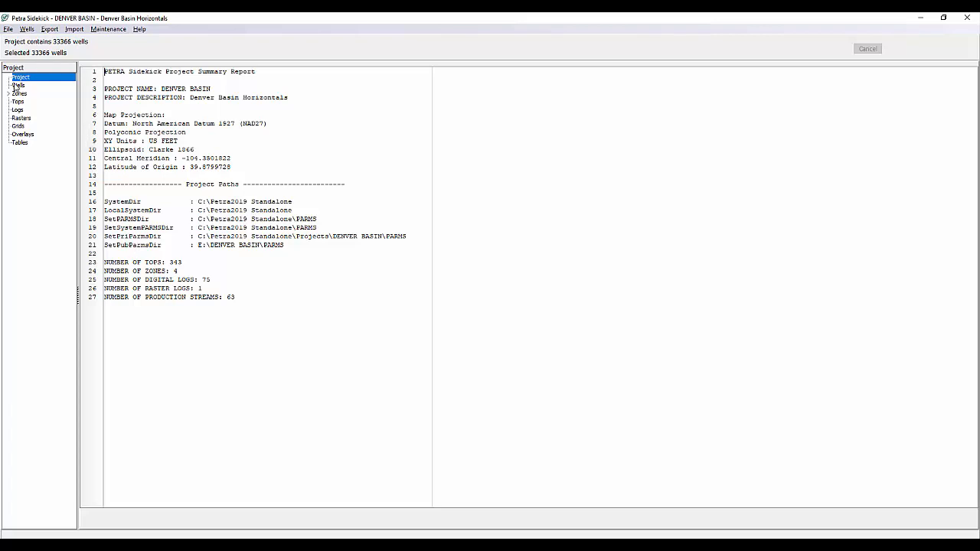
Show the Wells statistics with the 33,366-well list and start the well scan
left_click(18, 85)
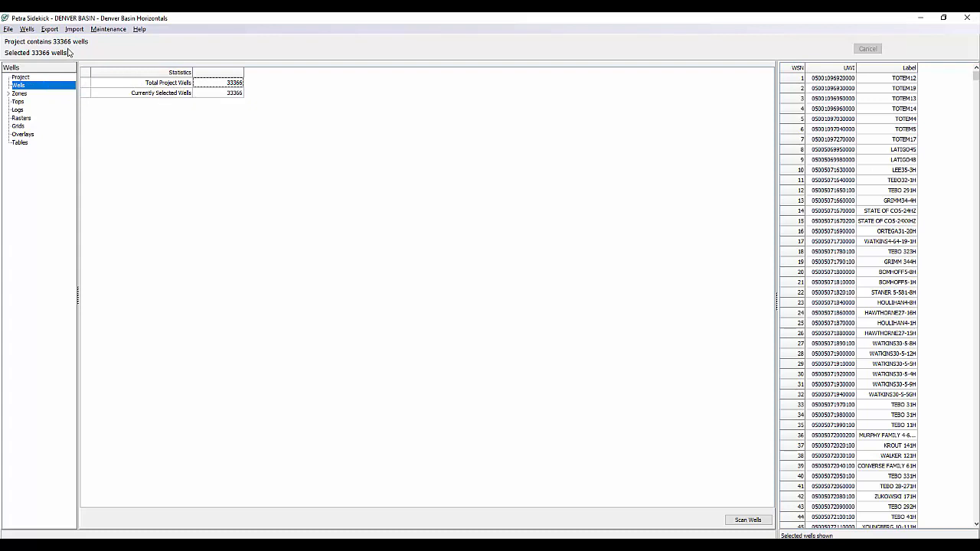
mouse_move(92, 56)
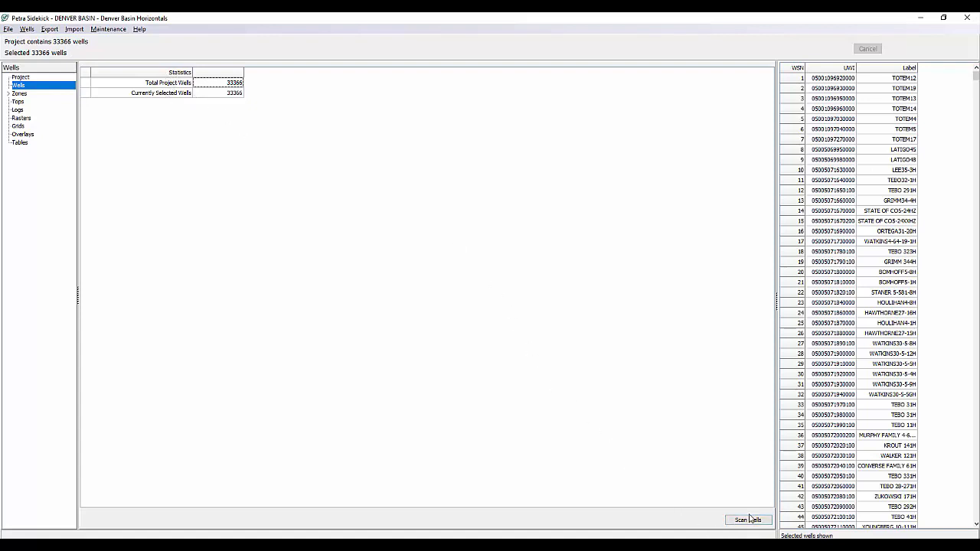
left_click(747, 520)
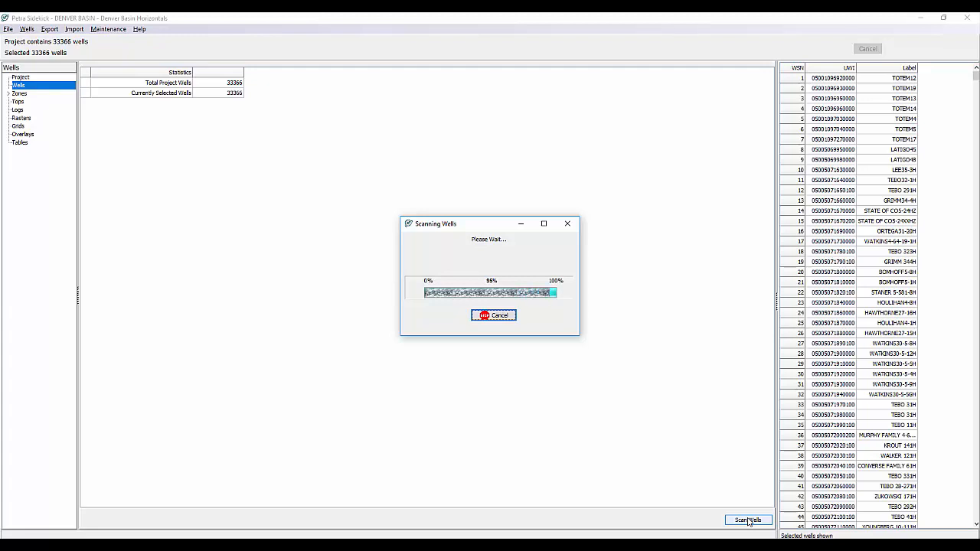
Finish the well scan, yielding 10,484 deviated wells, coordinate extents and 20 counties
left_click(748, 520)
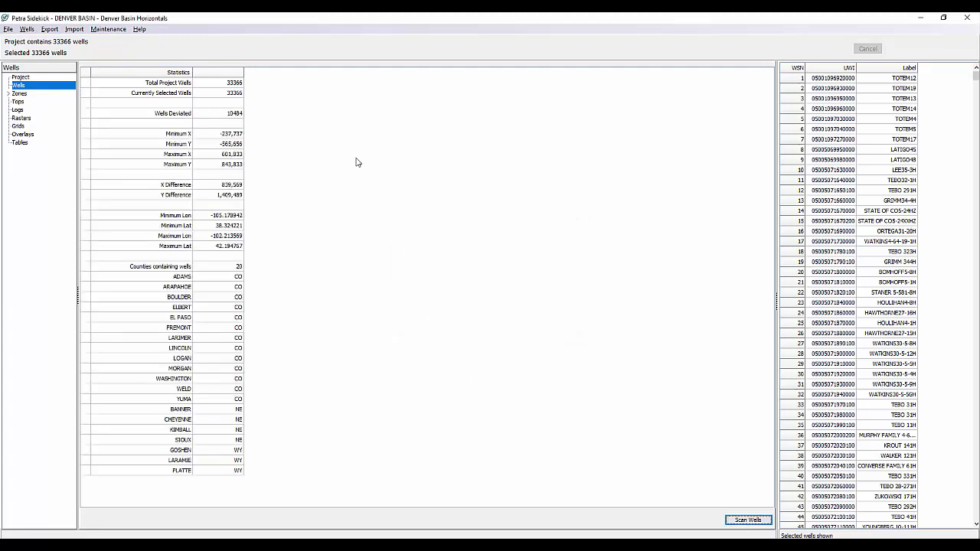
mouse_move(247, 123)
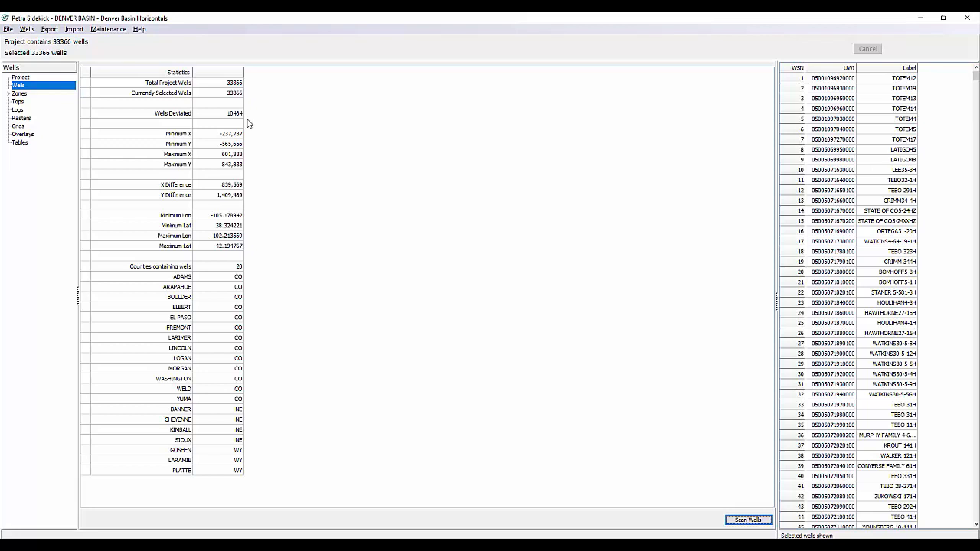
mouse_move(248, 147)
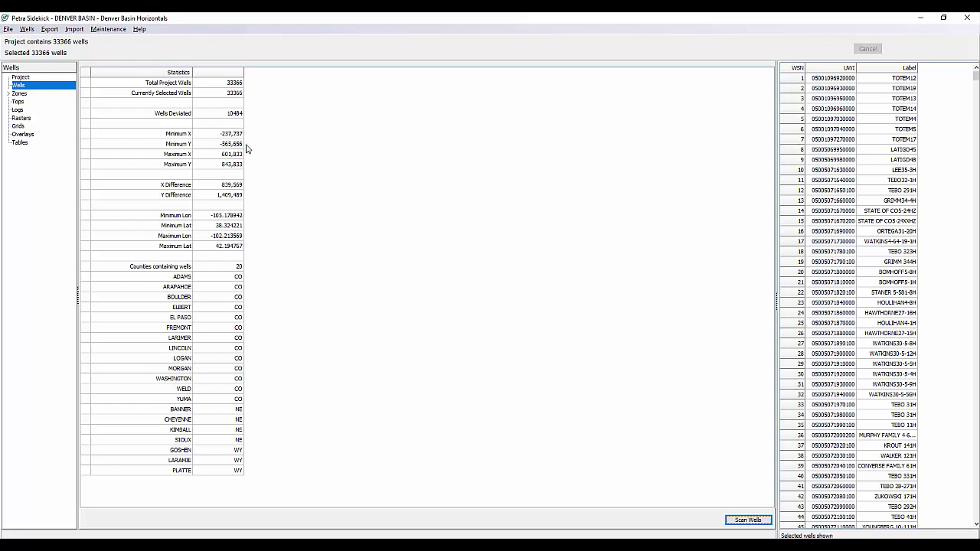
mouse_move(250, 168)
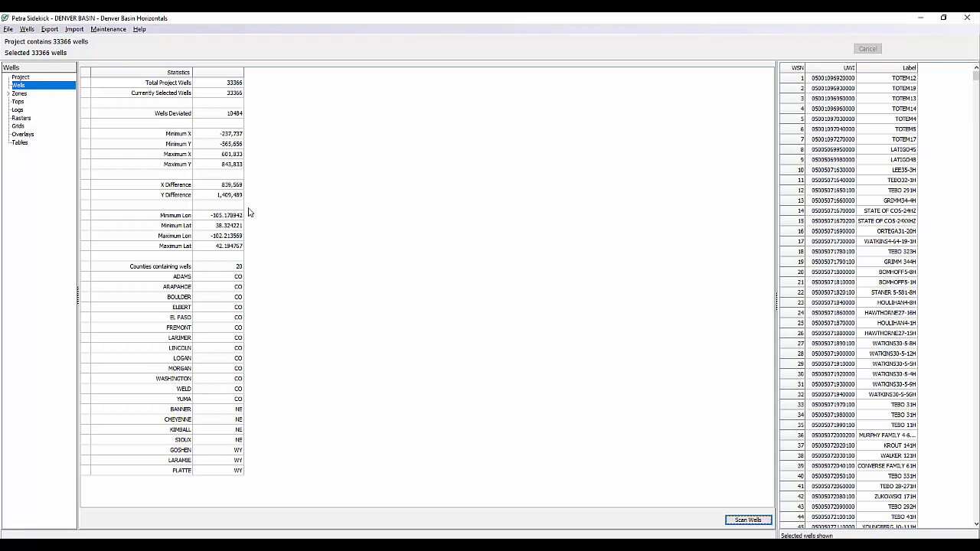
mouse_move(249, 253)
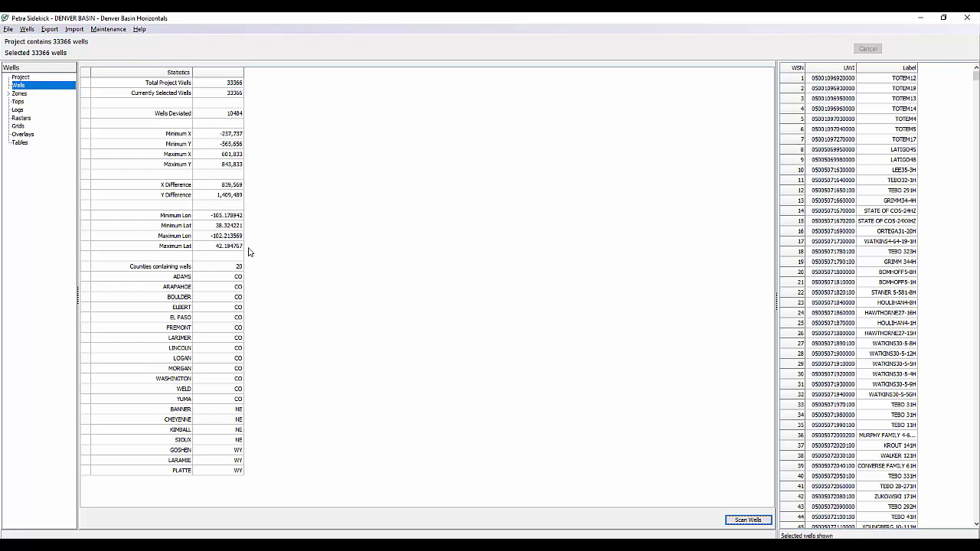
mouse_move(310, 288)
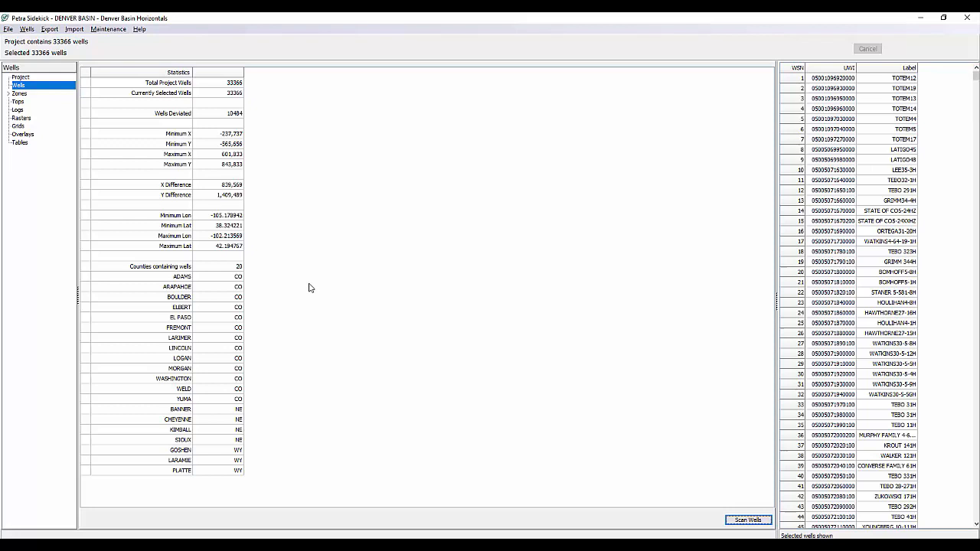
mouse_move(261, 272)
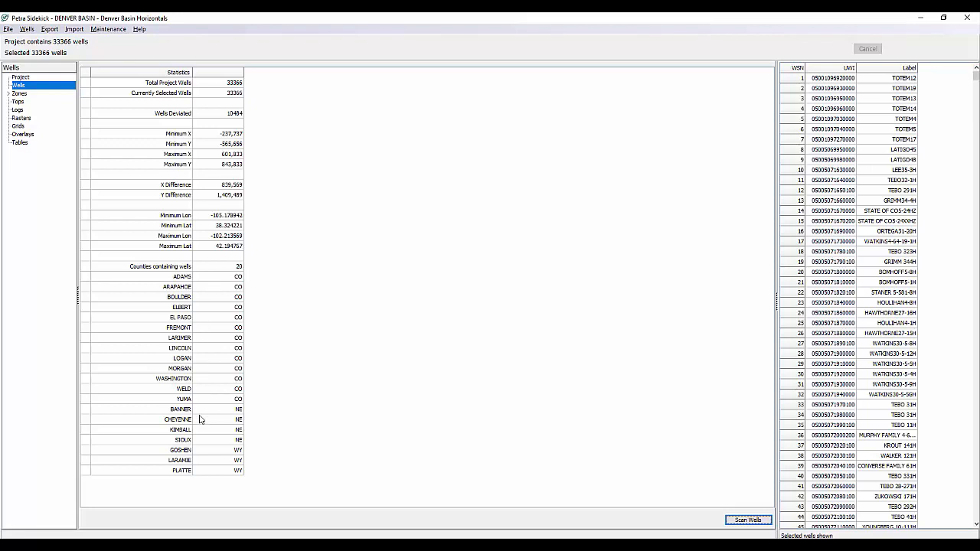
mouse_move(254, 480)
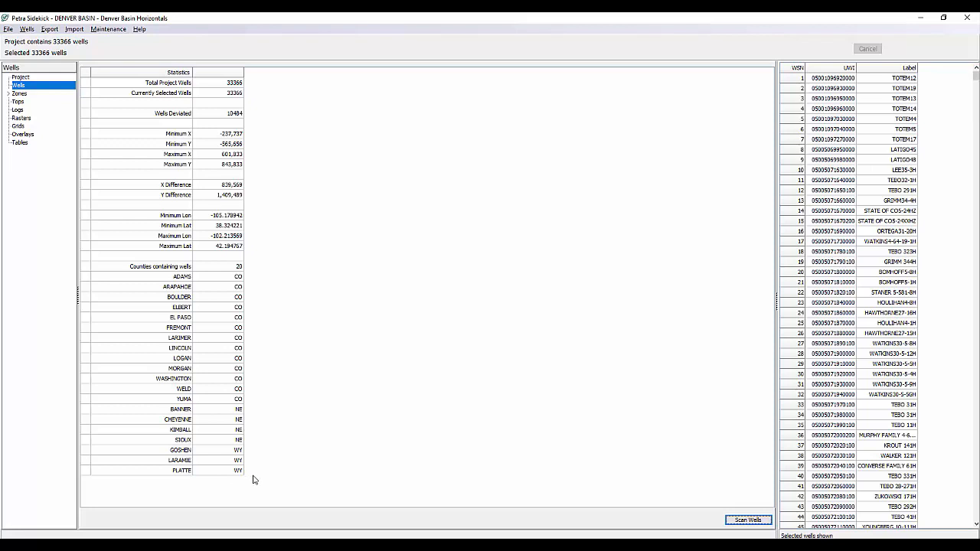
mouse_move(280, 466)
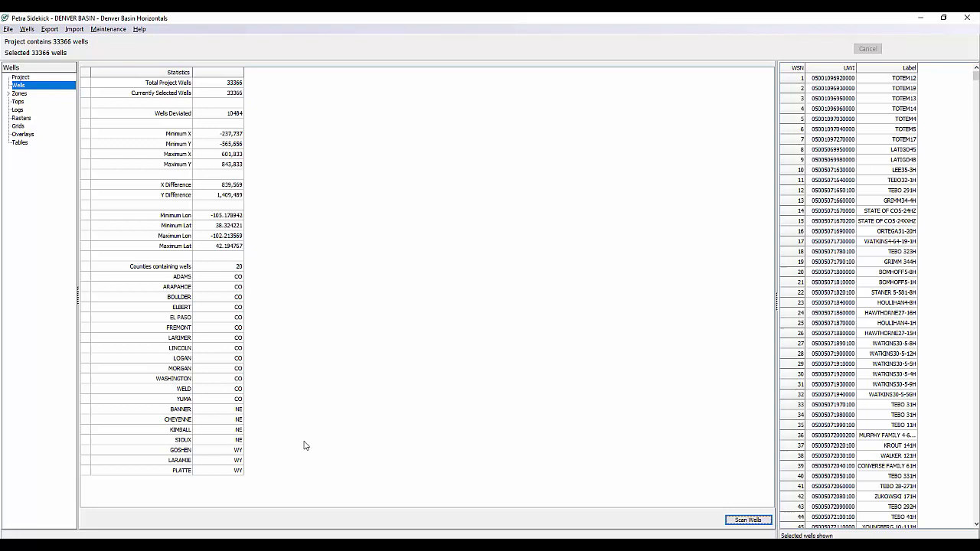
mouse_move(307, 442)
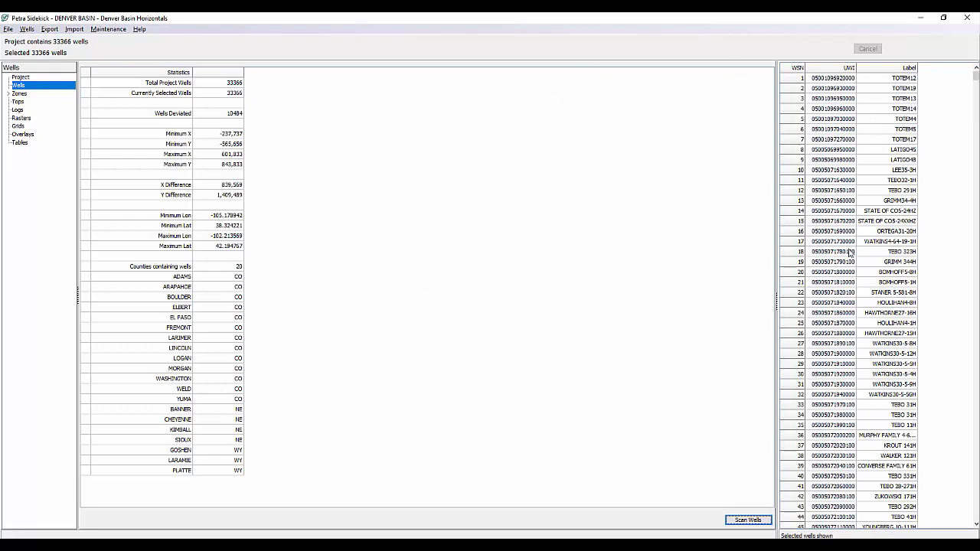
left_click(850, 343)
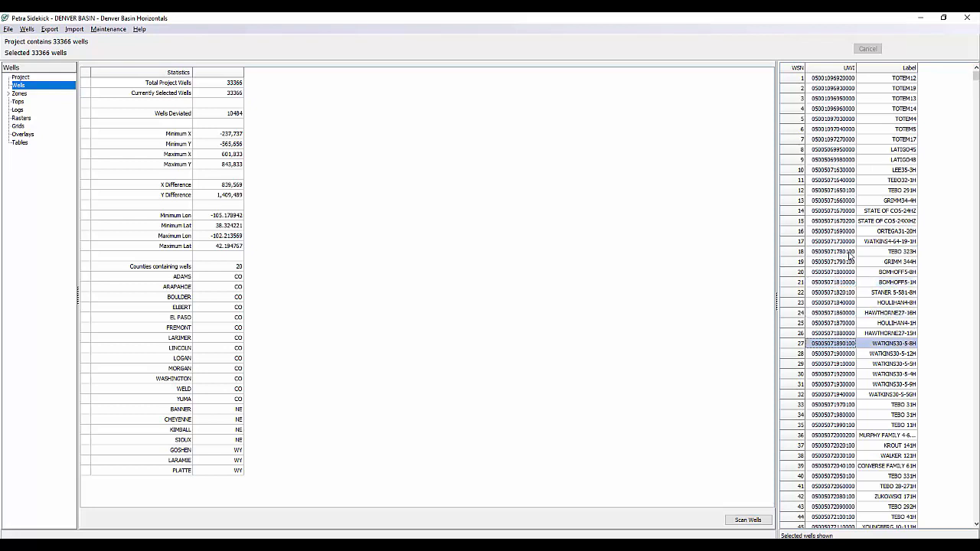
left_click(832, 77)
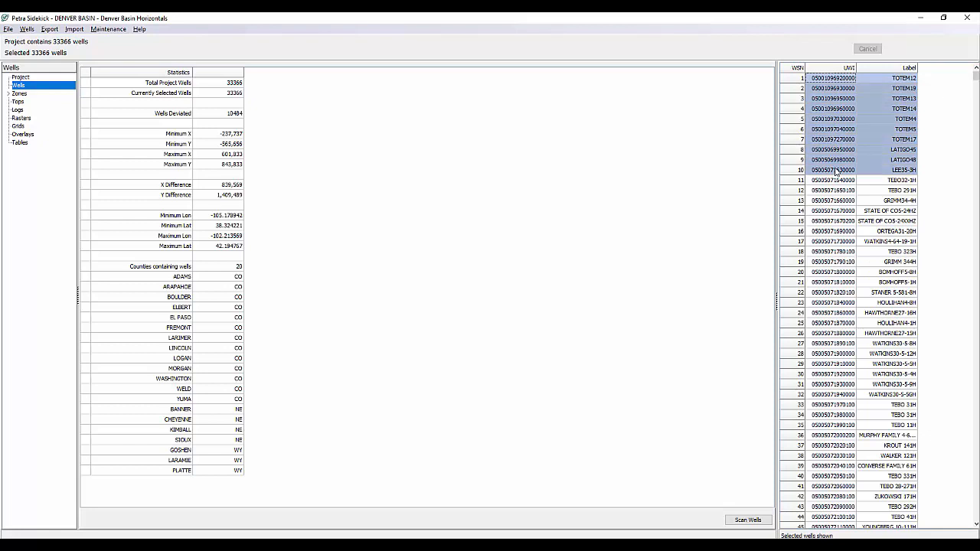
right_click(833, 170)
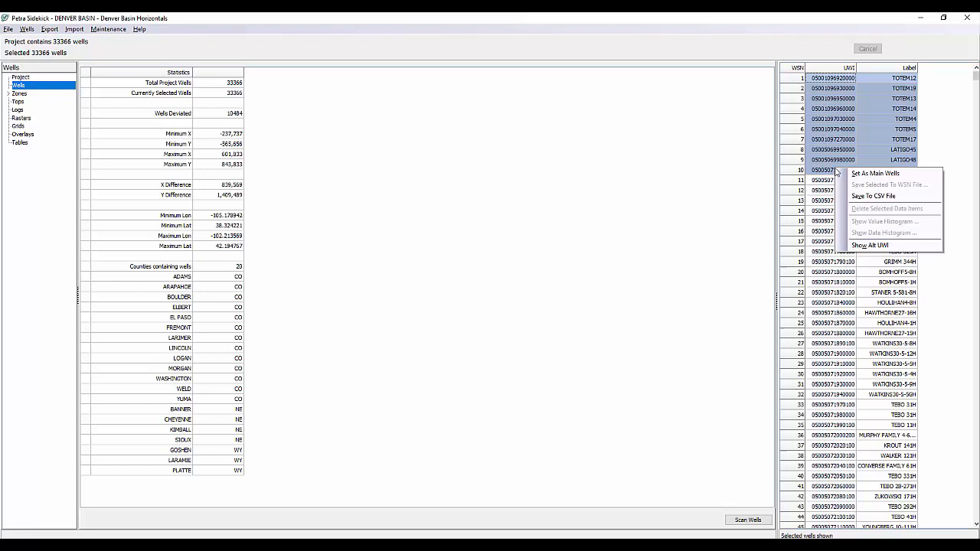
mouse_move(884, 232)
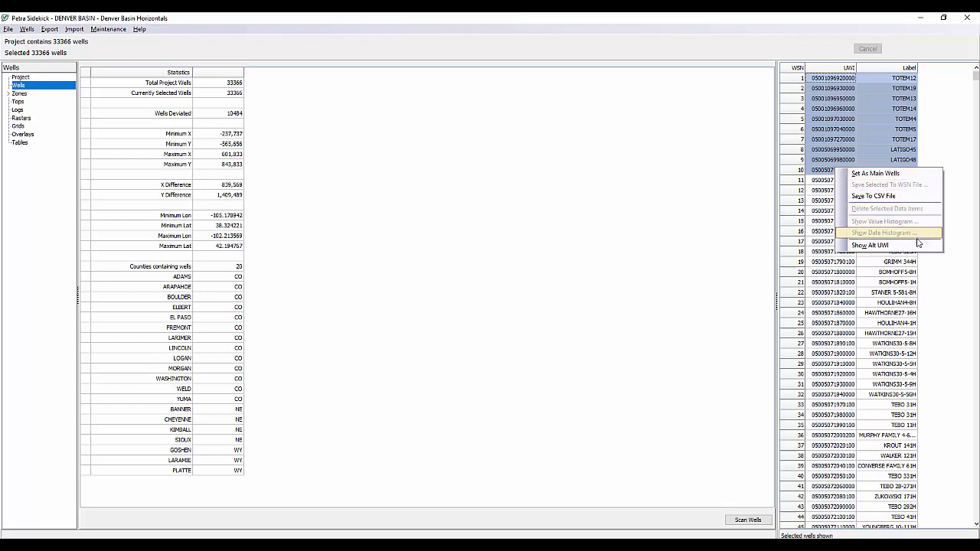
mouse_move(884, 221)
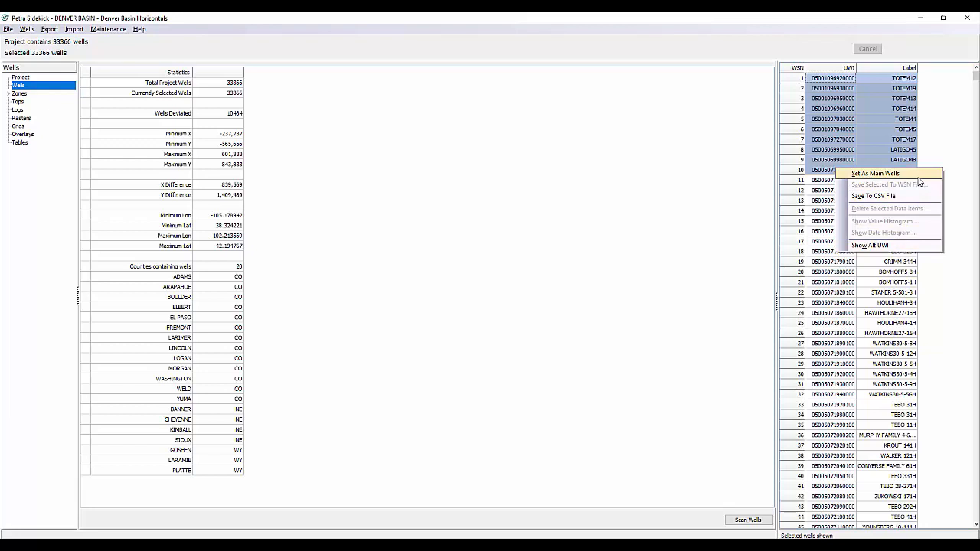
mouse_move(919, 196)
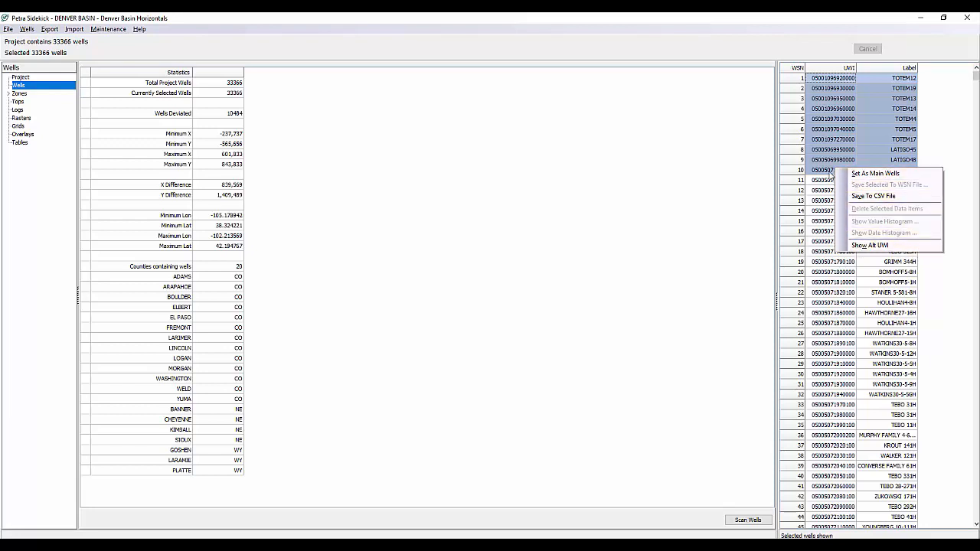
left_click(823, 169)
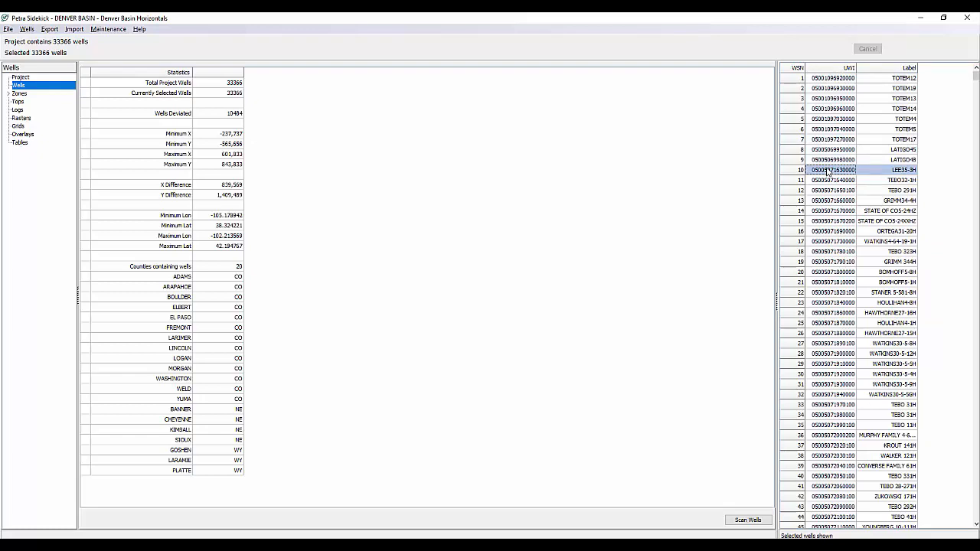
left_click(842, 322)
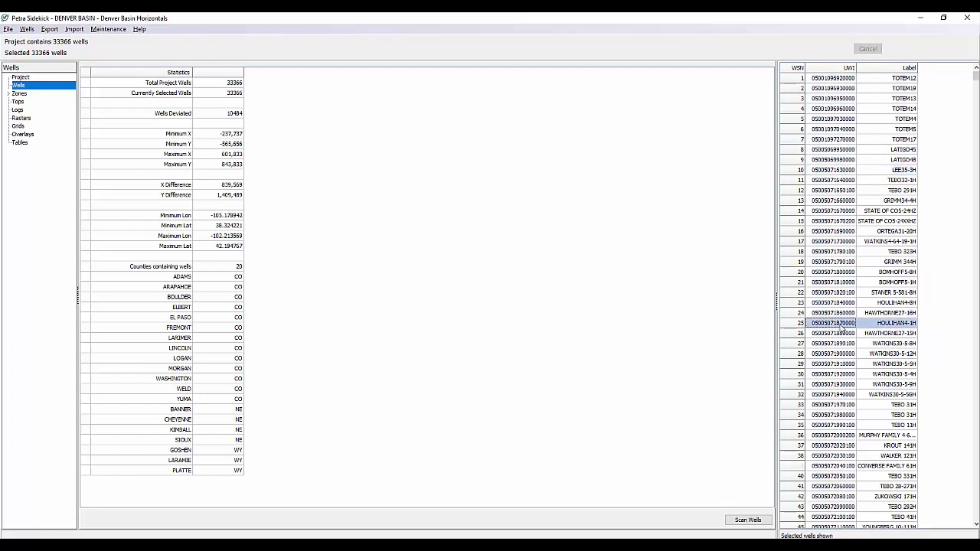
View well HOULIHAN4-1H with Zone, FMTops and Perfs in its three data panels
double_click(842, 322)
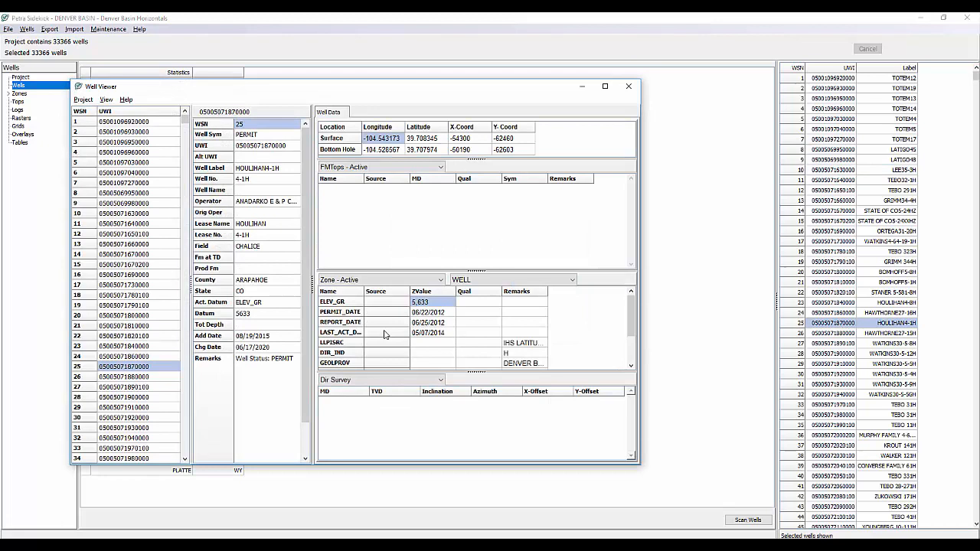
mouse_move(168, 162)
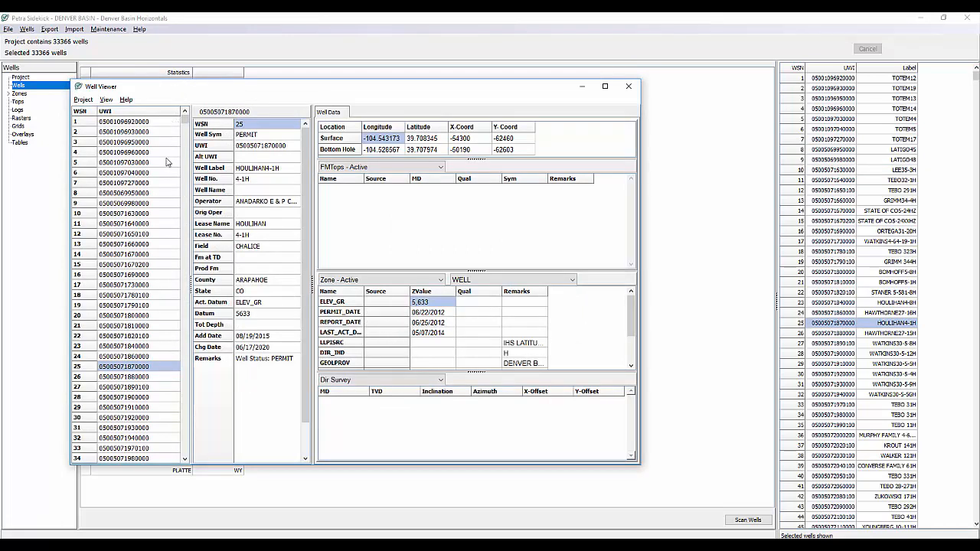
mouse_move(148, 366)
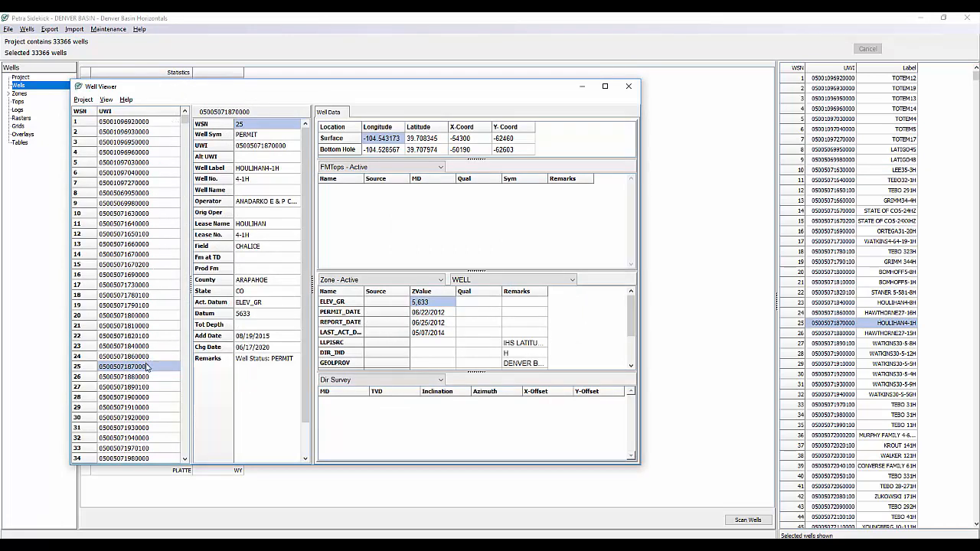
mouse_move(249, 225)
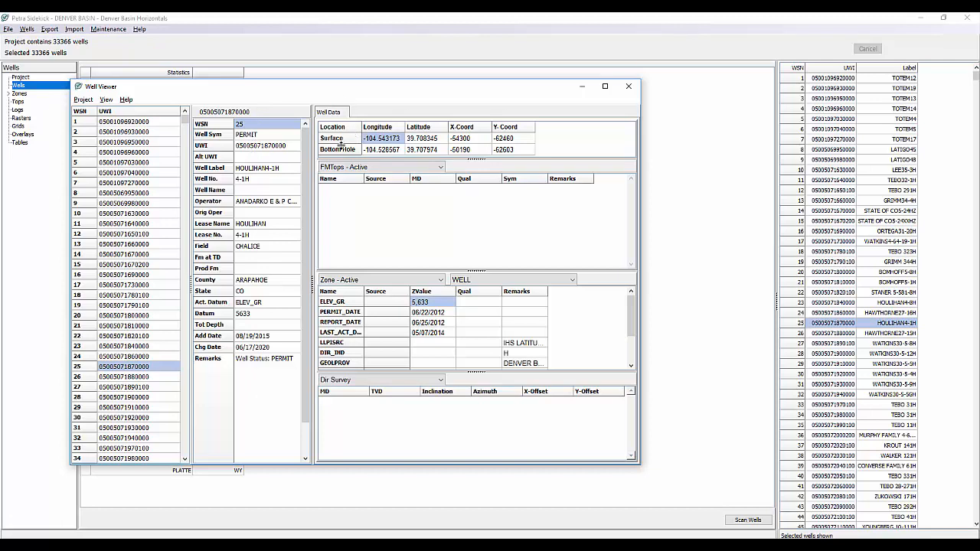
left_click(439, 166)
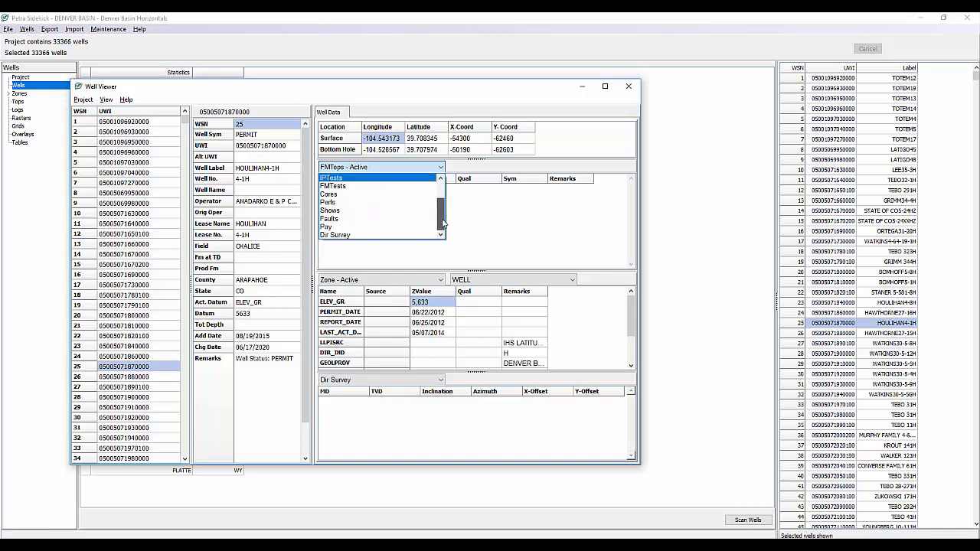
left_click(441, 167)
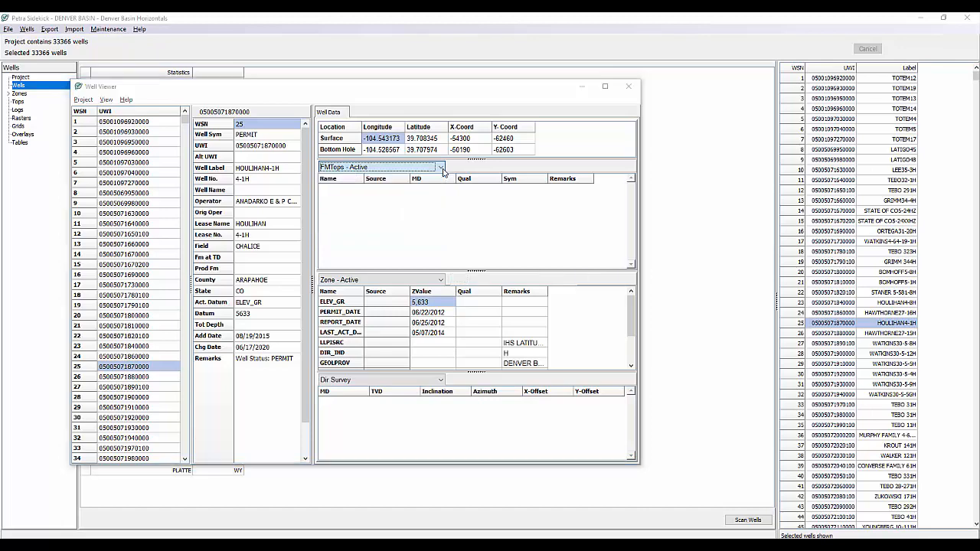
left_click(441, 167)
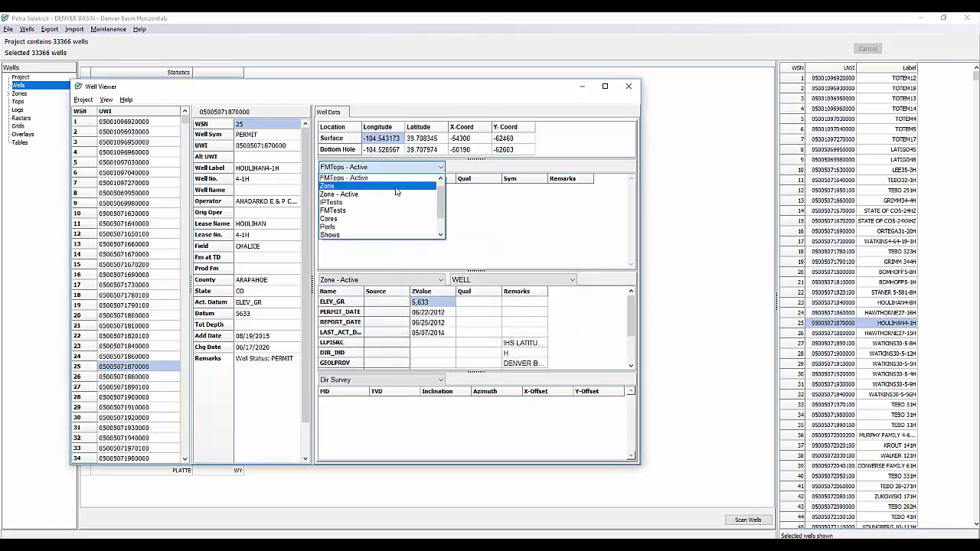
left_click(328, 186)
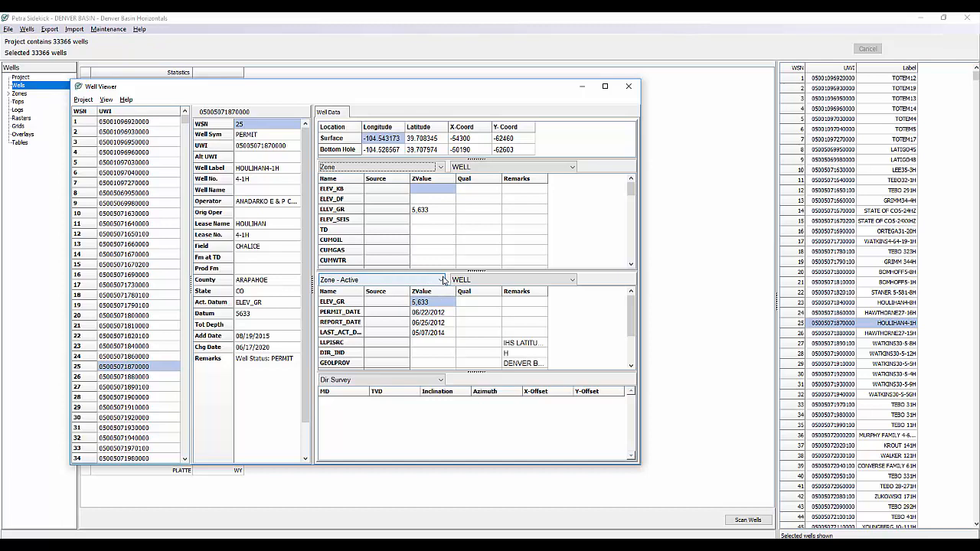
left_click(440, 280)
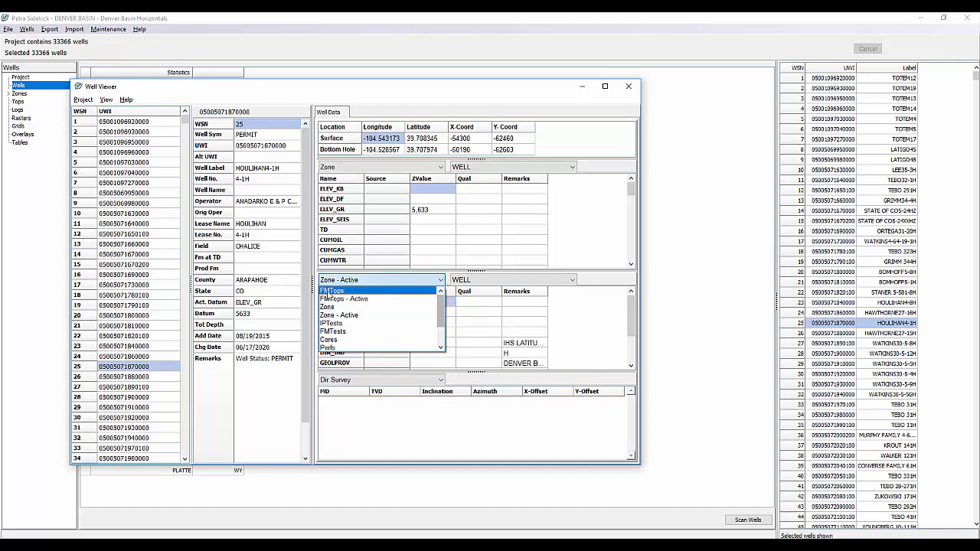
left_click(332, 298)
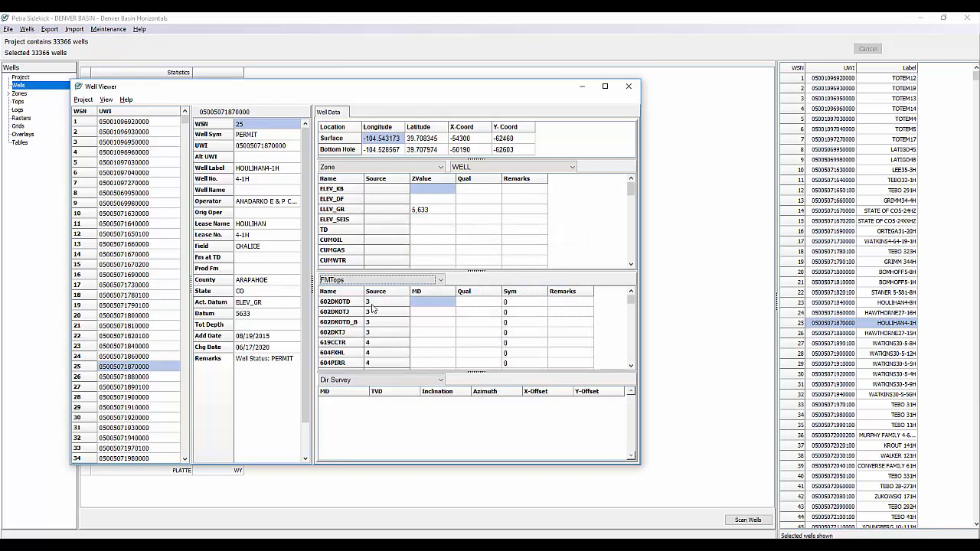
left_click(439, 380)
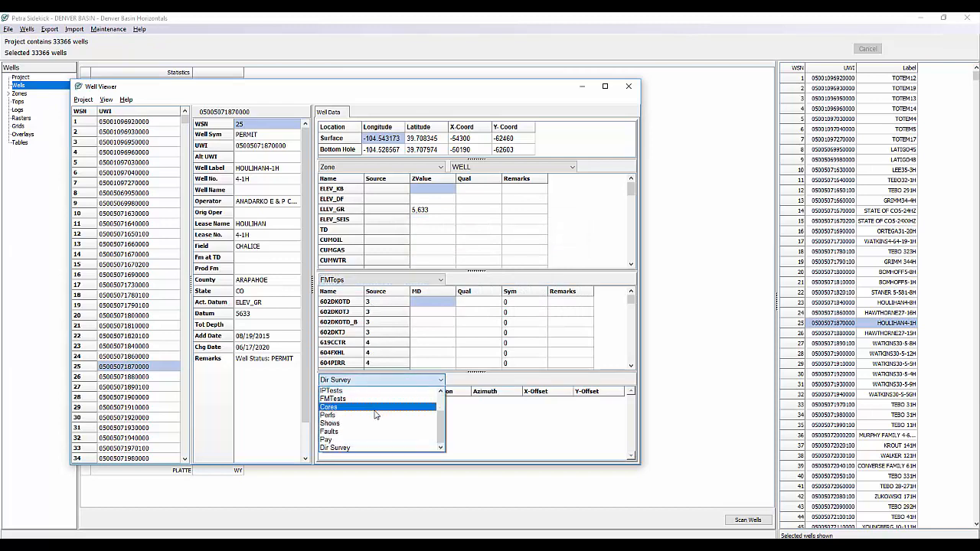
left_click(328, 415)
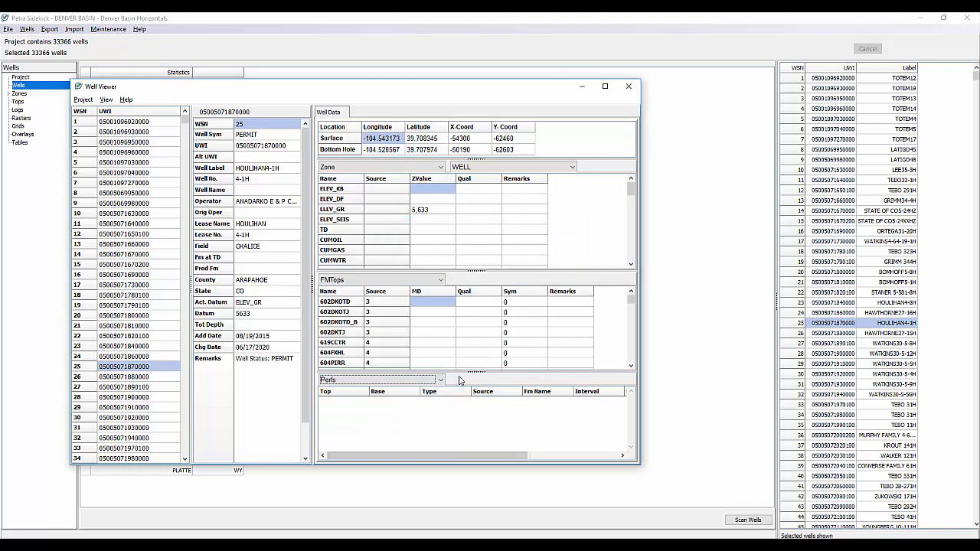
mouse_move(406, 244)
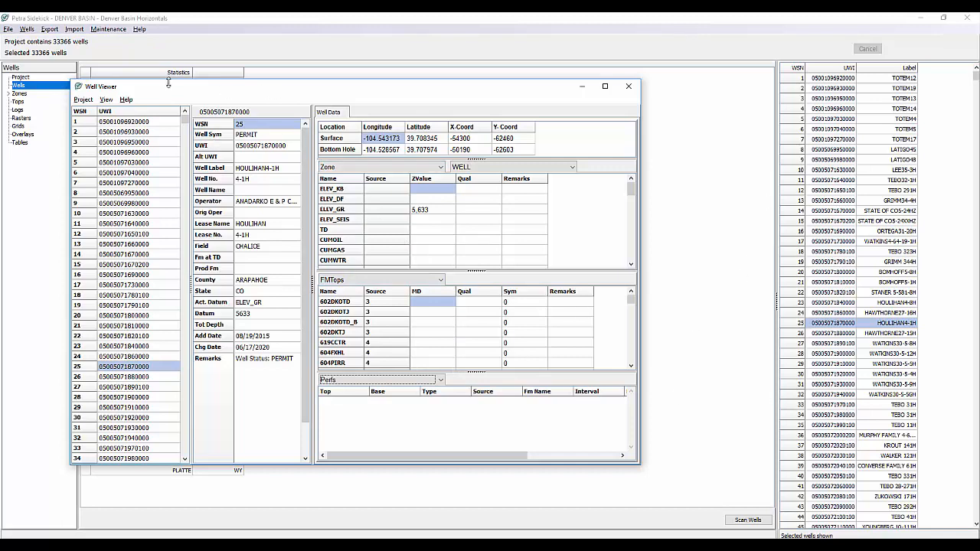
left_click(126, 99)
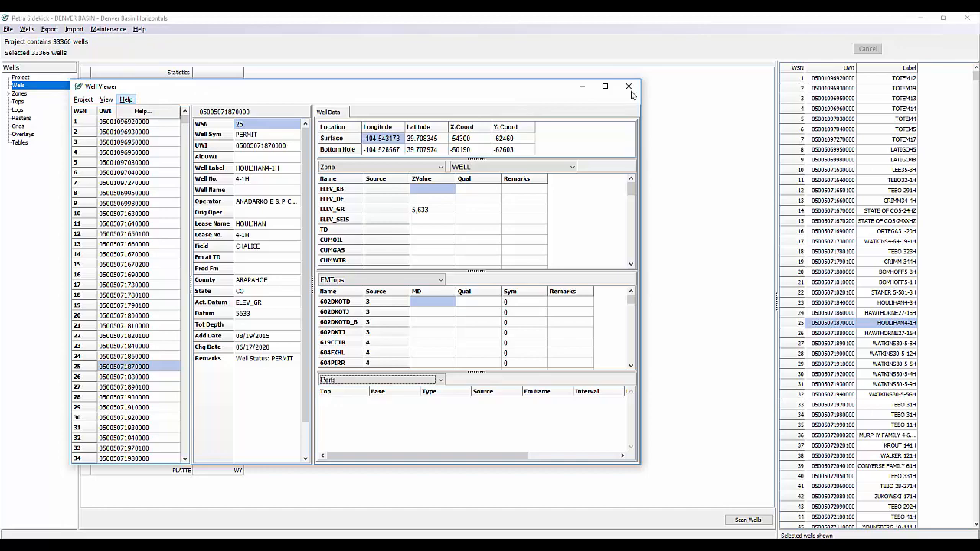
Close the well viewer and load the FRAC/TREATMENTS zone's 30 attributes and 1,893 wells
left_click(628, 86)
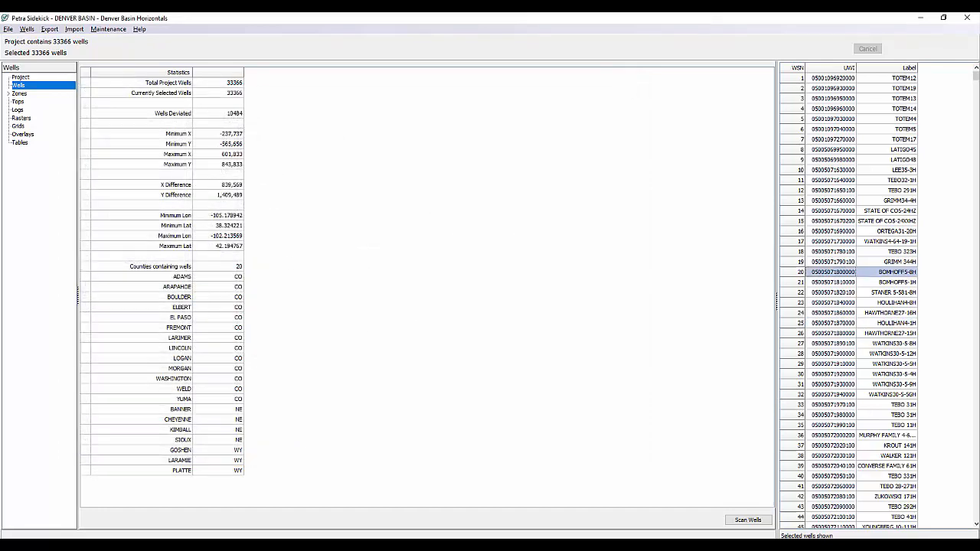
left_click(19, 92)
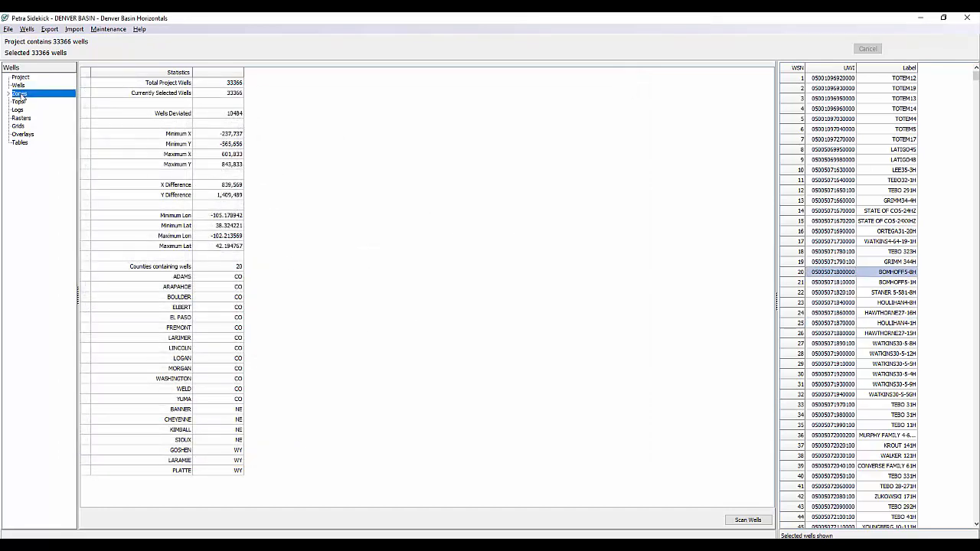
left_click(19, 94)
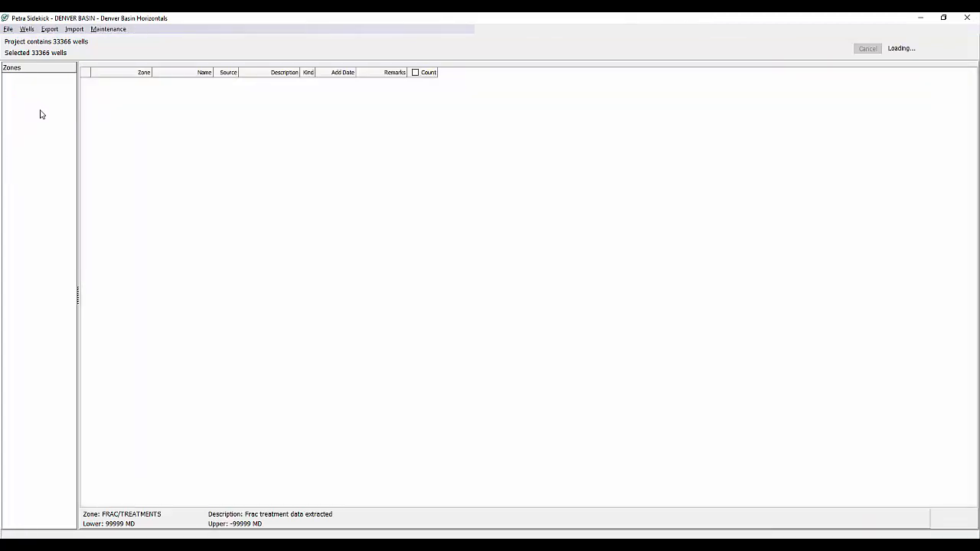
left_click(47, 109)
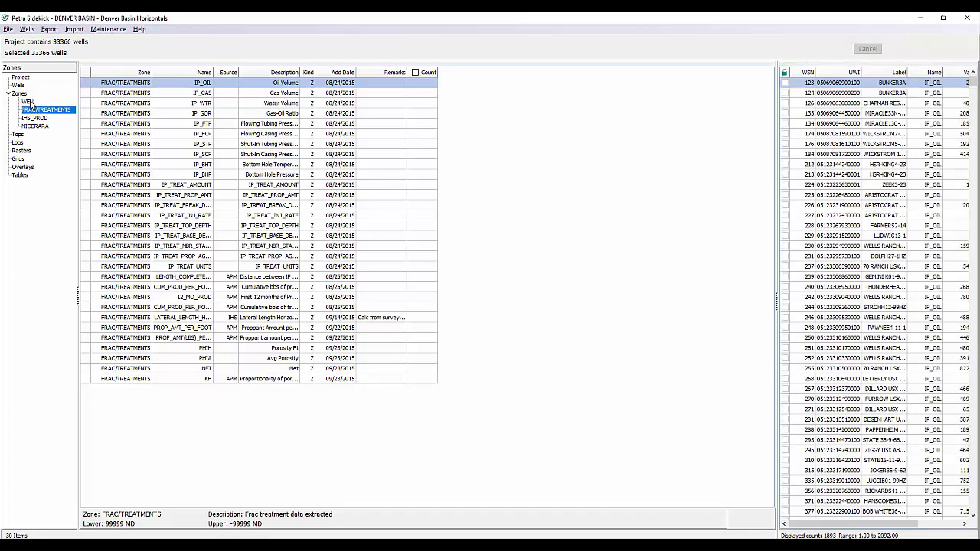
Select the WELL zone to list its 43 attributes and 23,178 wells' ELEV_KB values
left_click(27, 102)
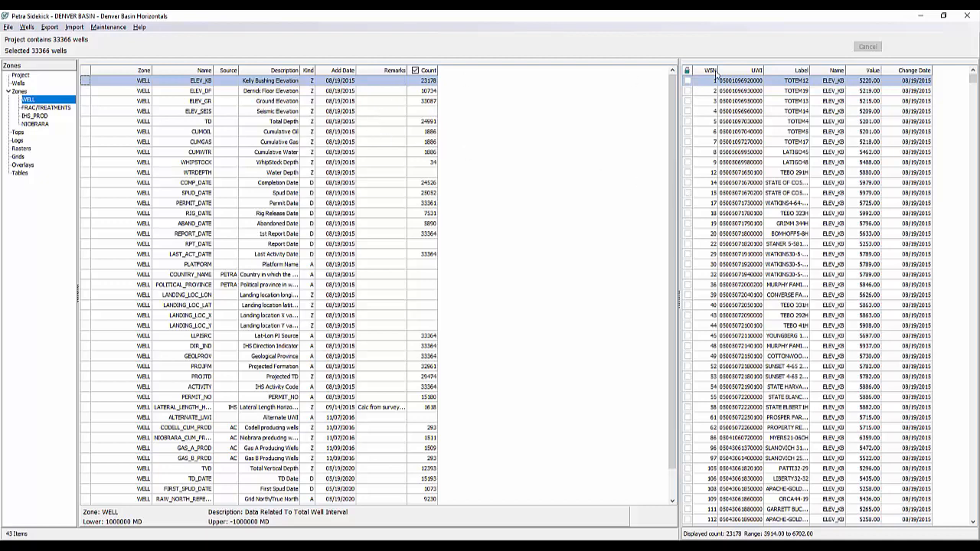
mouse_move(687, 217)
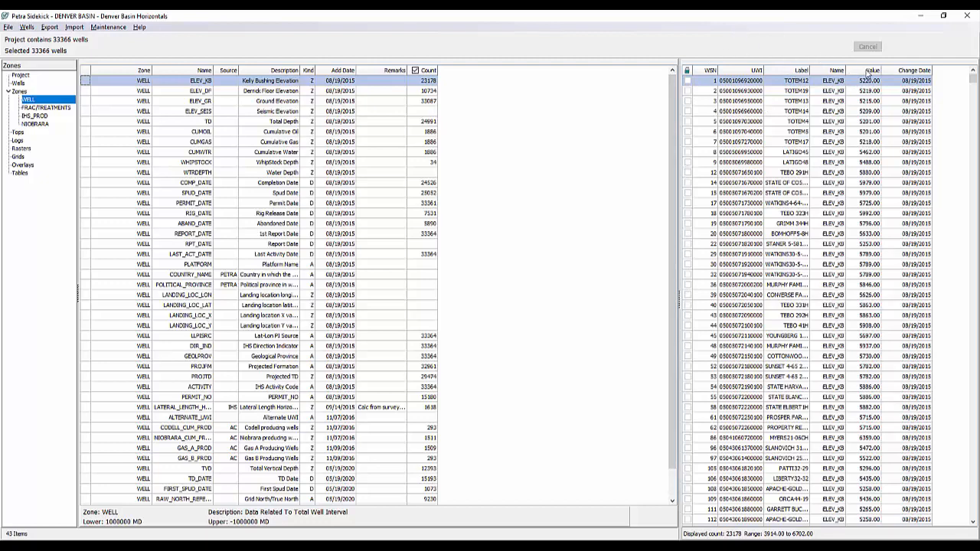
mouse_move(871, 83)
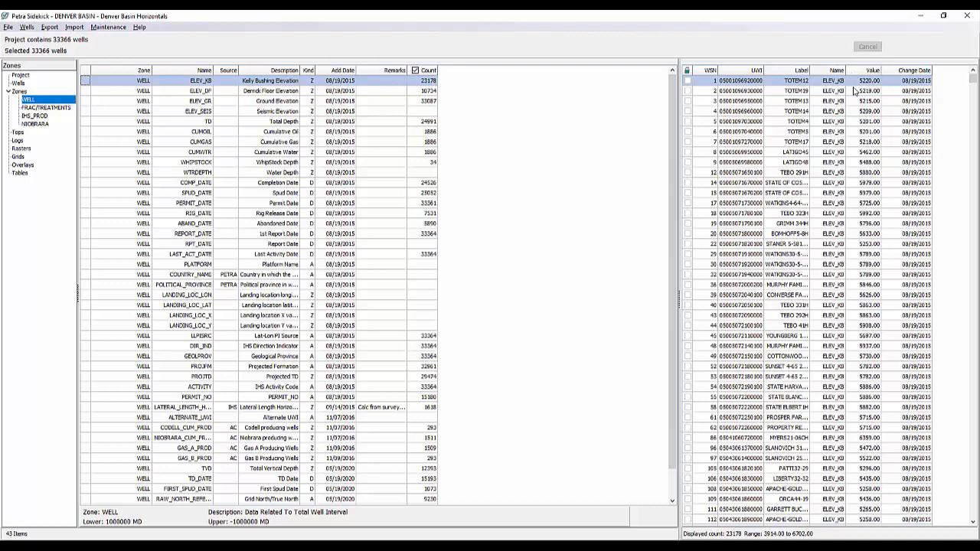
mouse_move(859, 181)
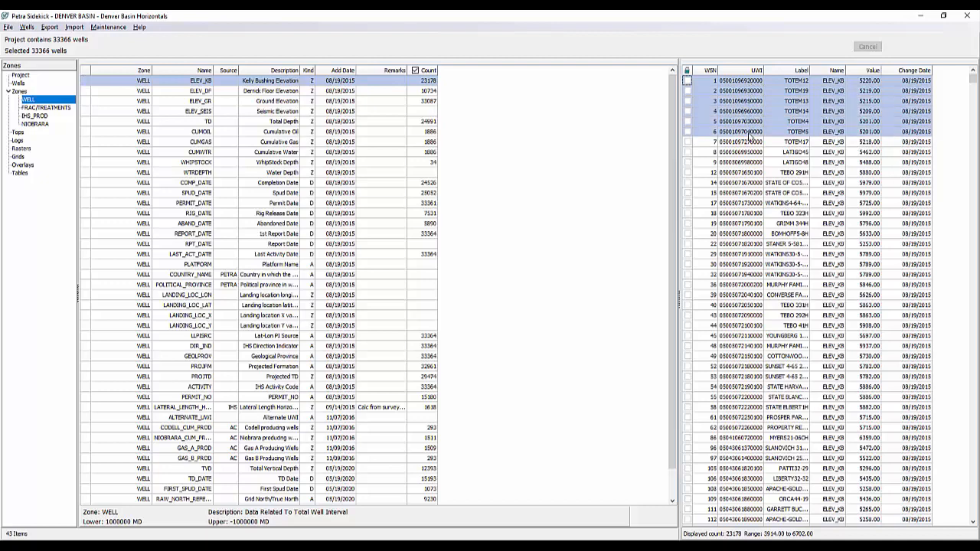
right_click(739, 141)
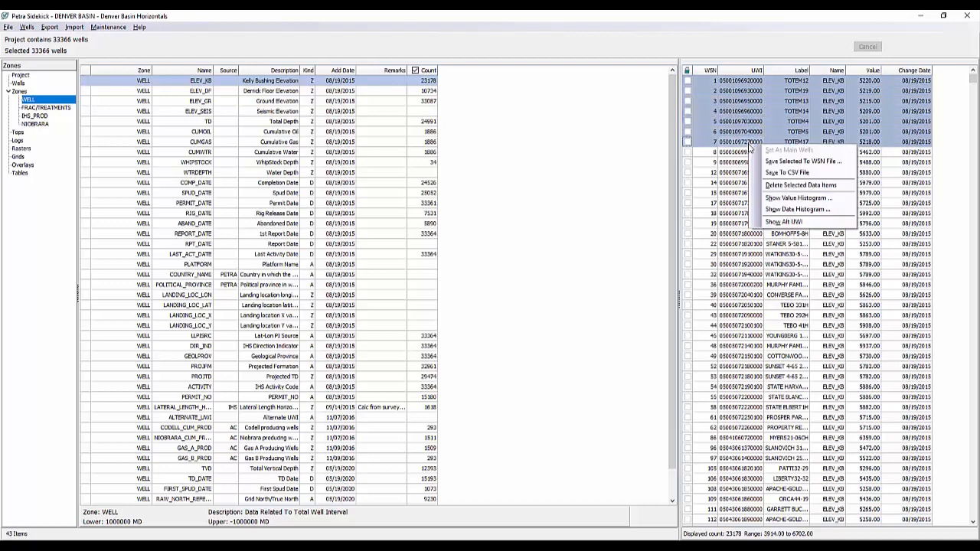
mouse_move(786, 150)
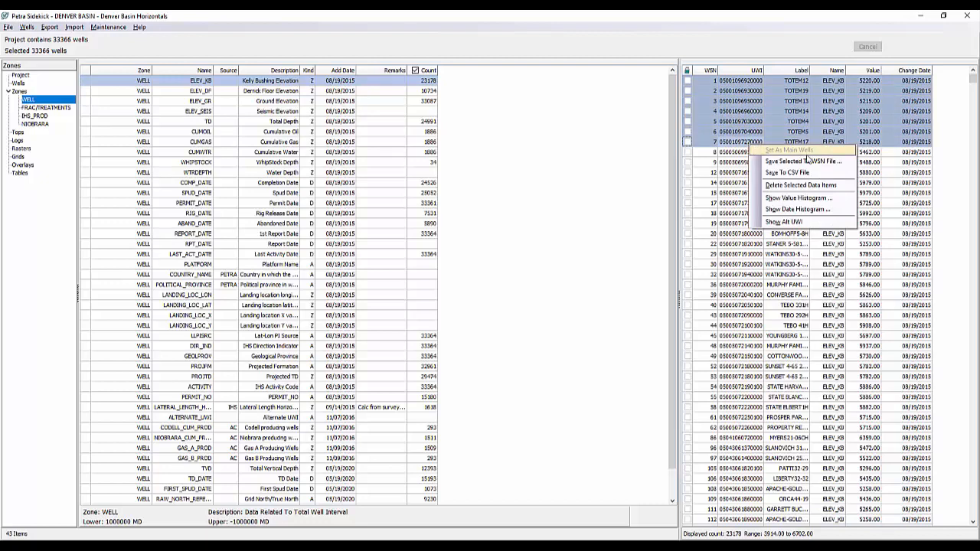
mouse_move(807, 159)
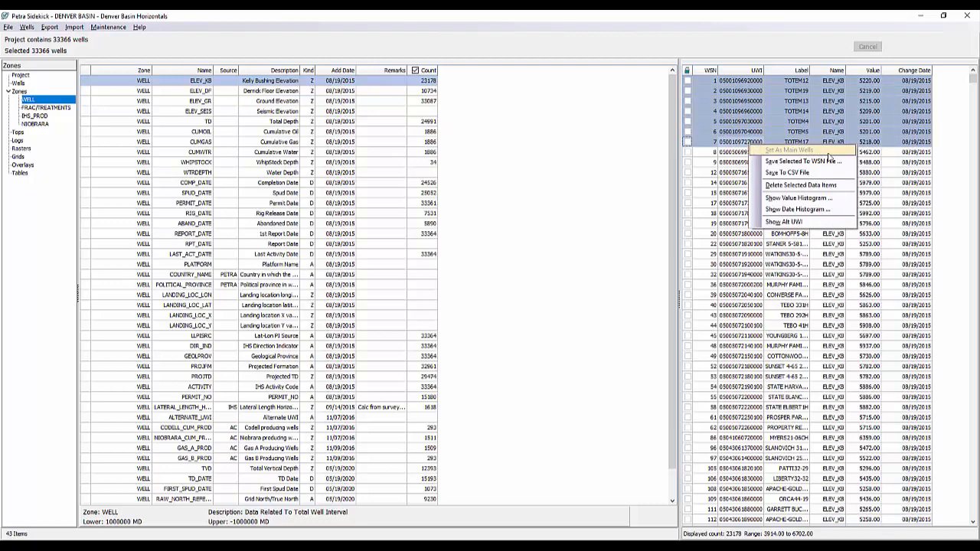
mouse_move(803, 162)
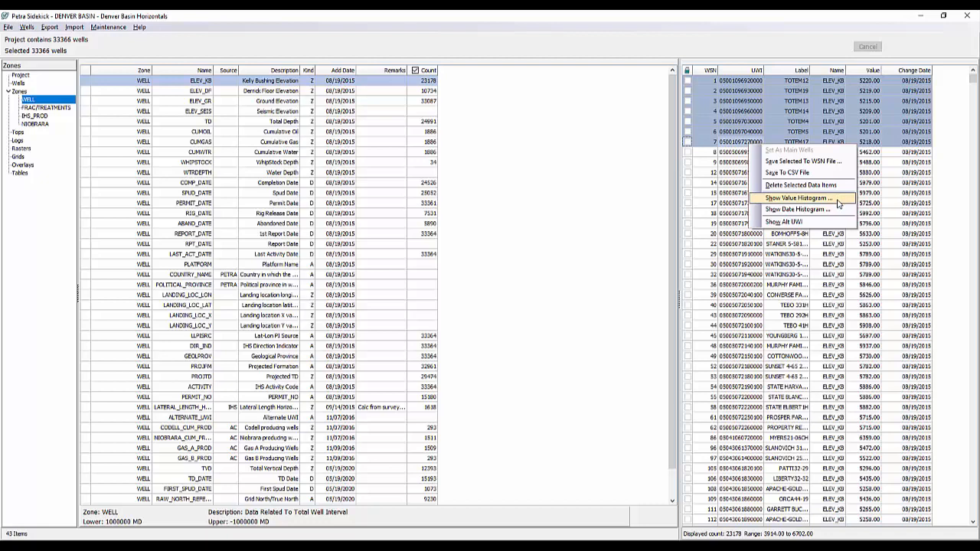
mouse_move(784, 222)
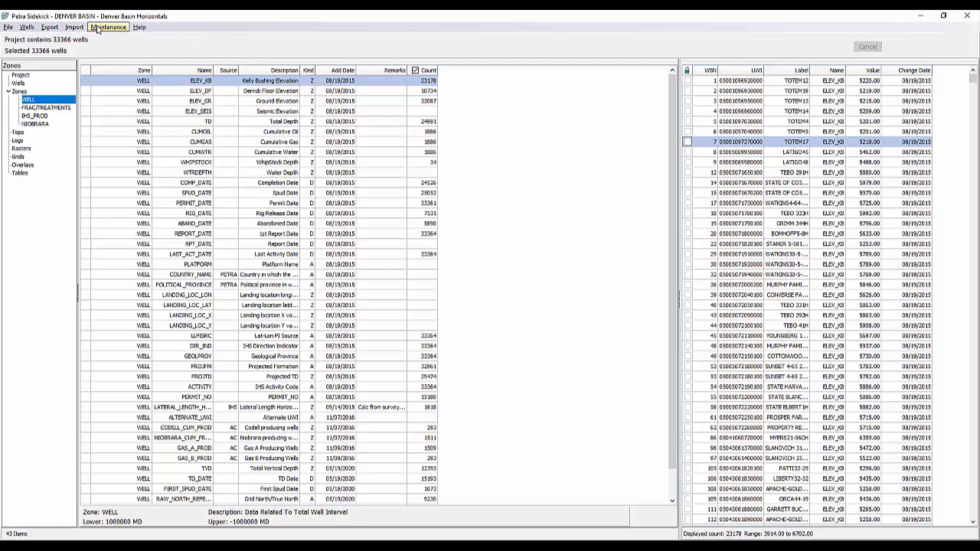
left_click(108, 27)
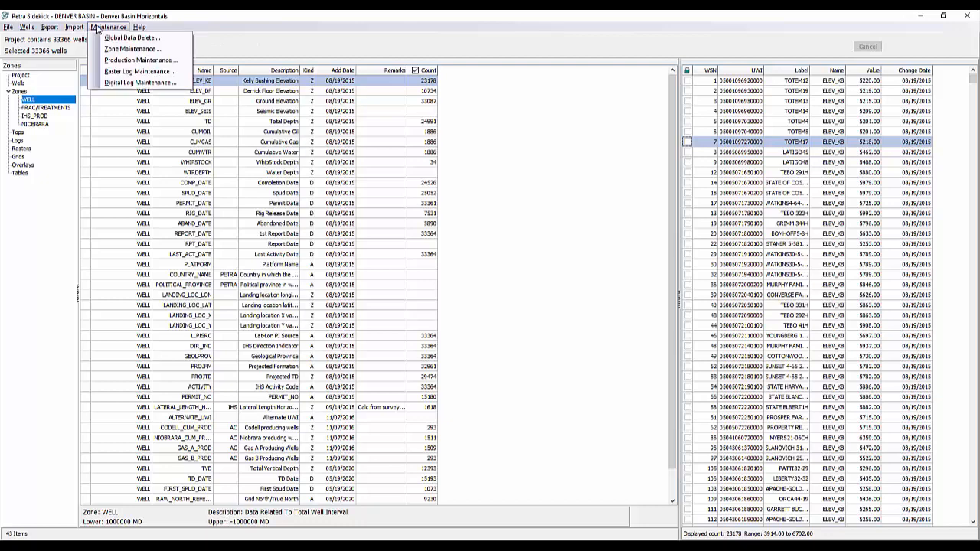
mouse_move(134, 49)
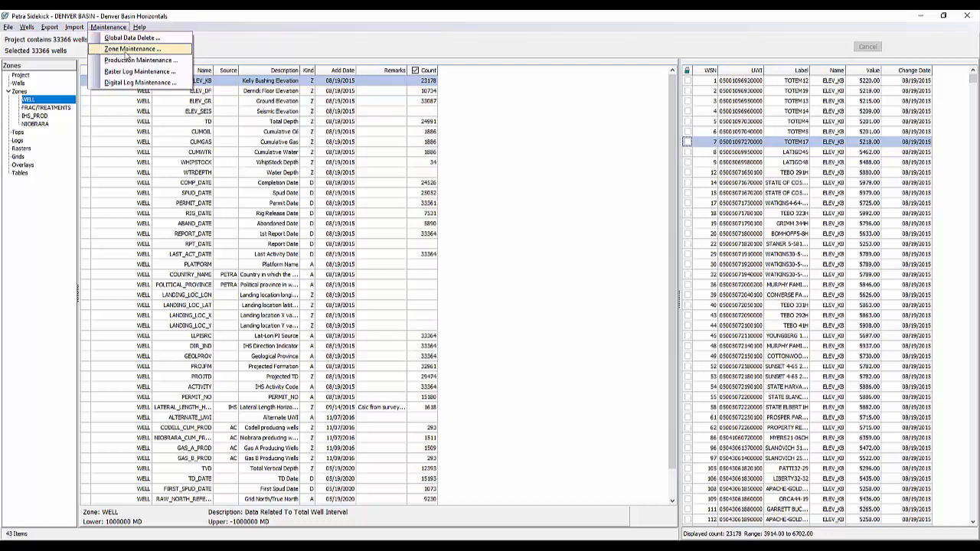
mouse_move(140, 72)
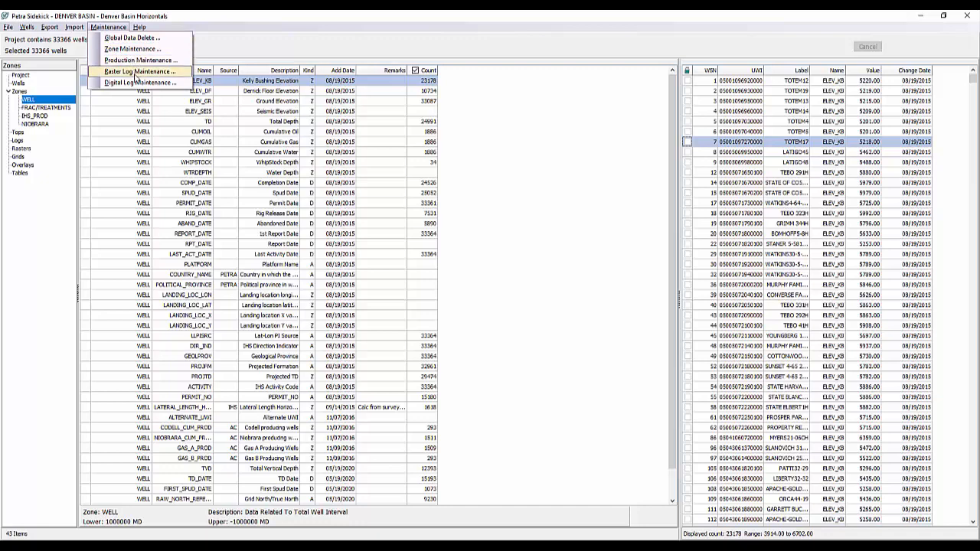
left_click(132, 48)
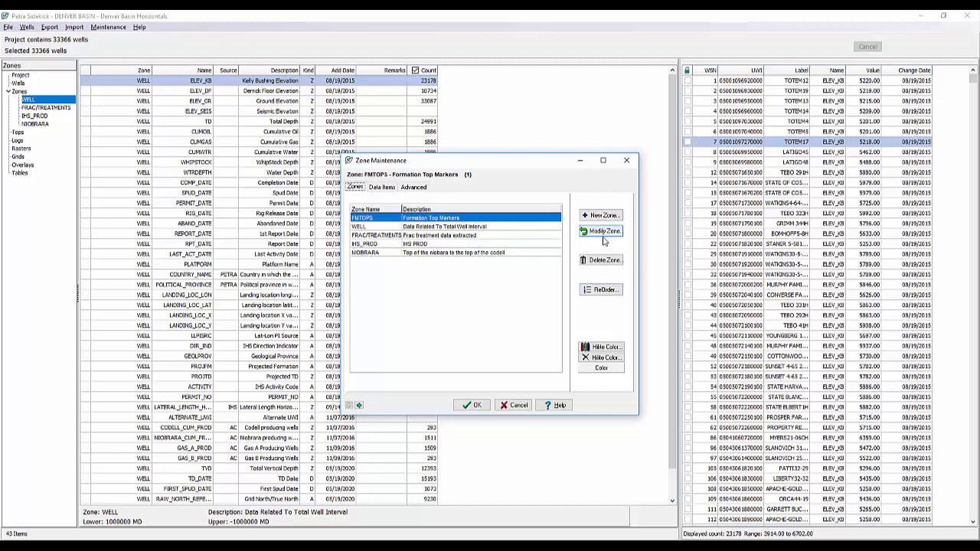
left_click(381, 187)
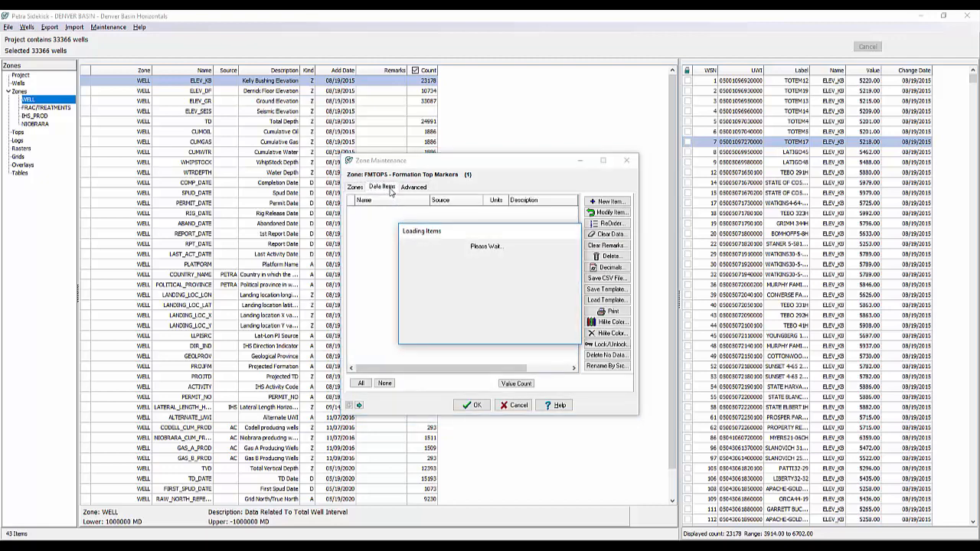
left_click(413, 187)
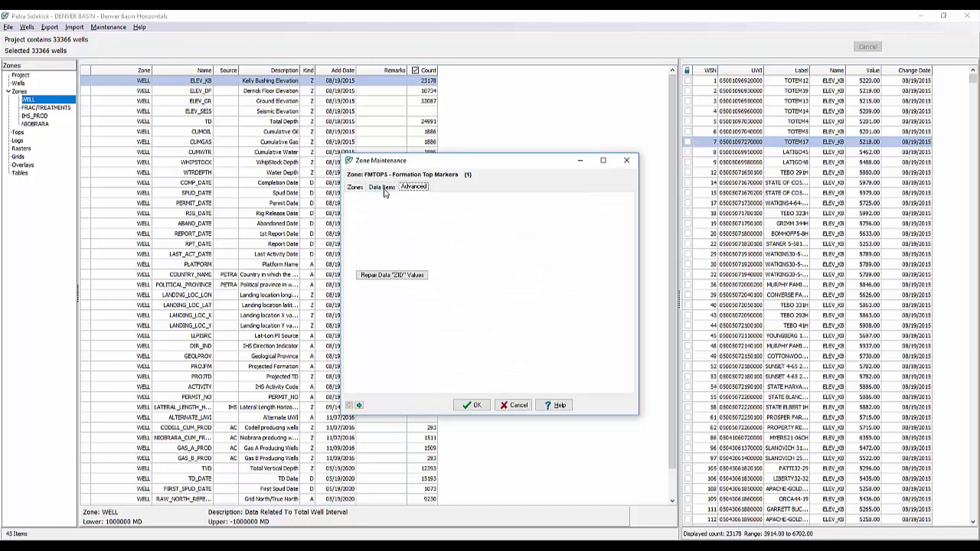
left_click(382, 187)
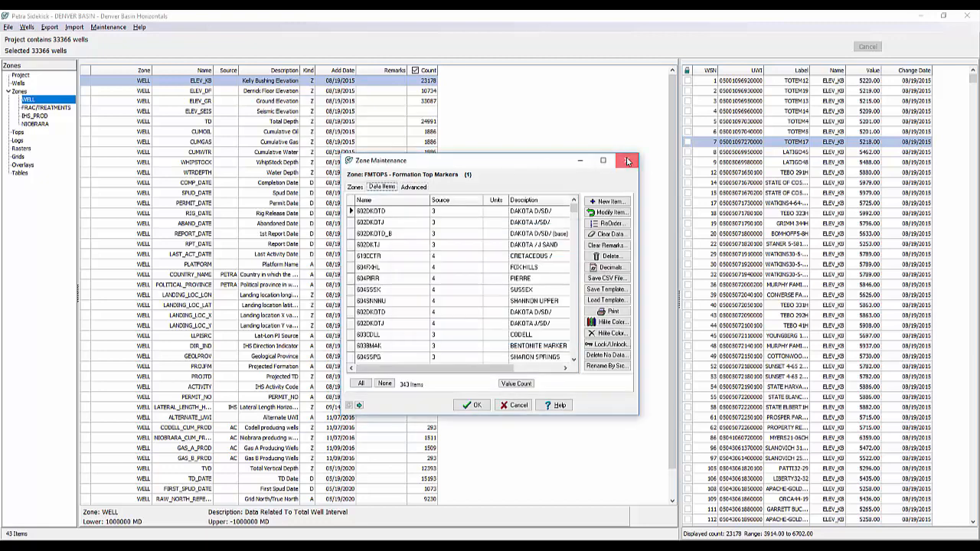
left_click(626, 161)
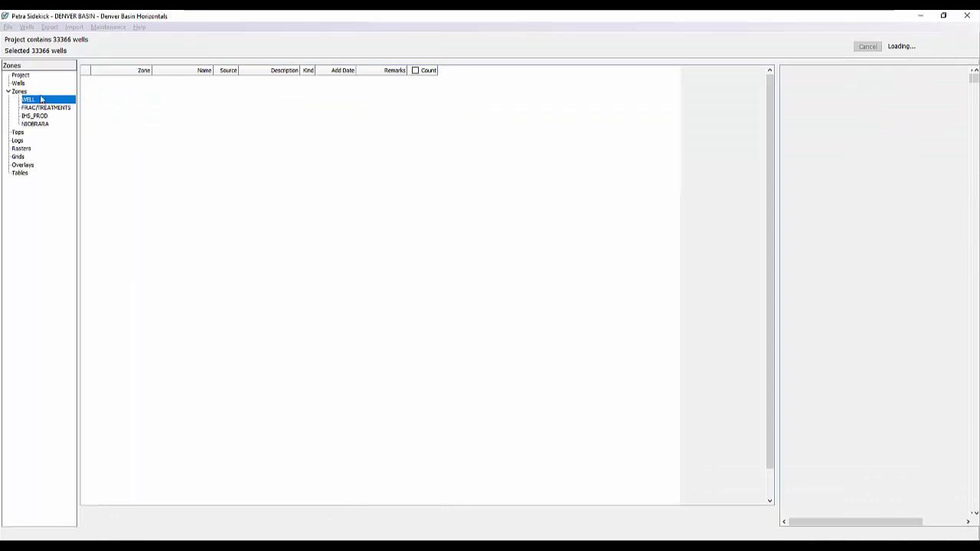
Load the Tops table: 343 FMTOPS tops with 1,859 wells' 602DKOTD values
left_click(16, 131)
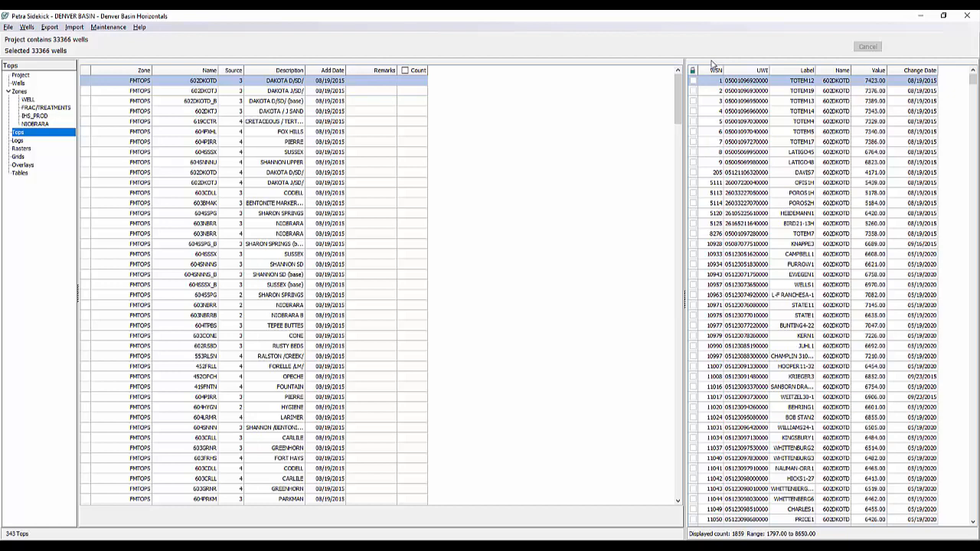
mouse_move(717, 67)
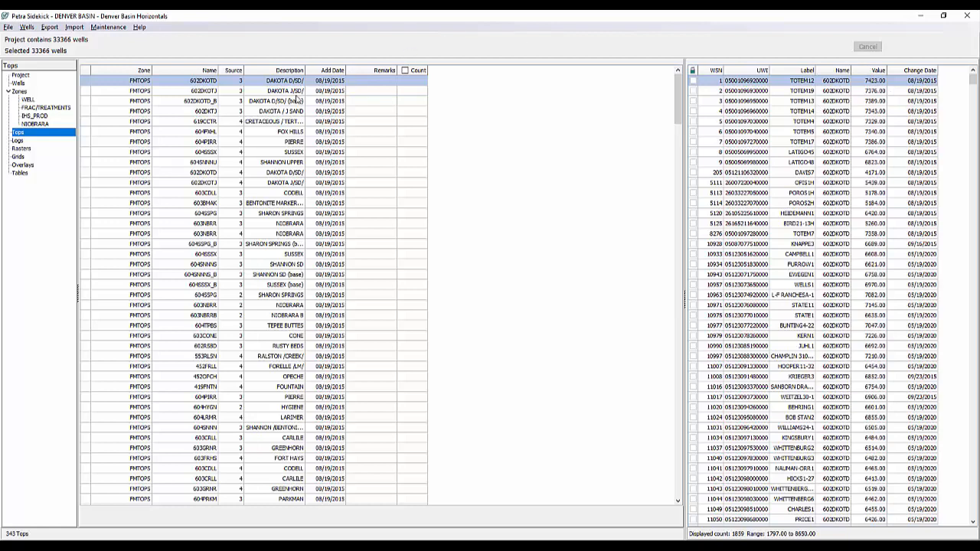
mouse_move(838, 85)
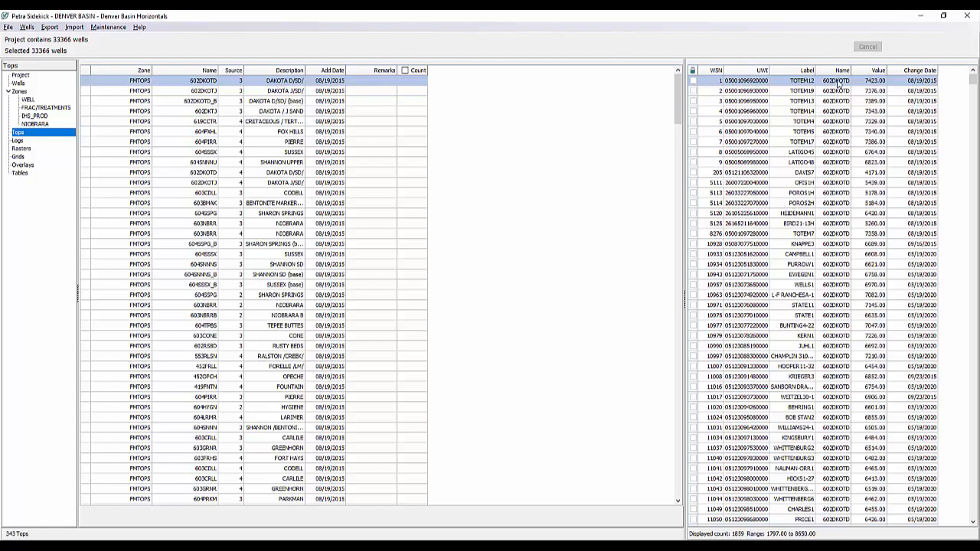
mouse_move(874, 254)
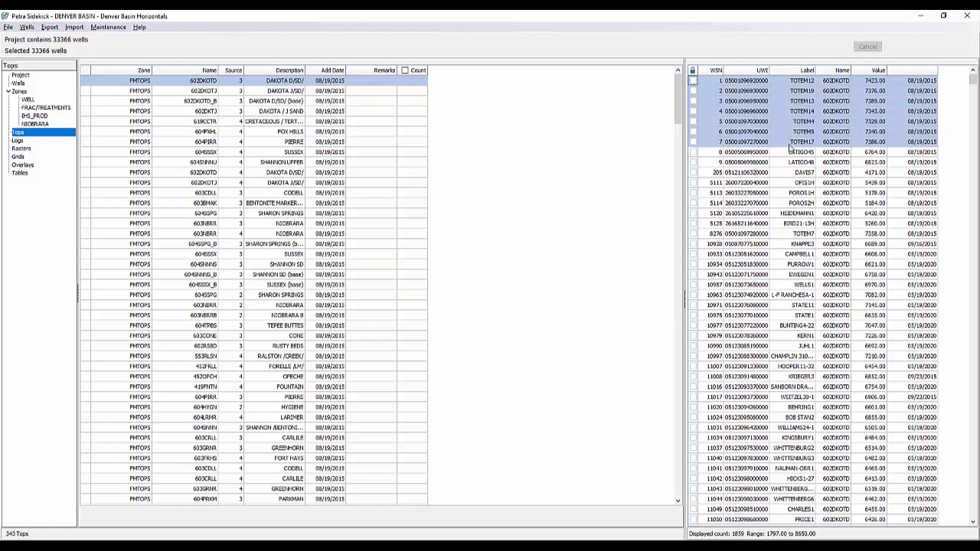
right_click(796, 151)
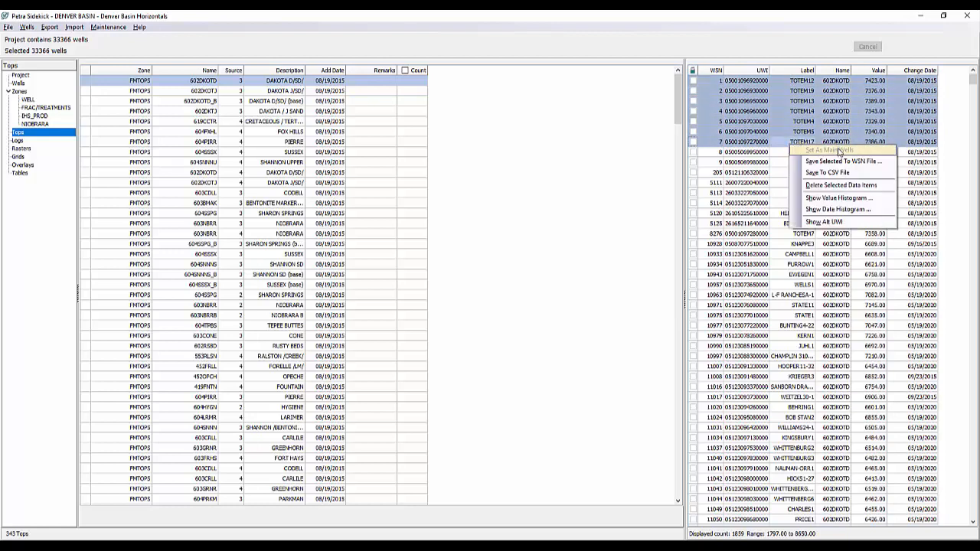
mouse_move(842, 161)
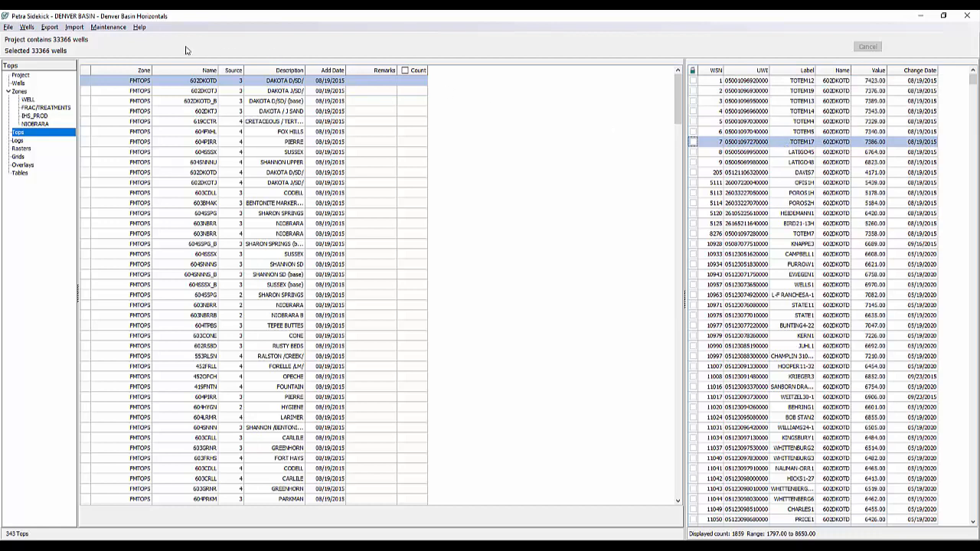
left_click(108, 27)
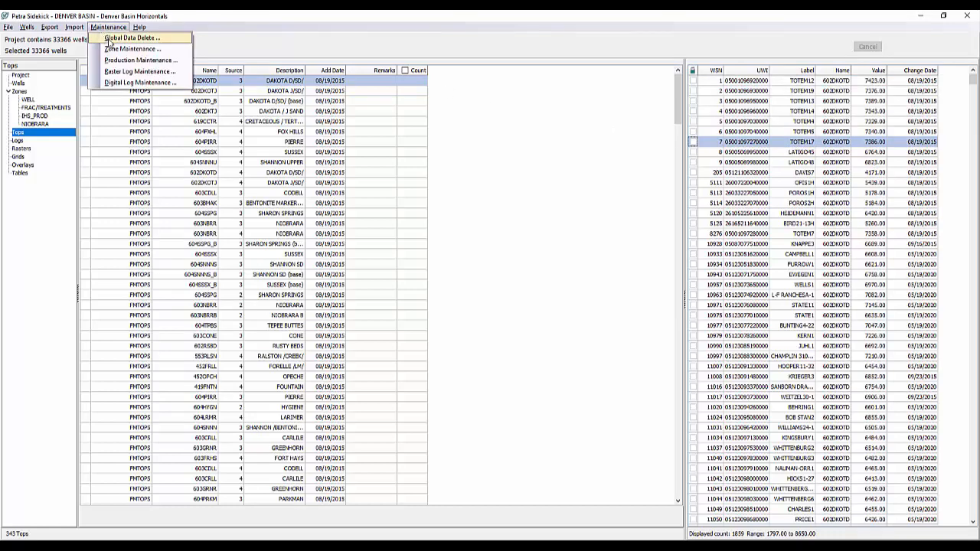
left_click(108, 26)
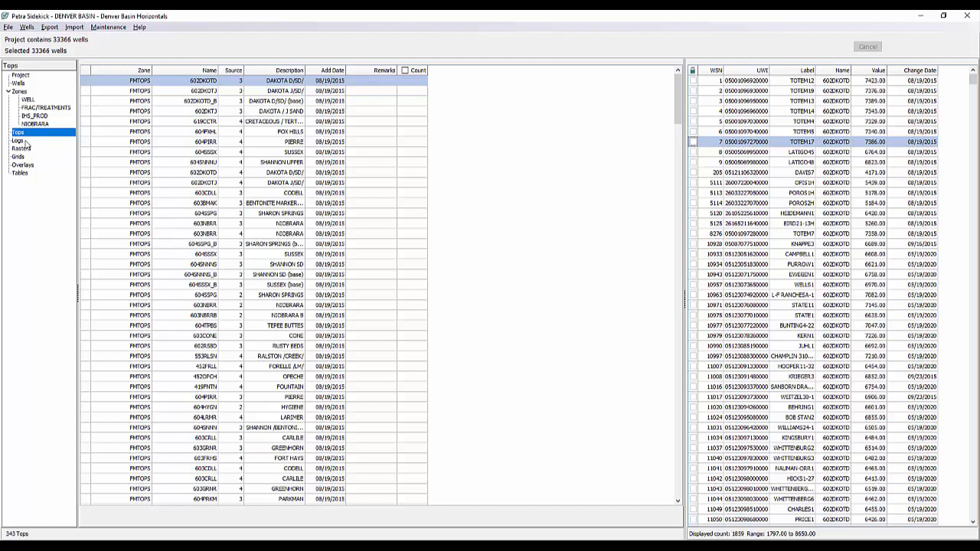
left_click(17, 141)
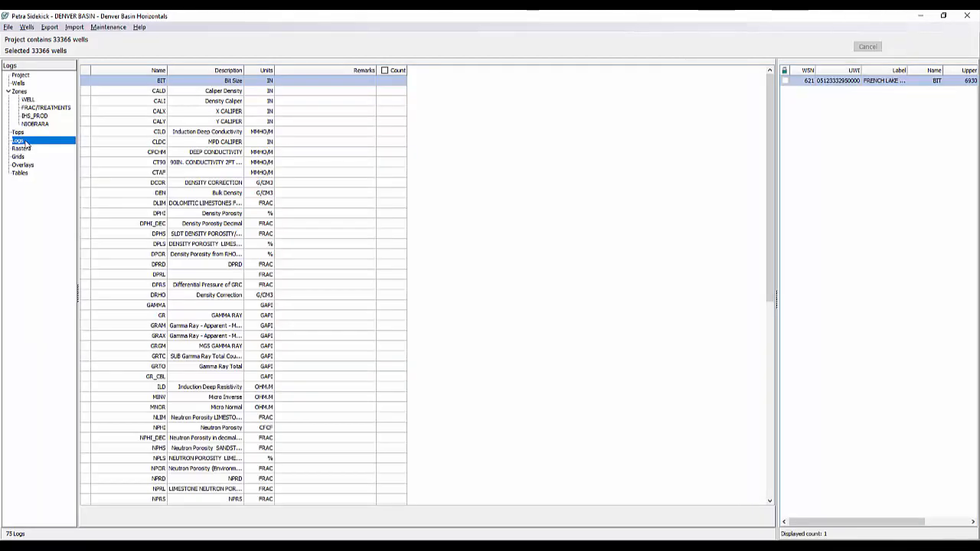
mouse_move(143, 86)
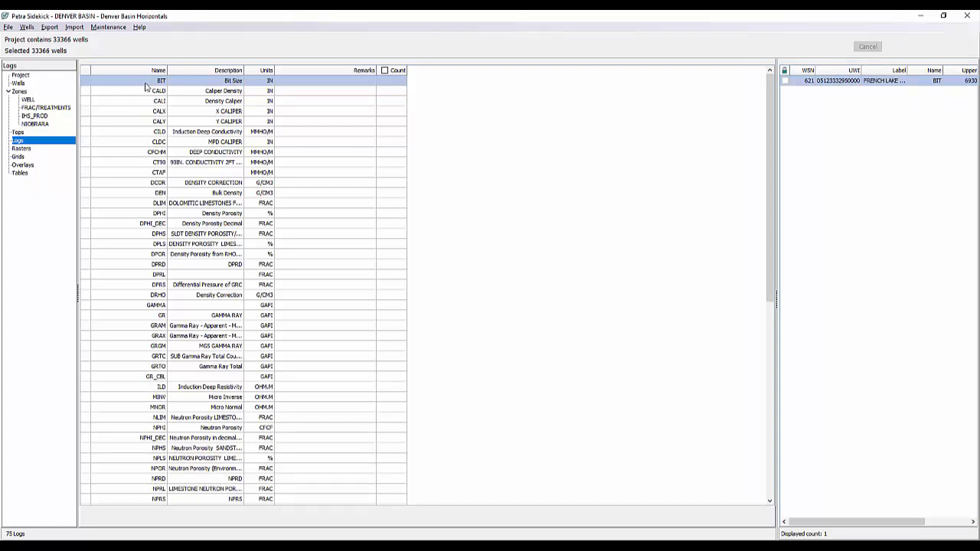
mouse_move(277, 69)
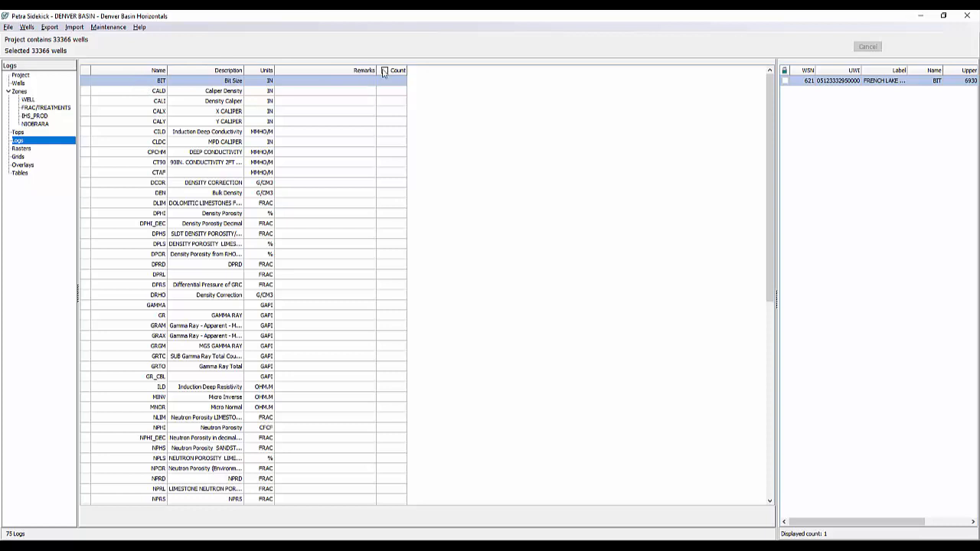
Add well counts to the 75 log curves, e.g. GR on 510 wells, ILD on 357
left_click(385, 71)
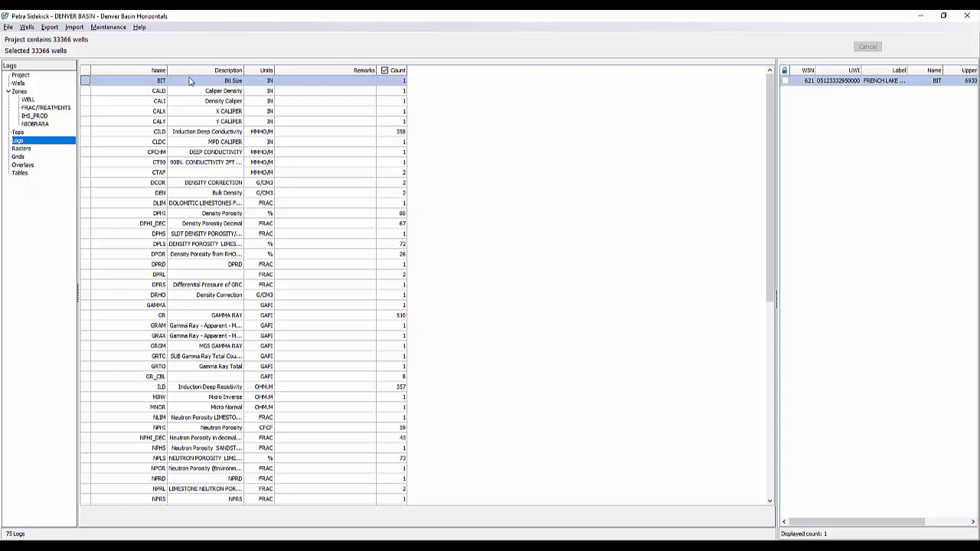
mouse_move(197, 131)
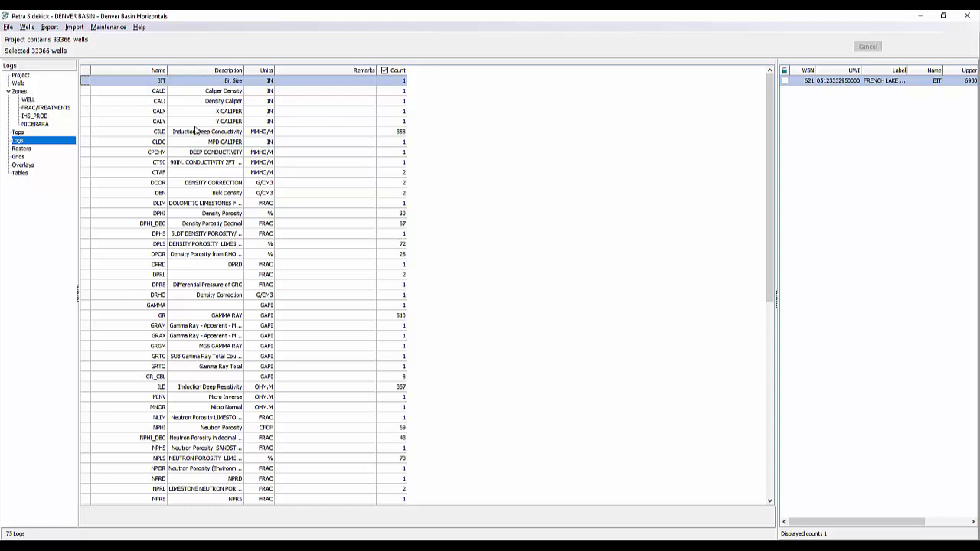
mouse_move(275, 144)
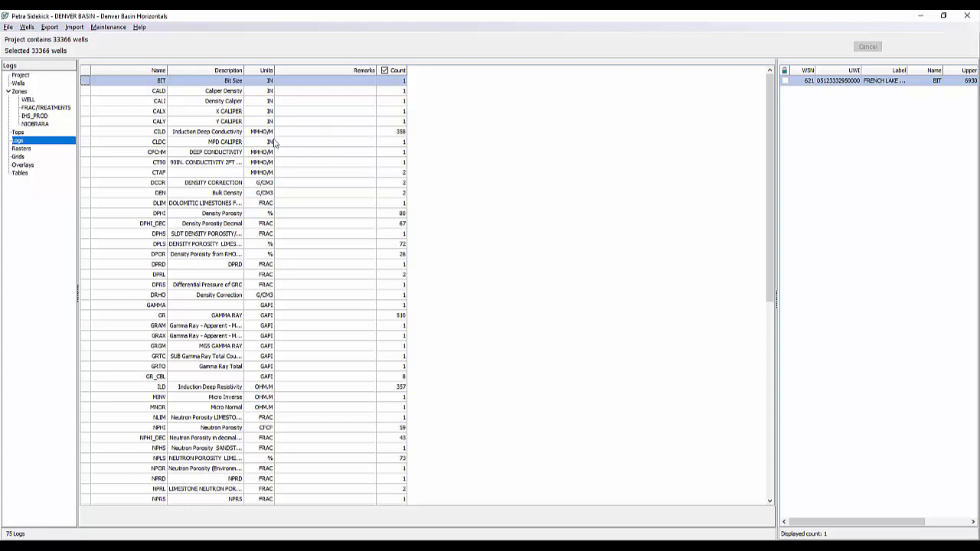
mouse_move(200, 142)
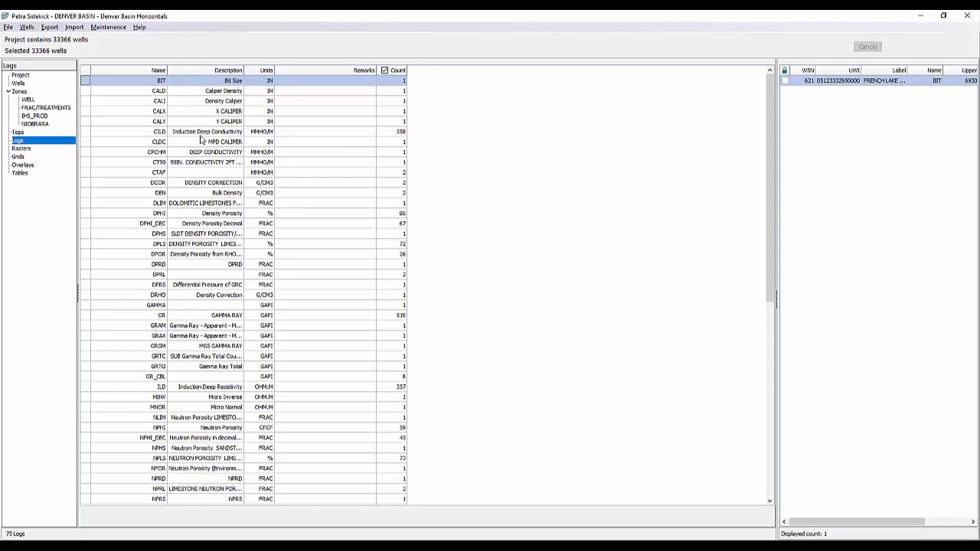
mouse_move(201, 142)
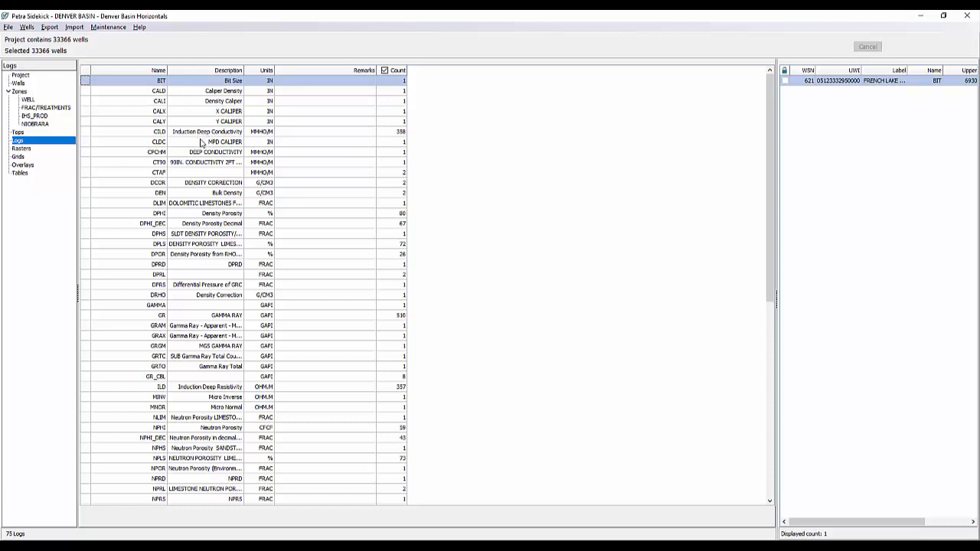
mouse_move(206, 251)
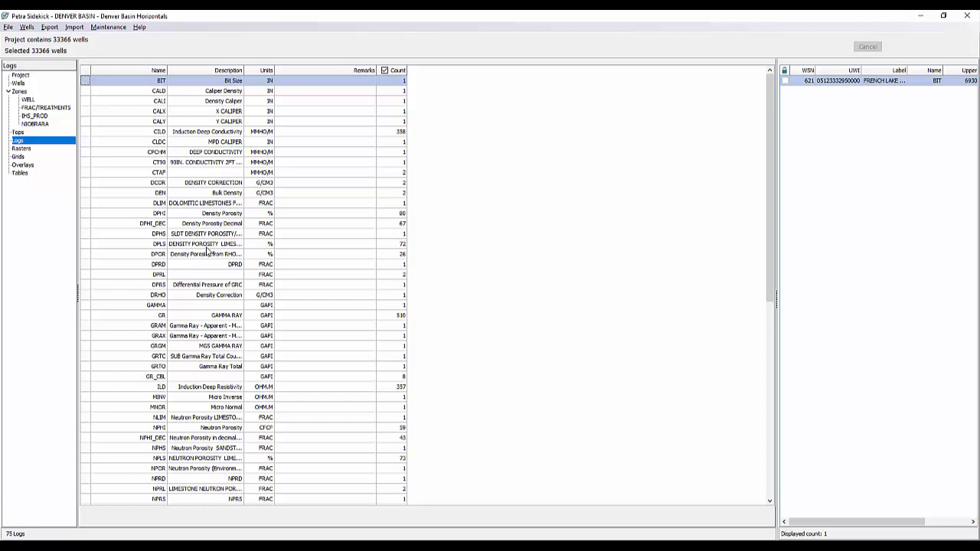
mouse_move(209, 252)
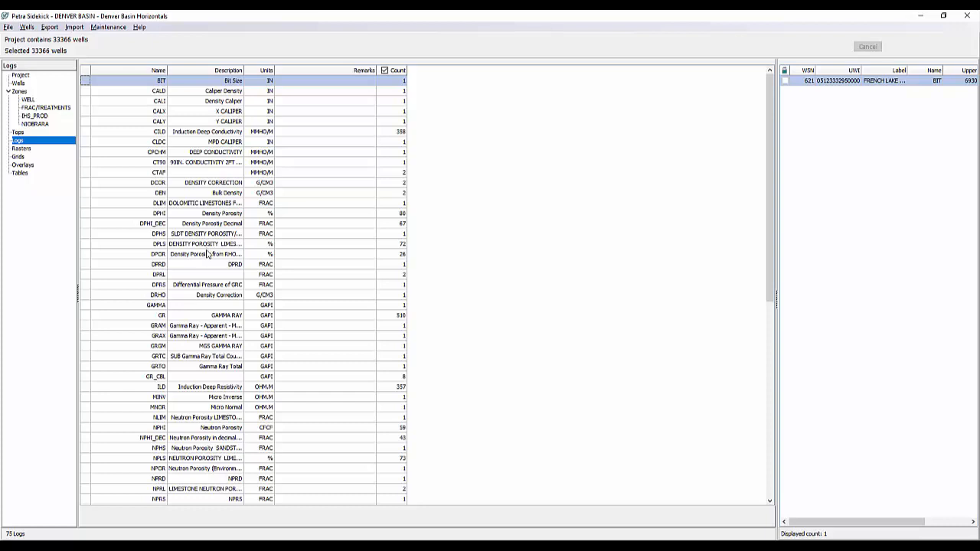
mouse_move(241, 230)
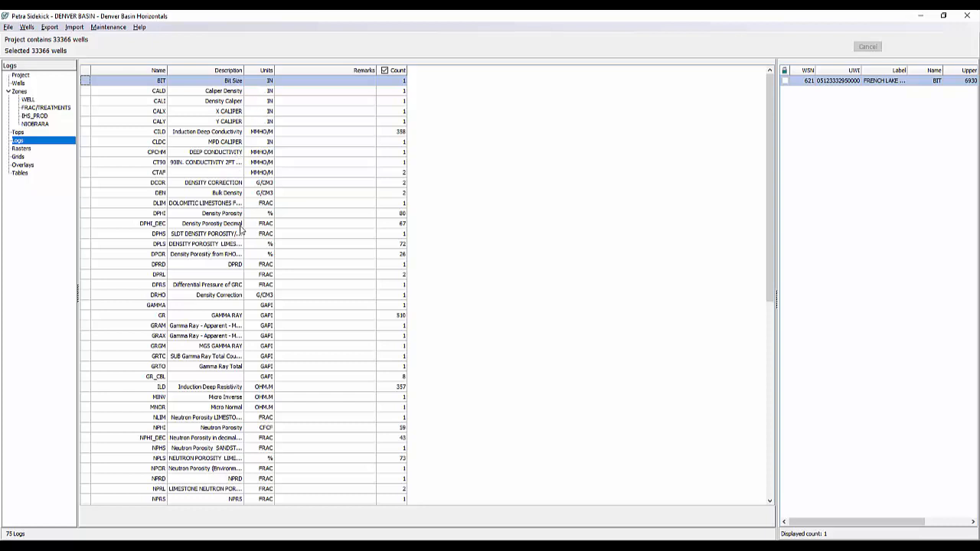
mouse_move(225, 254)
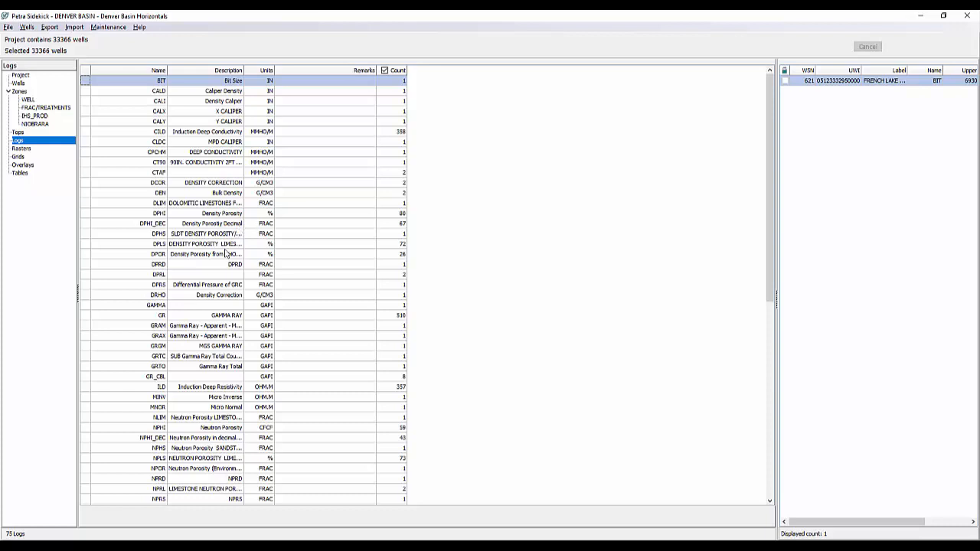
mouse_move(224, 253)
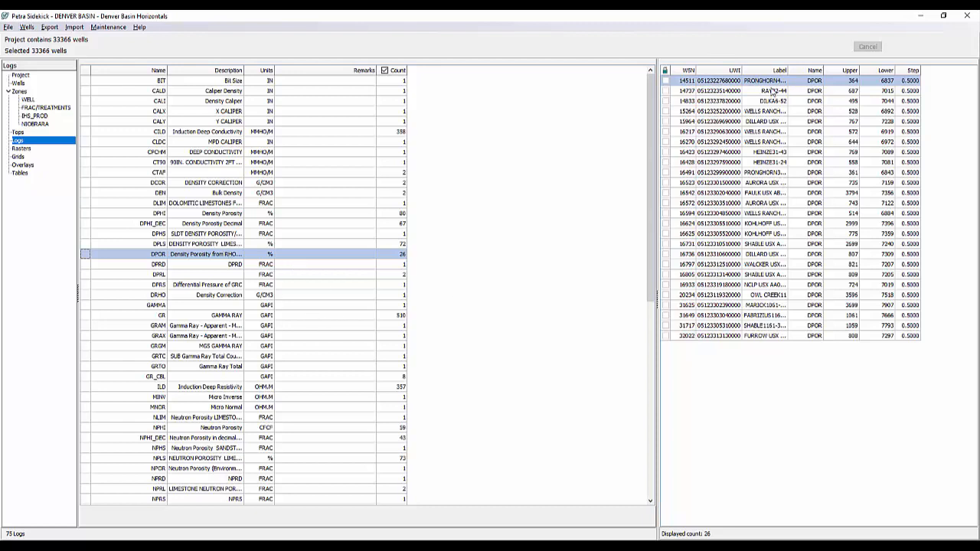
Bring up the DPOR well list's context menu and the Maintenance menu
right_click(772, 173)
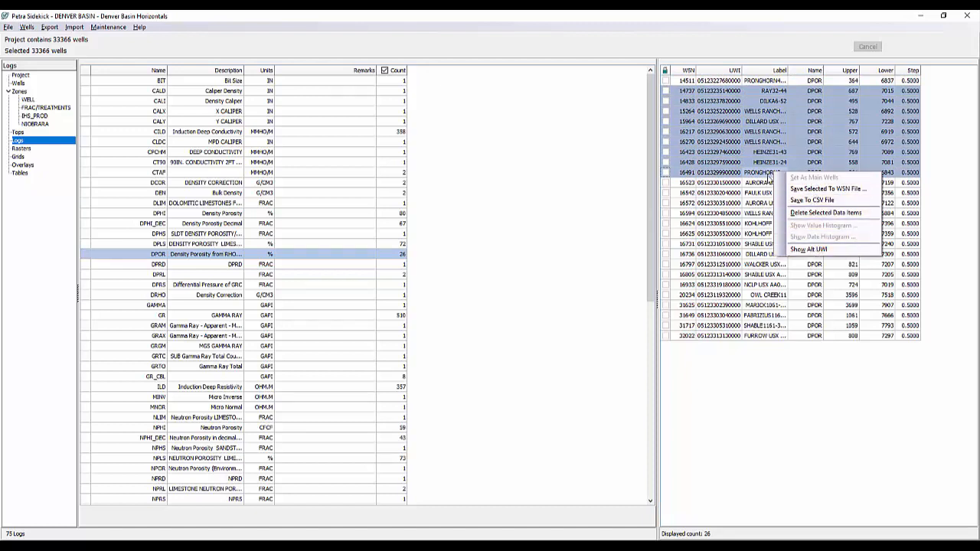
left_click(107, 27)
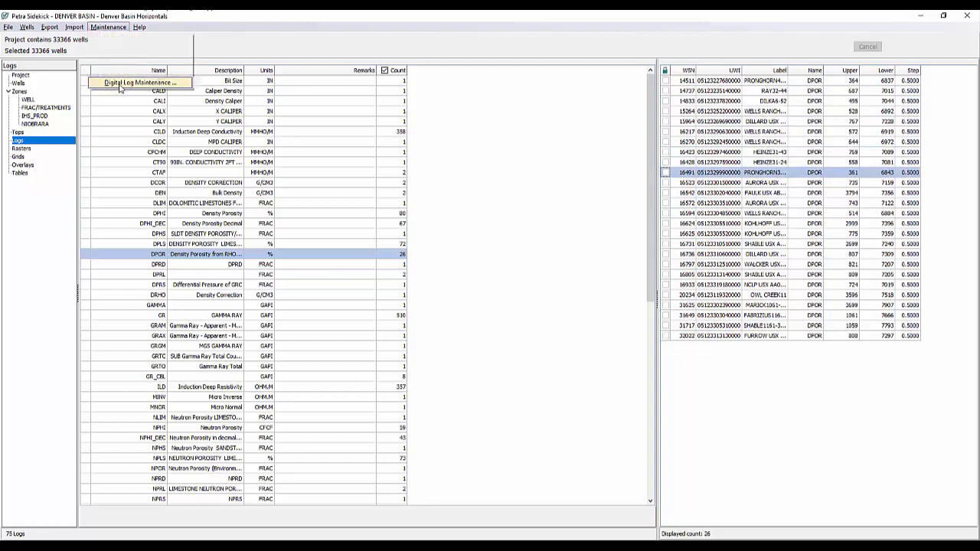
Open Digital Log Maintenance with 75 curve names, then close it
left_click(138, 82)
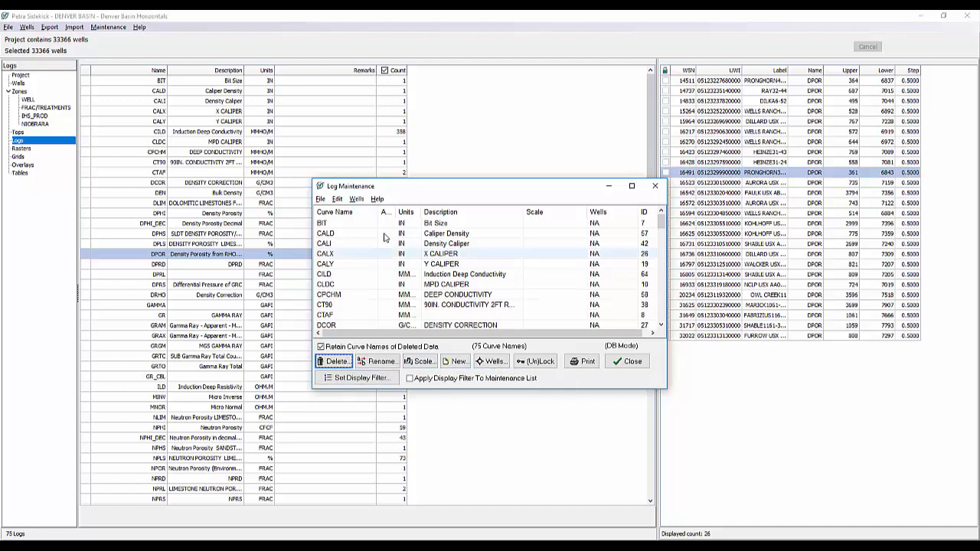
left_click(627, 360)
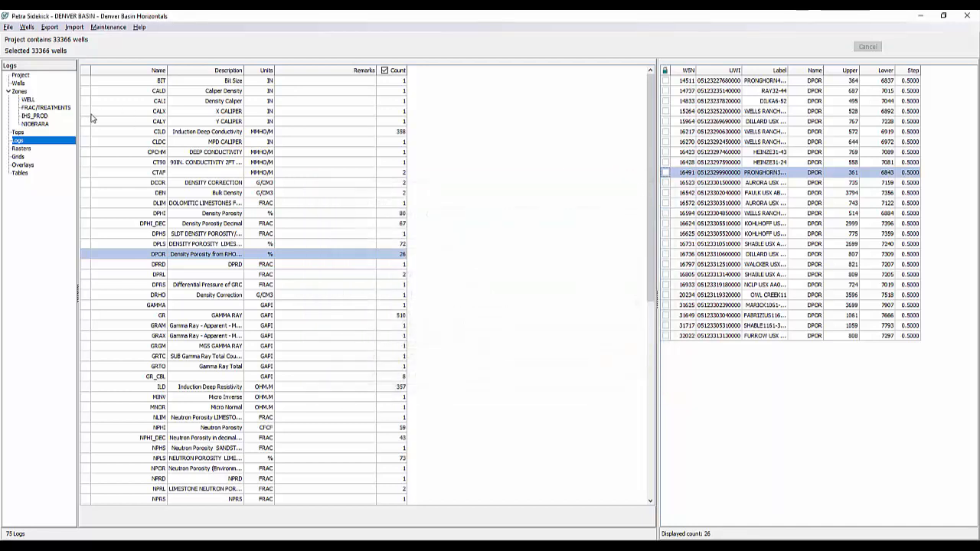
mouse_move(97, 121)
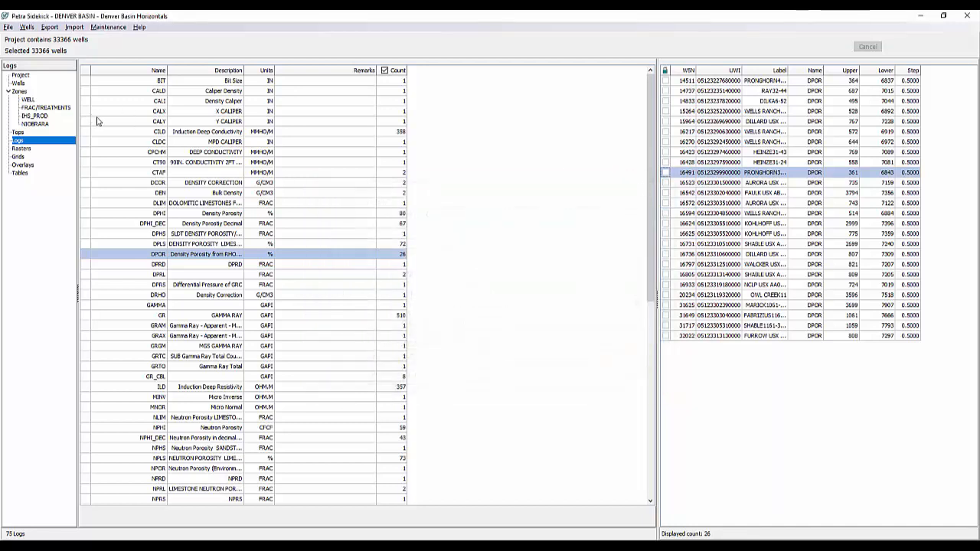
Show the Rasters listing, which contains only the DEFAULT image group and one raster log
left_click(20, 148)
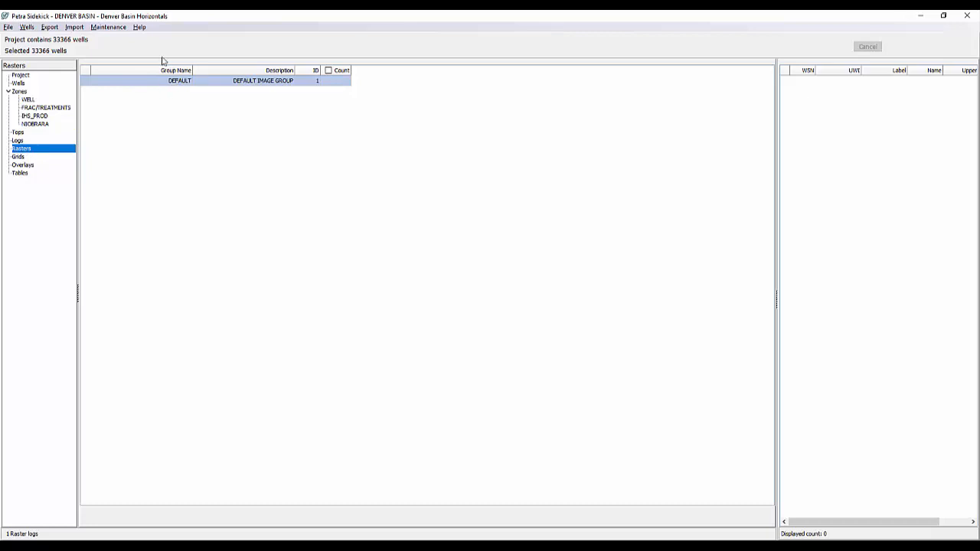
mouse_move(334, 172)
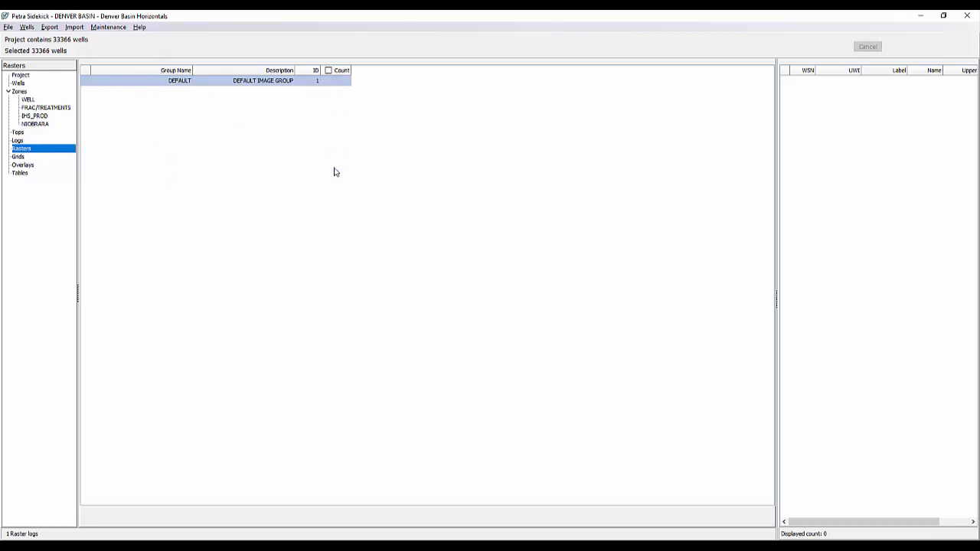
mouse_move(882, 426)
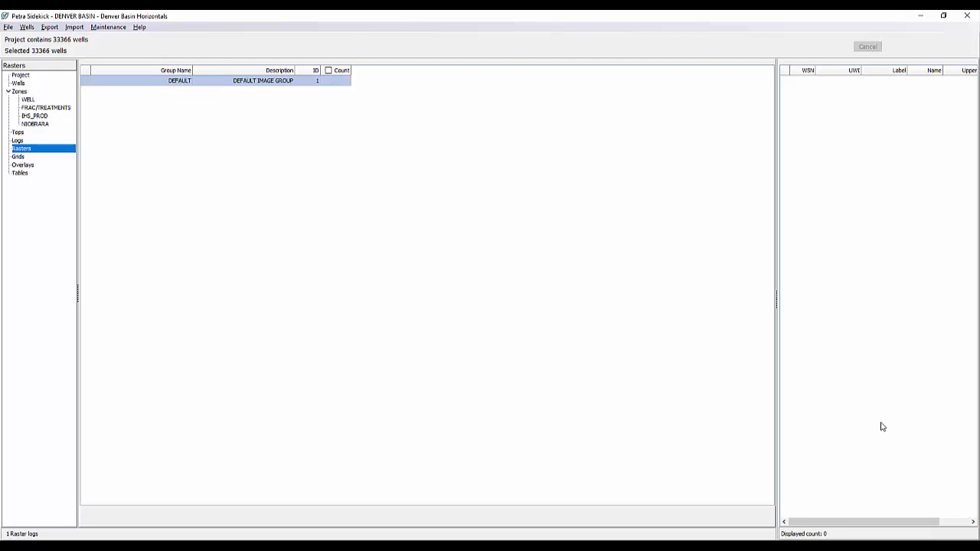
mouse_move(81, 147)
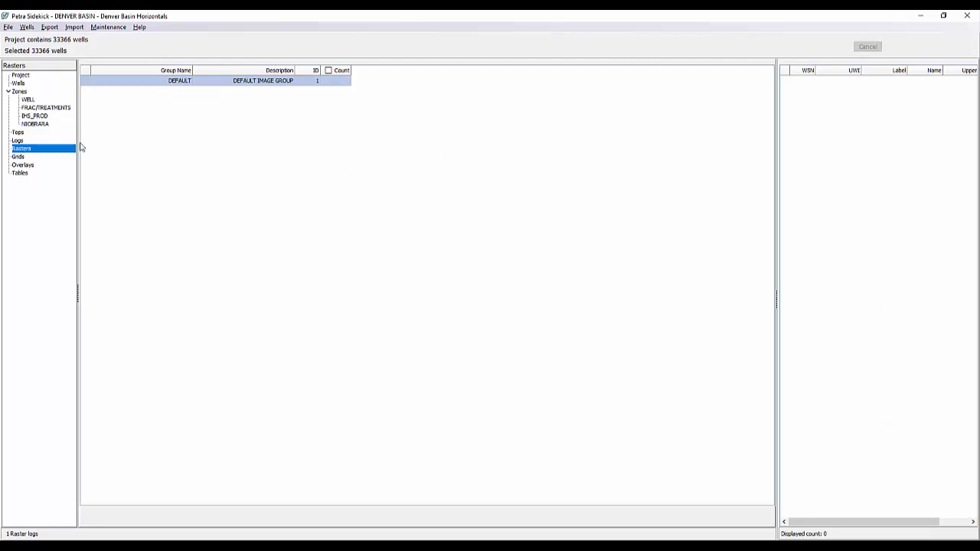
List the six grid files and view the first grid's Reload/Save To CSV/Delete menu without choosing
left_click(18, 156)
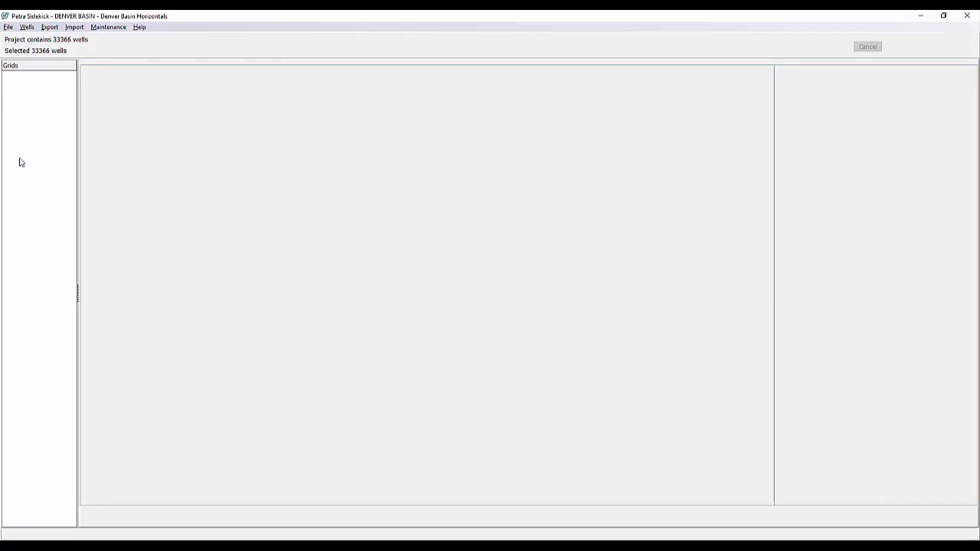
left_click(17, 156)
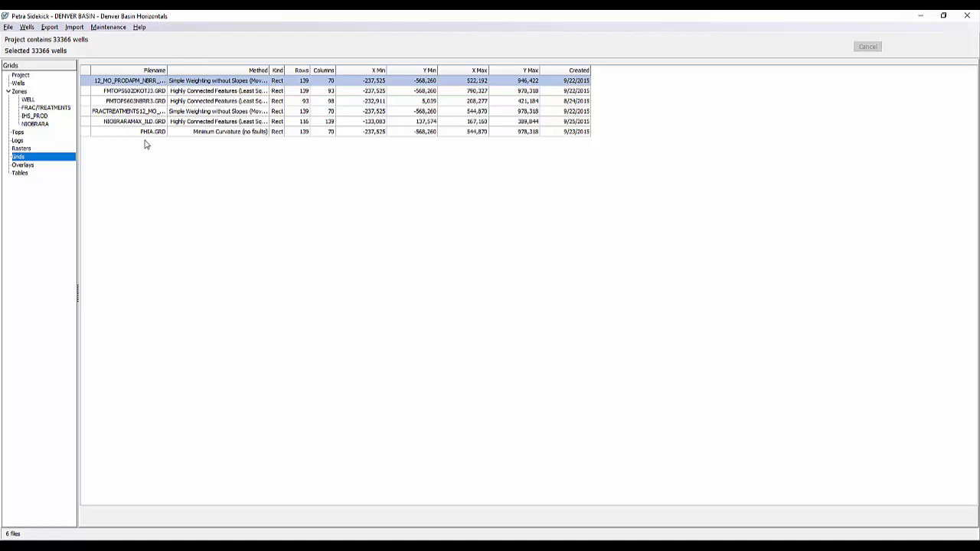
mouse_move(312, 59)
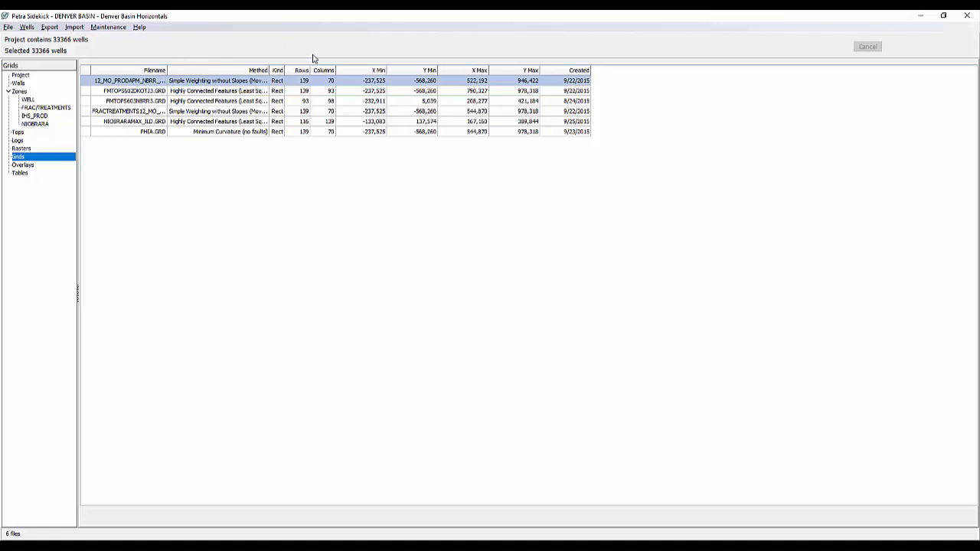
mouse_move(504, 89)
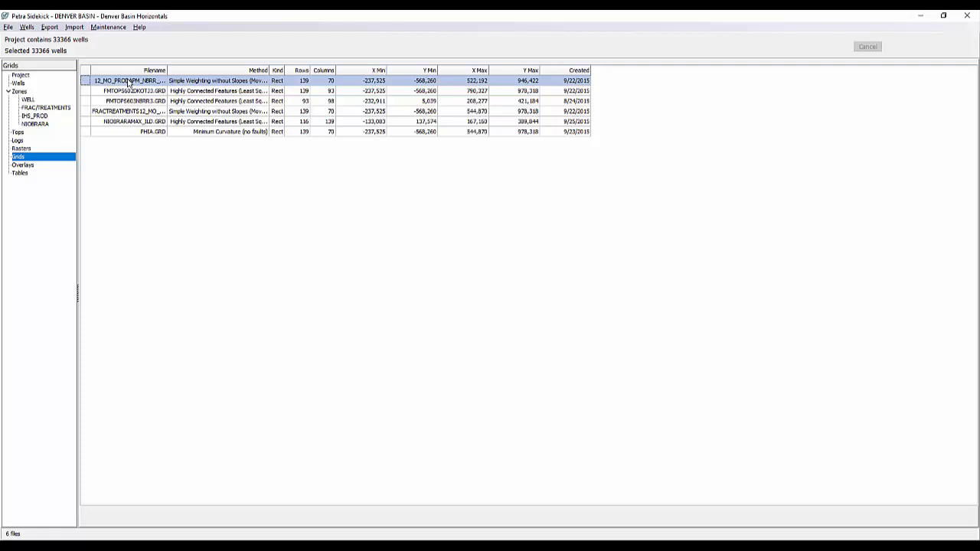
right_click(129, 80)
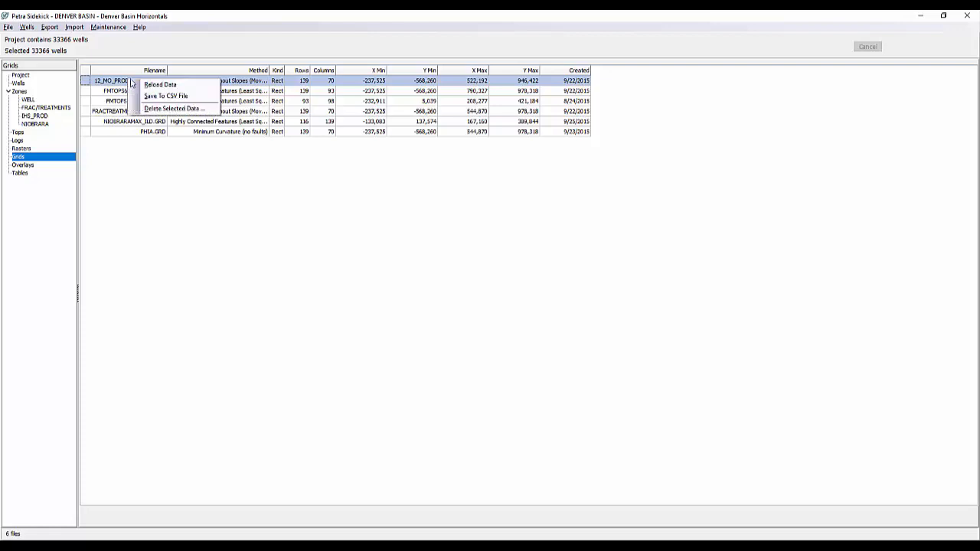
mouse_move(165, 95)
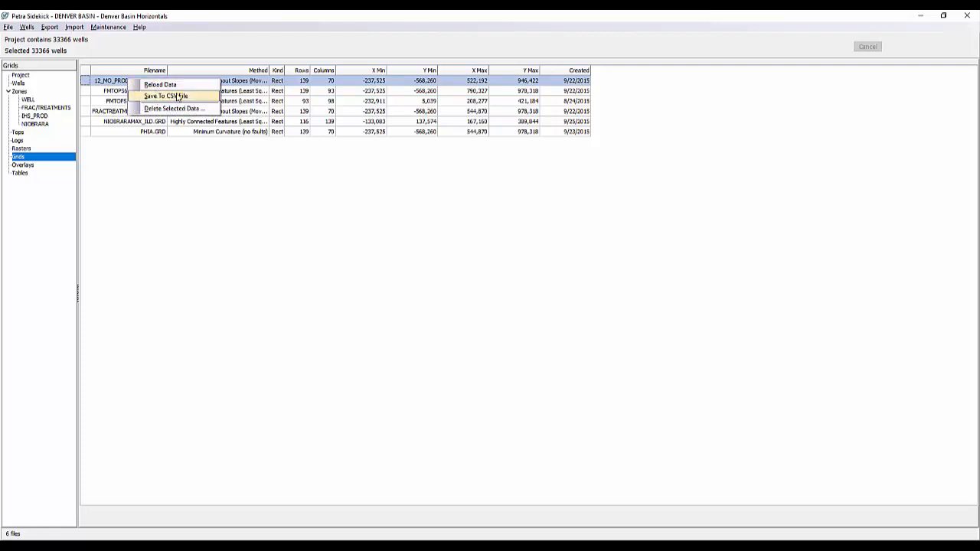
mouse_move(172, 108)
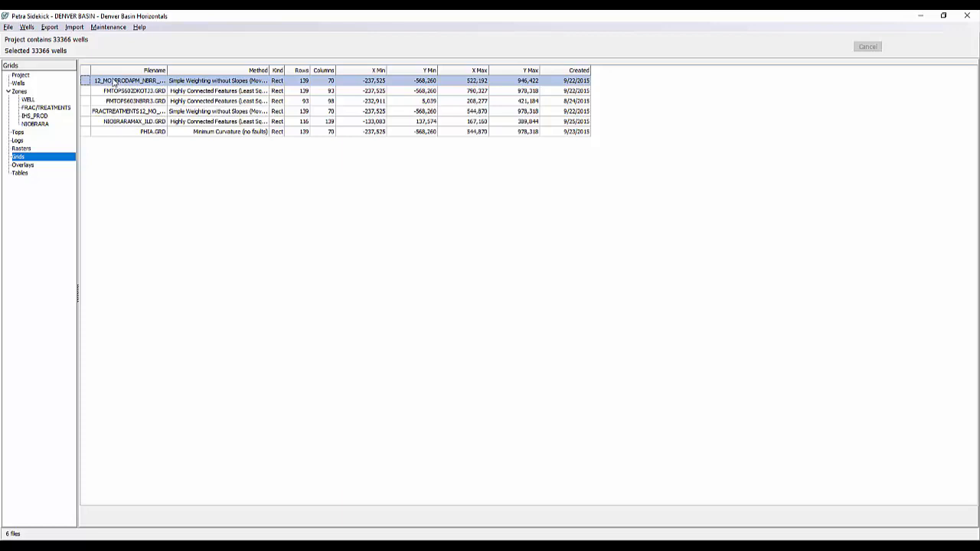
left_click(108, 27)
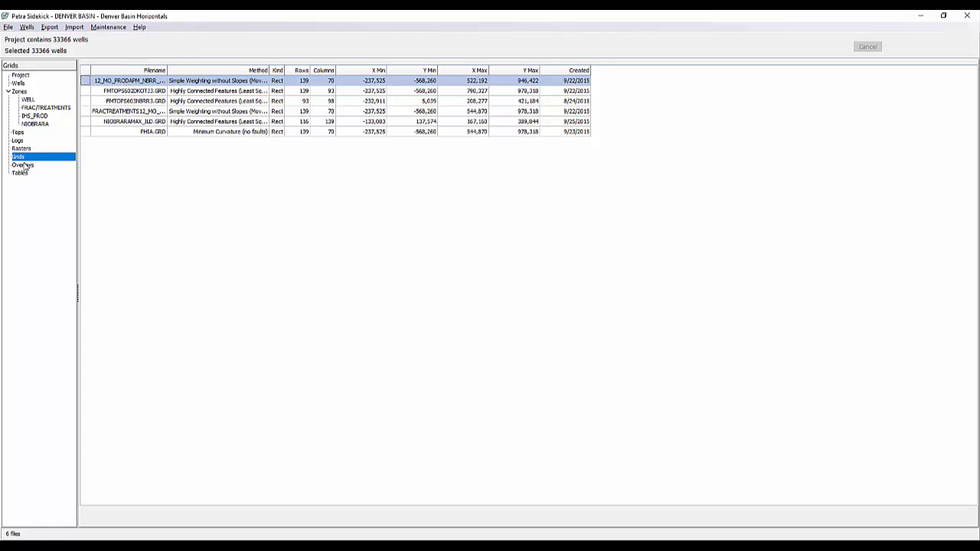
Show the Overlays listing and select the single Original.OVL file (about 170 MB)
left_click(23, 164)
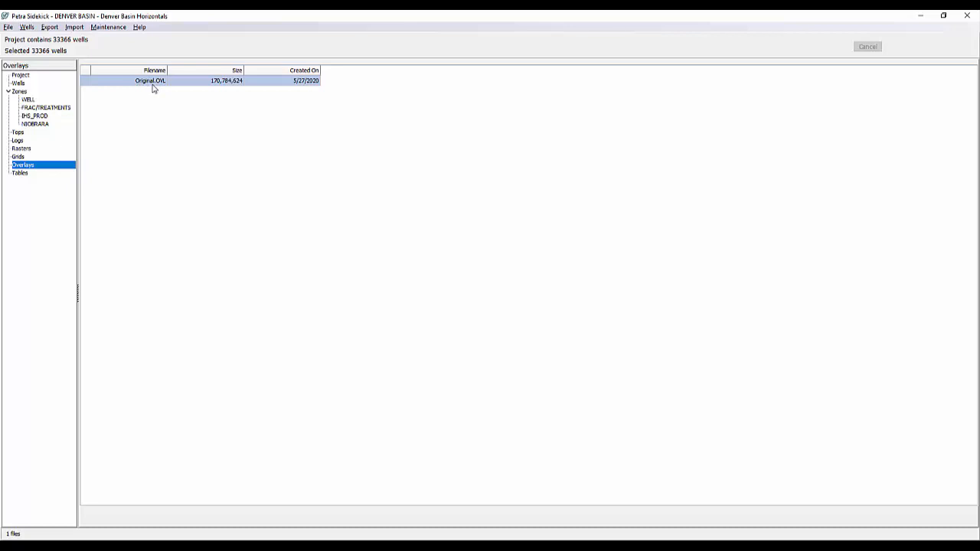
left_click(150, 81)
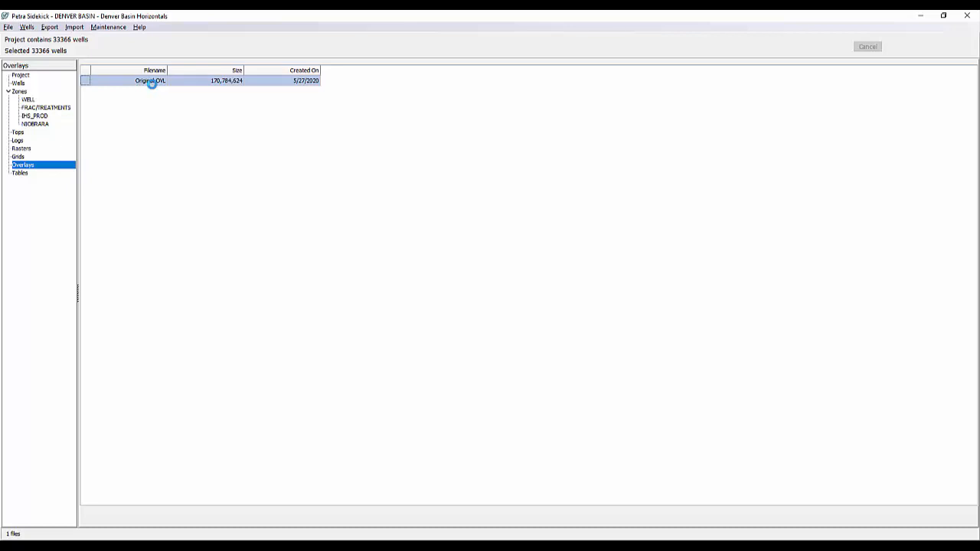
Open Original.OVL in the overlay viewer and zoom in three times on sections and roads
double_click(150, 80)
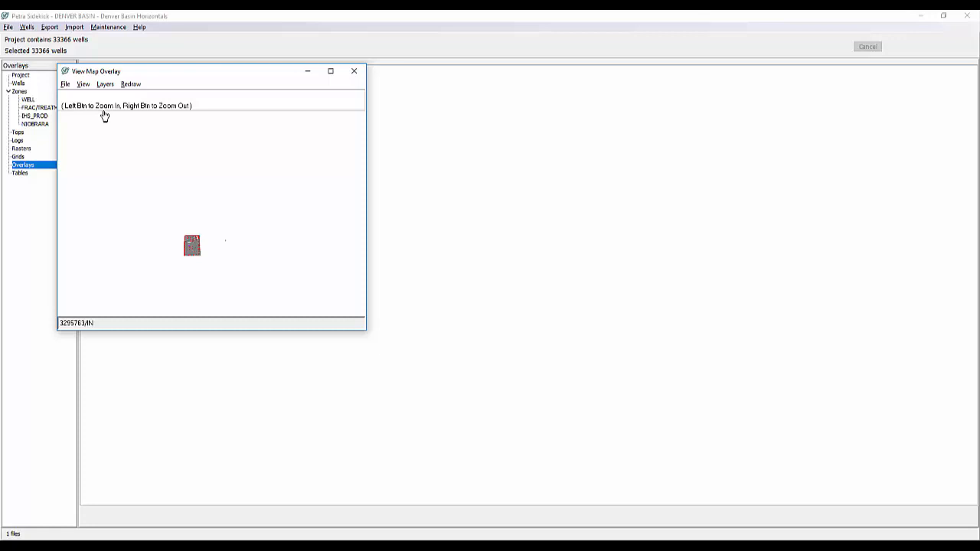
left_click(193, 245)
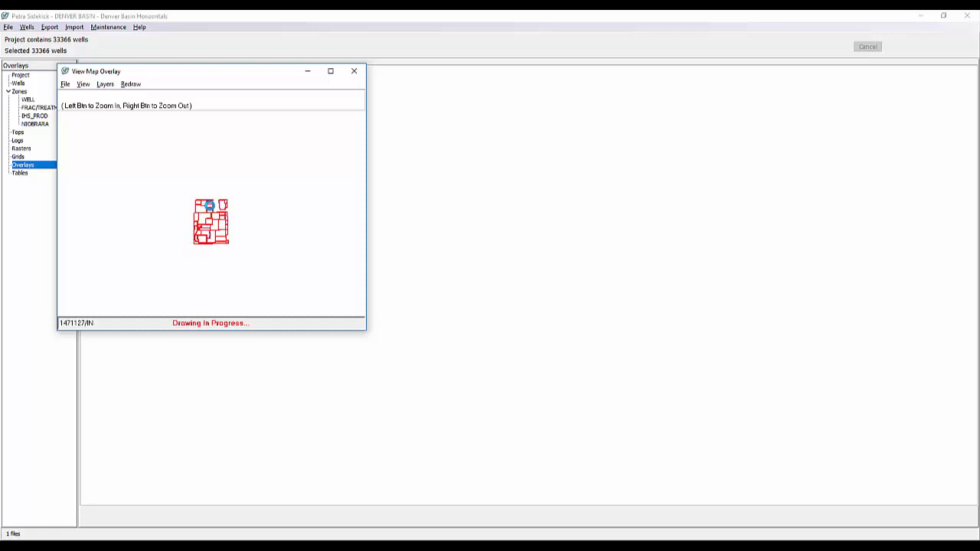
left_click(210, 222)
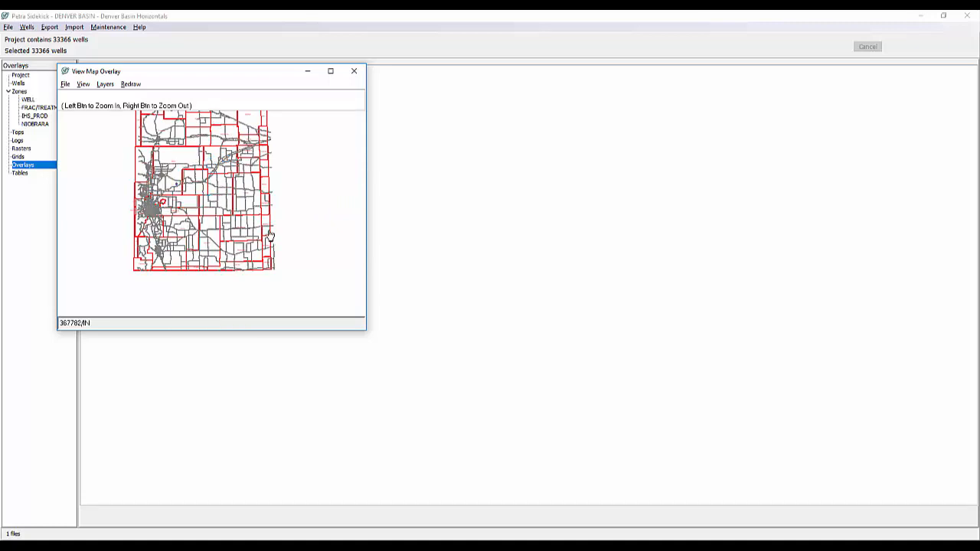
left_click(270, 235)
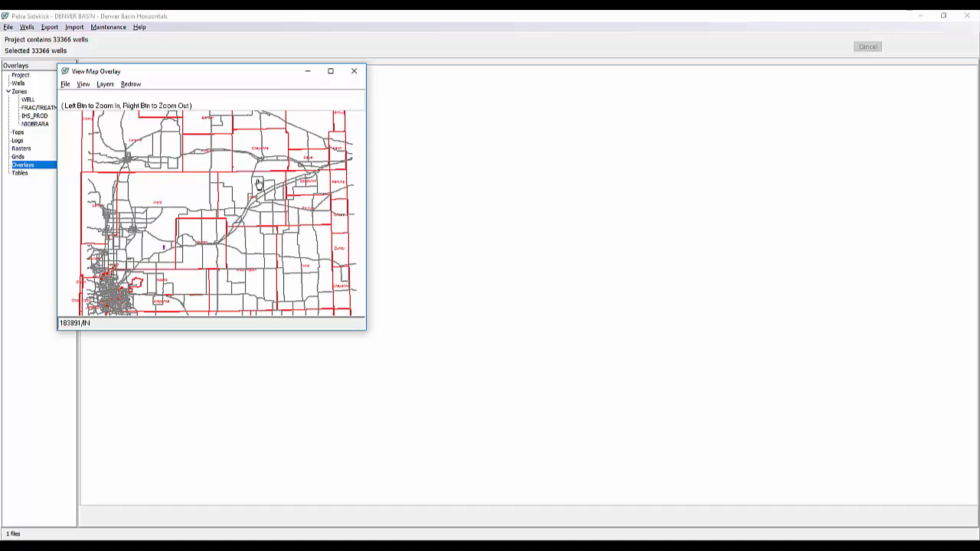
mouse_move(288, 222)
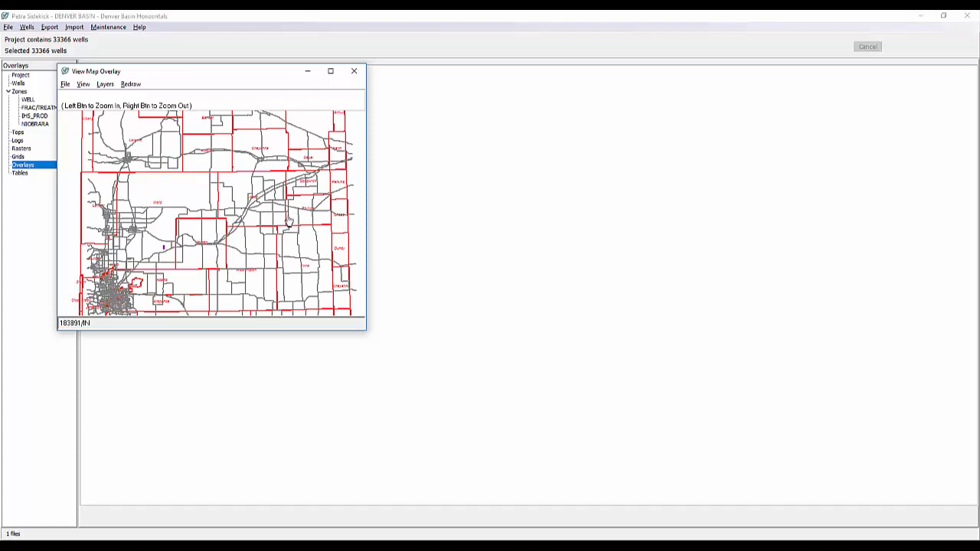
mouse_move(139, 235)
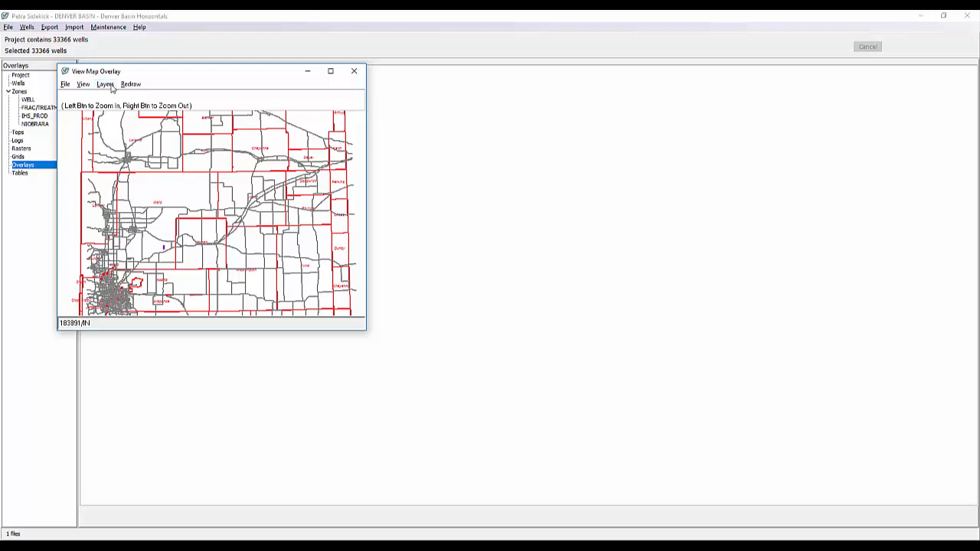
Review Original.OVL layer settings across Options, Layer Order and General tabs, ending on Layer Order
left_click(105, 84)
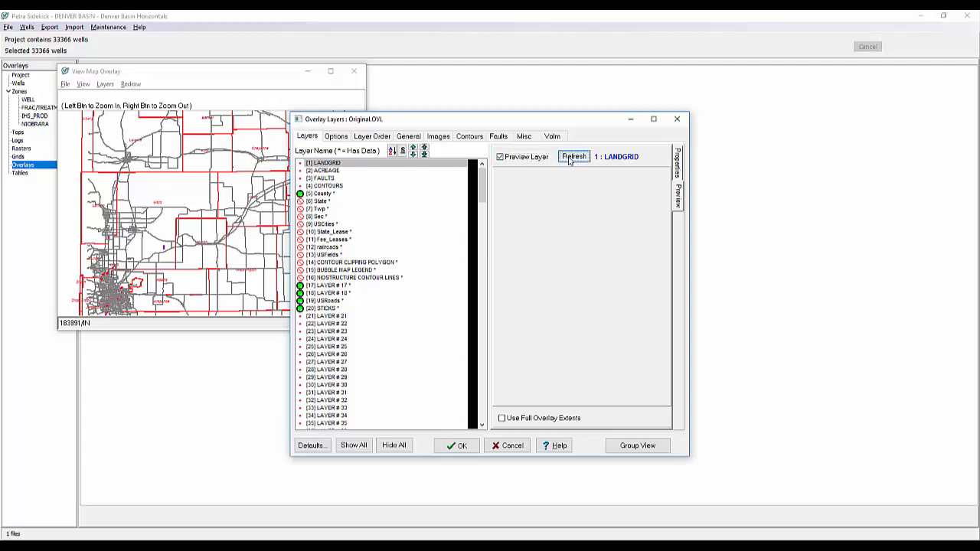
left_click(336, 136)
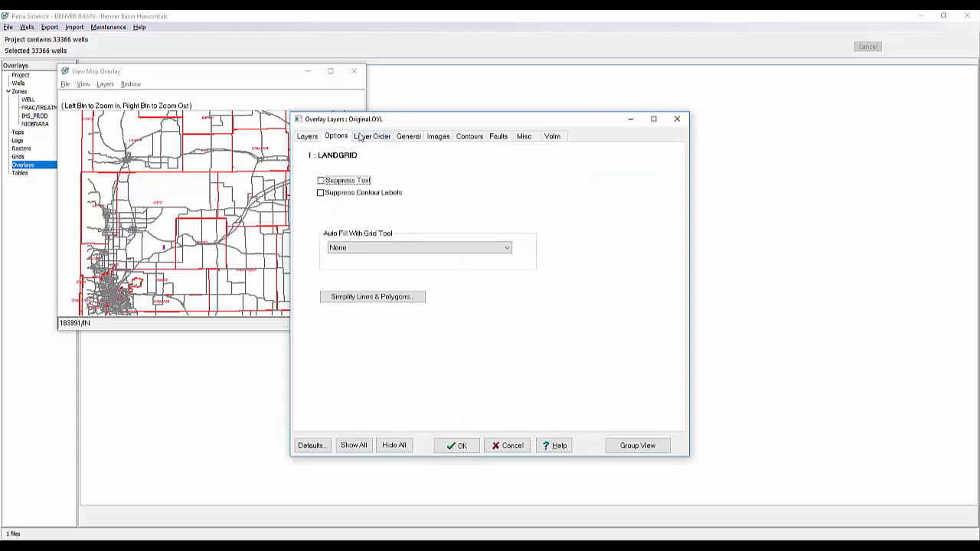
left_click(372, 136)
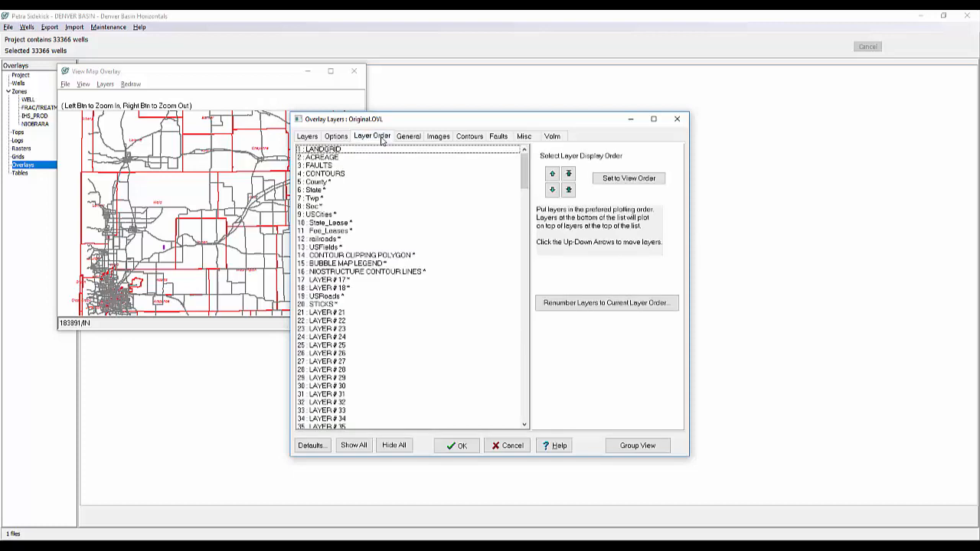
left_click(408, 135)
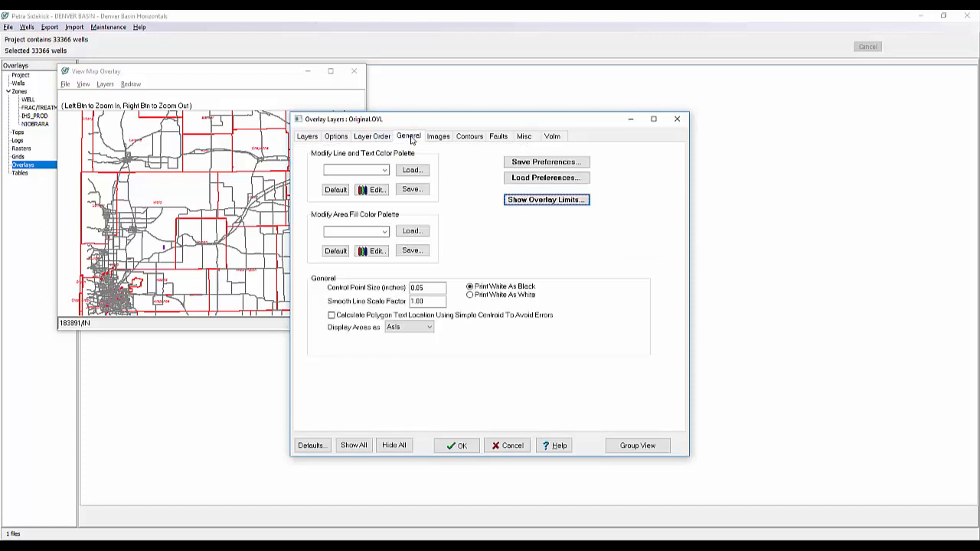
left_click(372, 136)
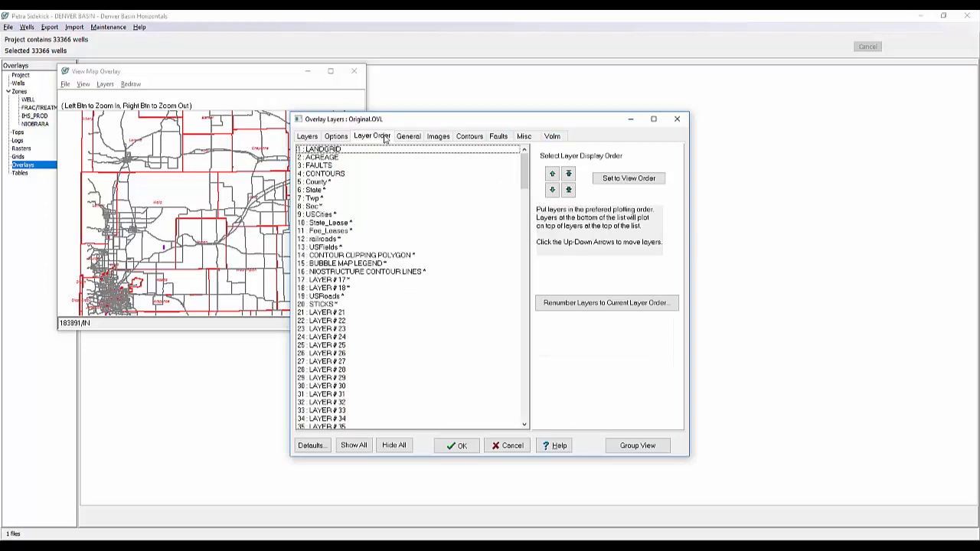
mouse_move(506, 144)
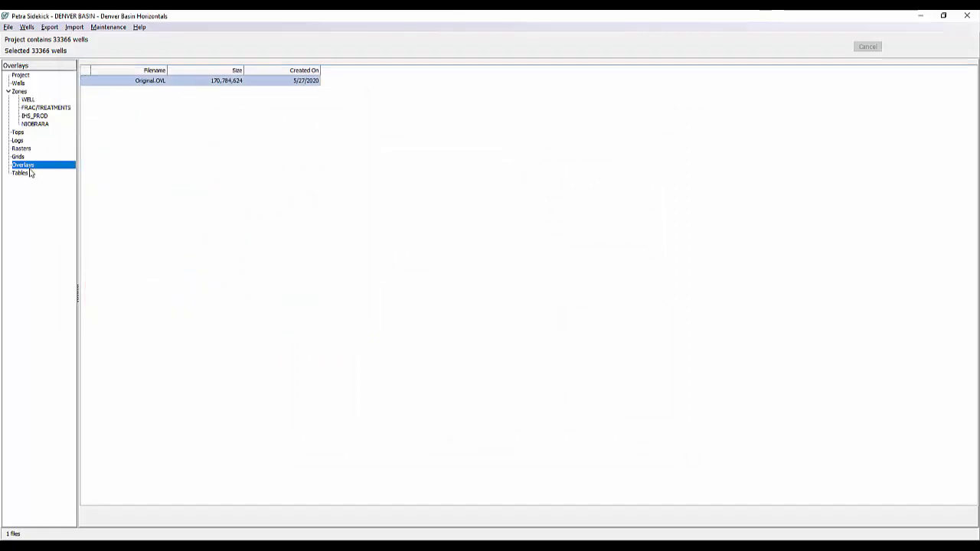
left_click(20, 173)
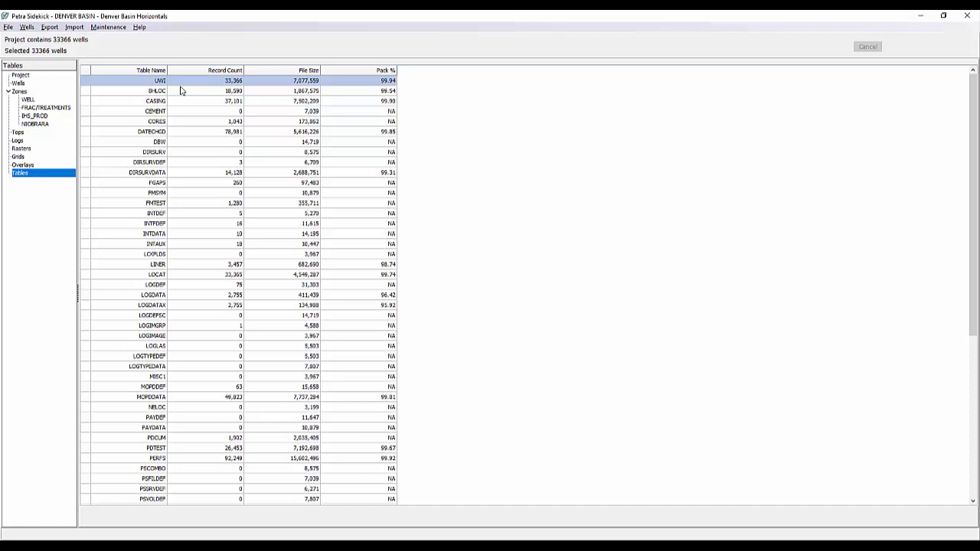
mouse_move(183, 90)
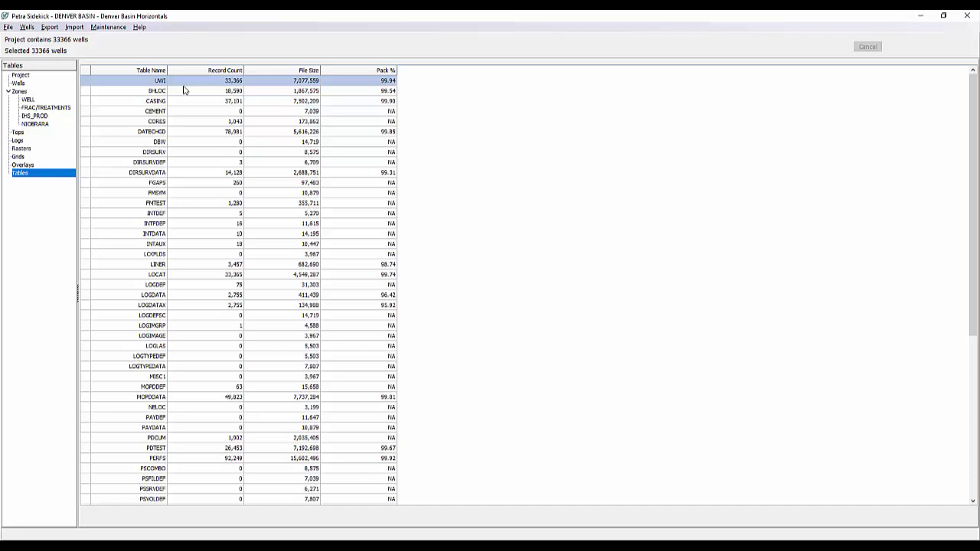
mouse_move(237, 353)
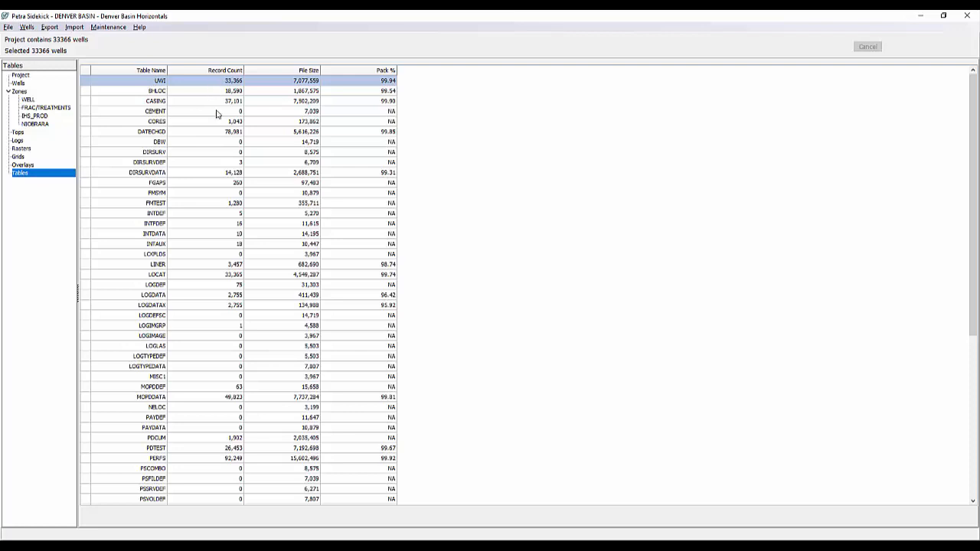
mouse_move(291, 101)
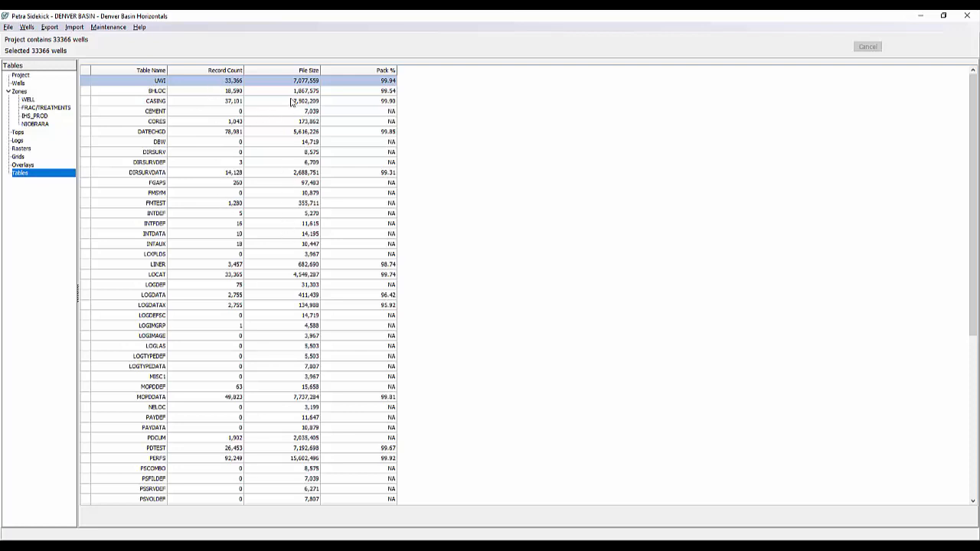
mouse_move(180, 184)
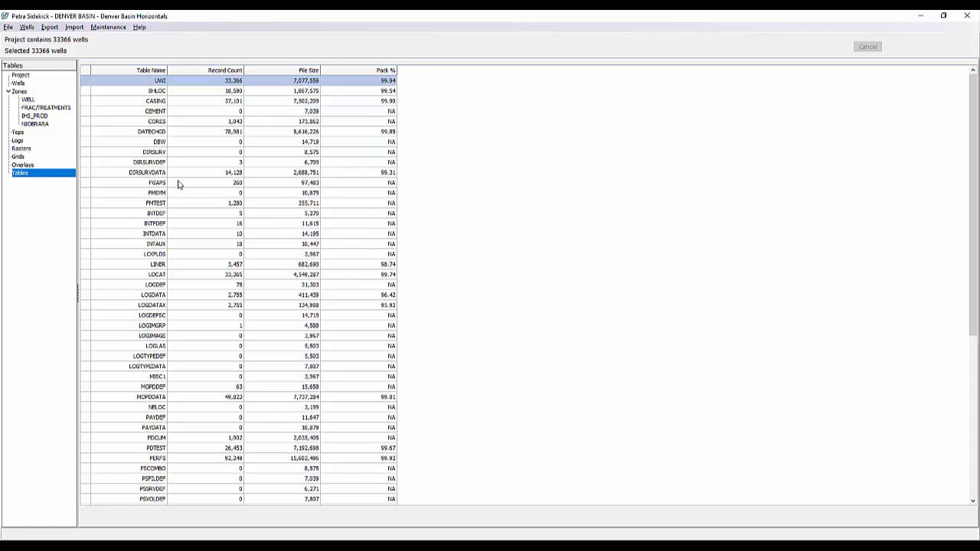
mouse_move(394, 112)
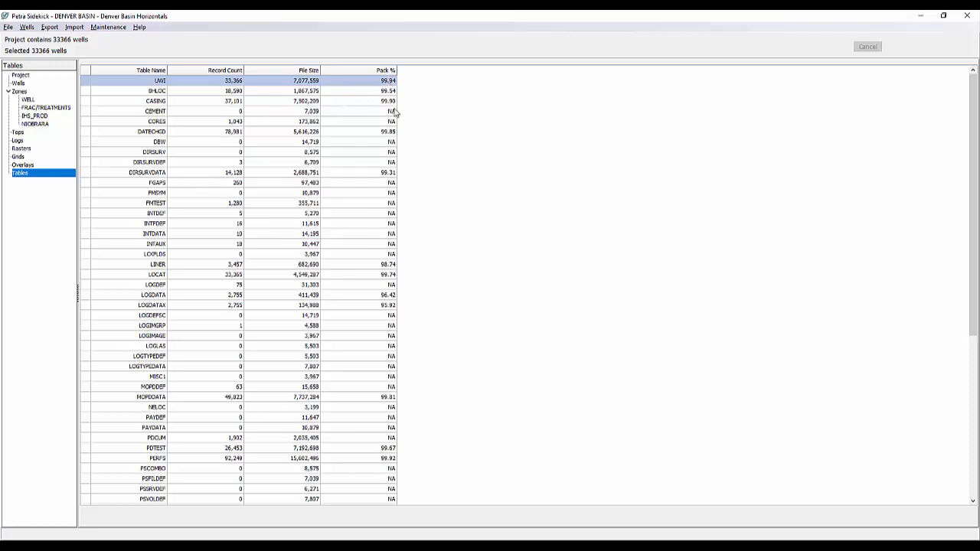
mouse_move(394, 119)
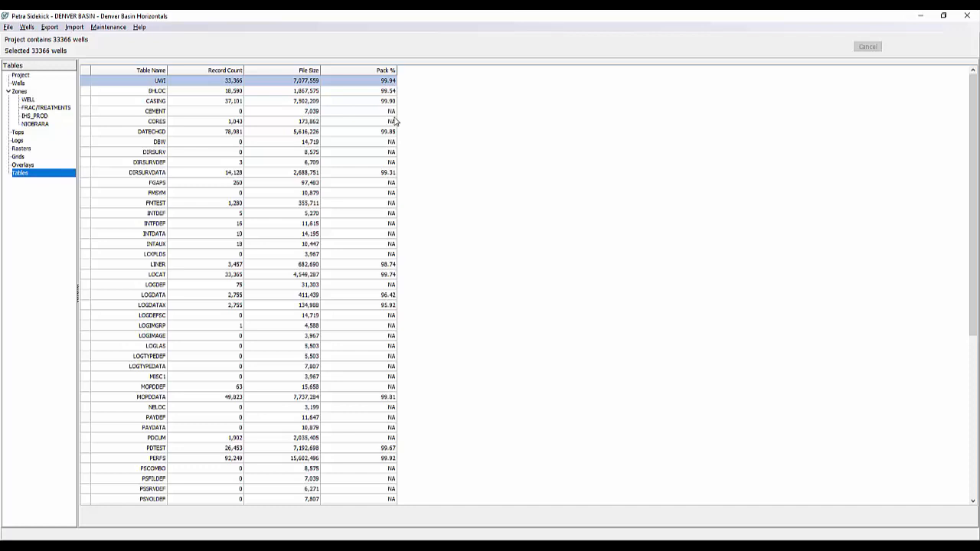
mouse_move(398, 116)
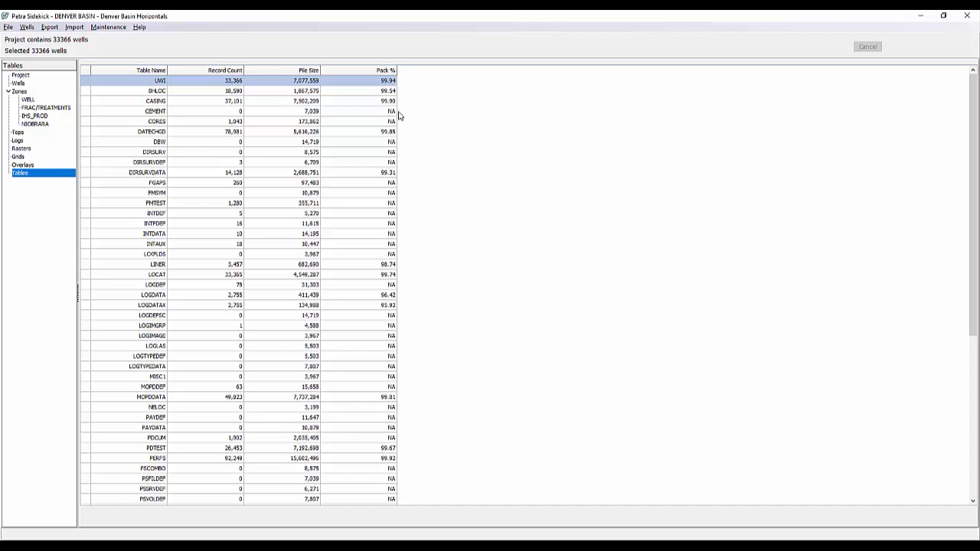
mouse_move(421, 236)
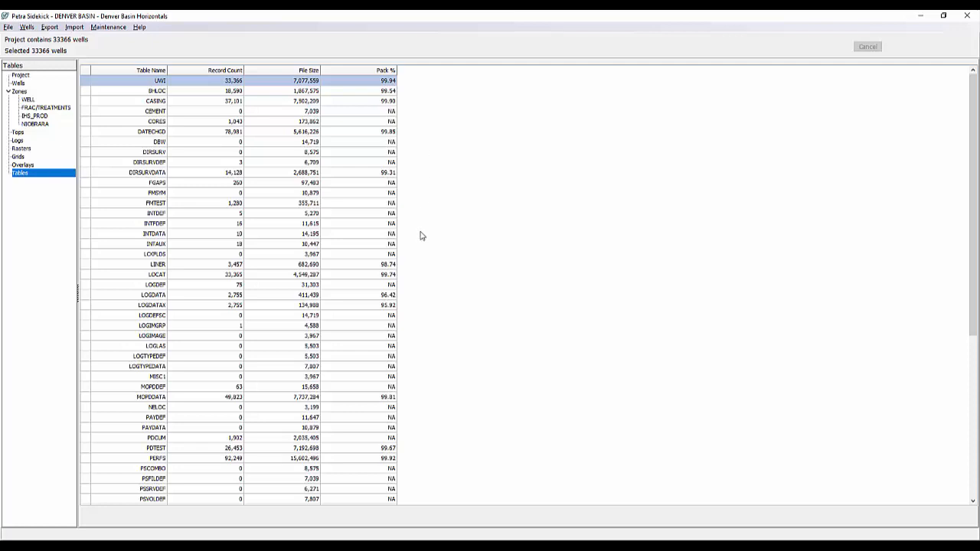
mouse_move(372, 305)
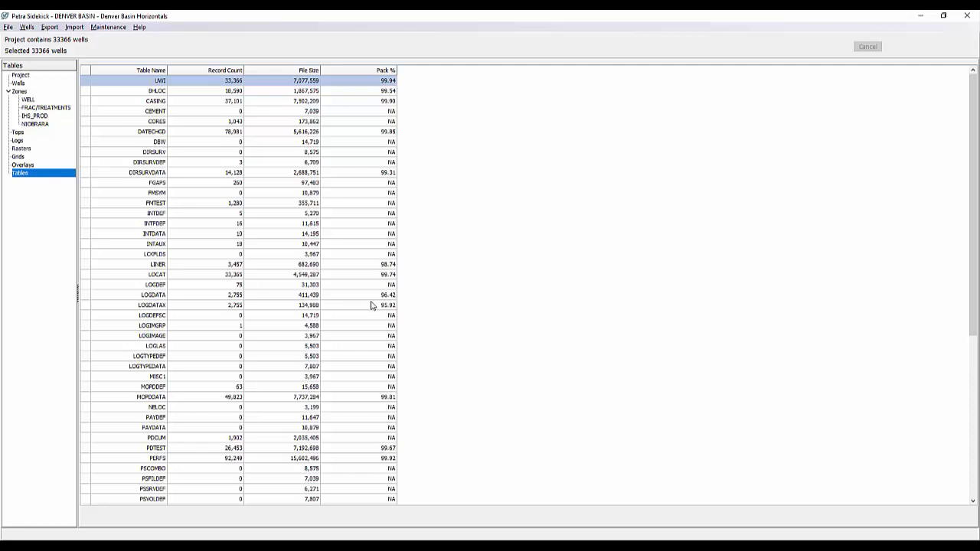
mouse_move(381, 312)
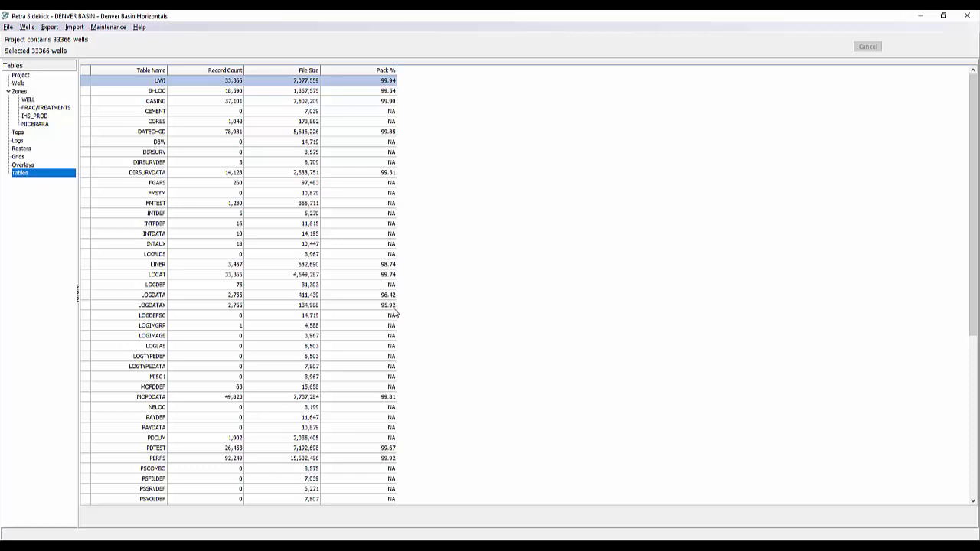
mouse_move(393, 312)
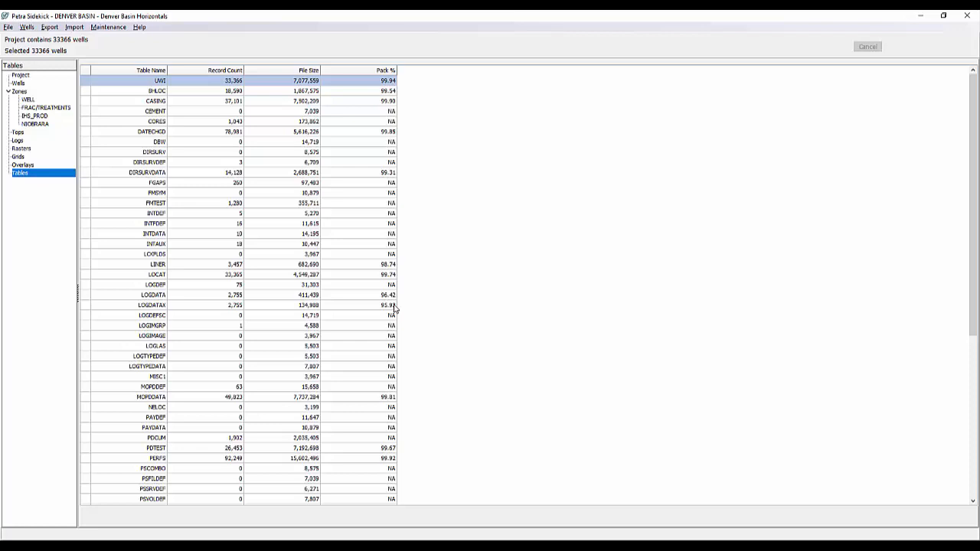
mouse_move(401, 232)
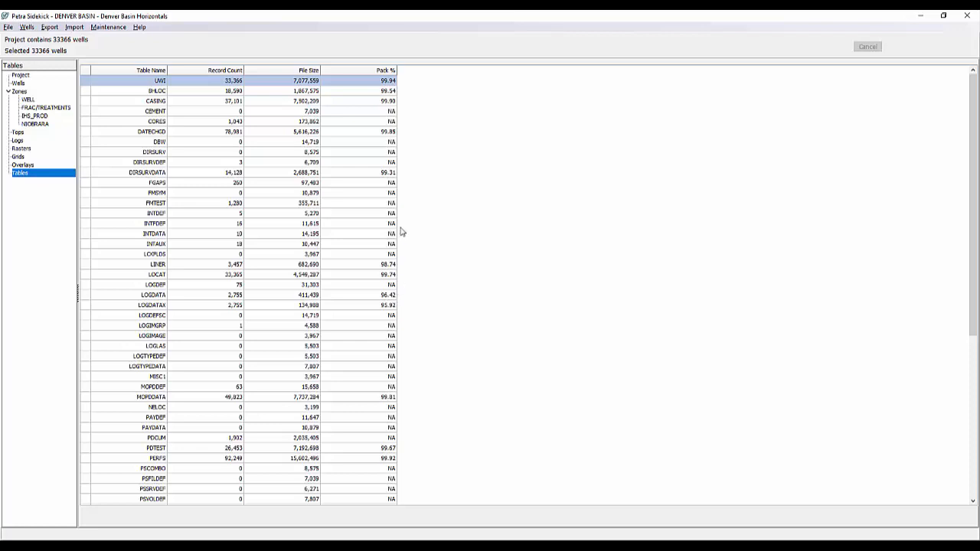
mouse_move(398, 162)
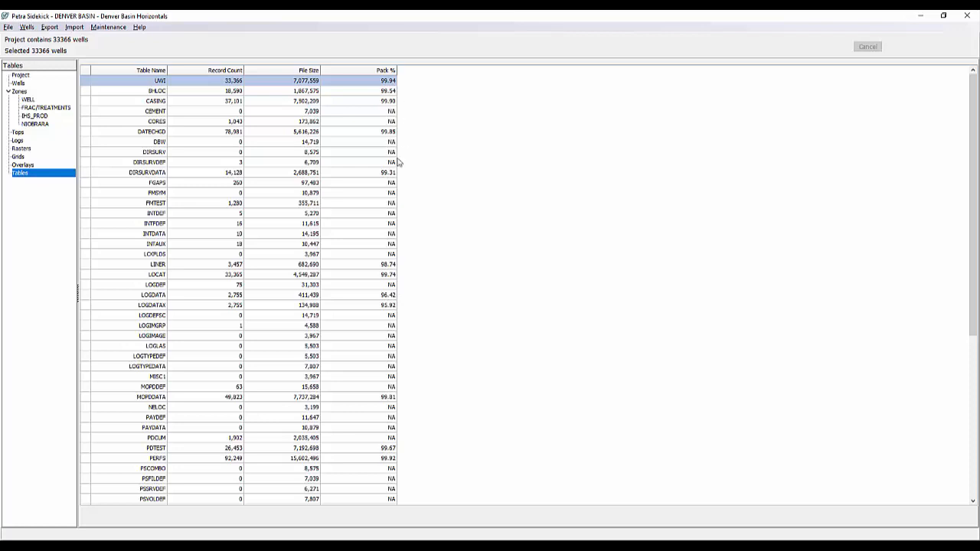
mouse_move(398, 407)
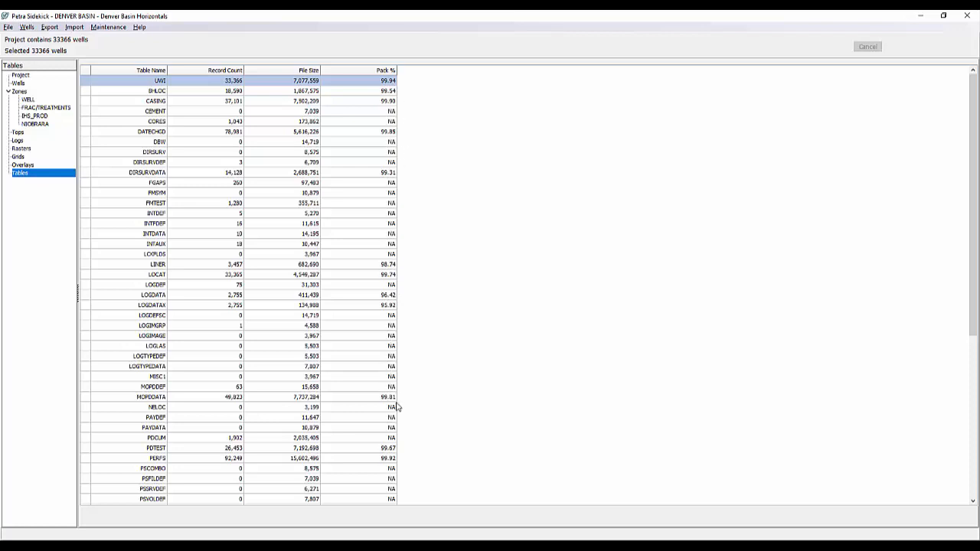
mouse_move(445, 394)
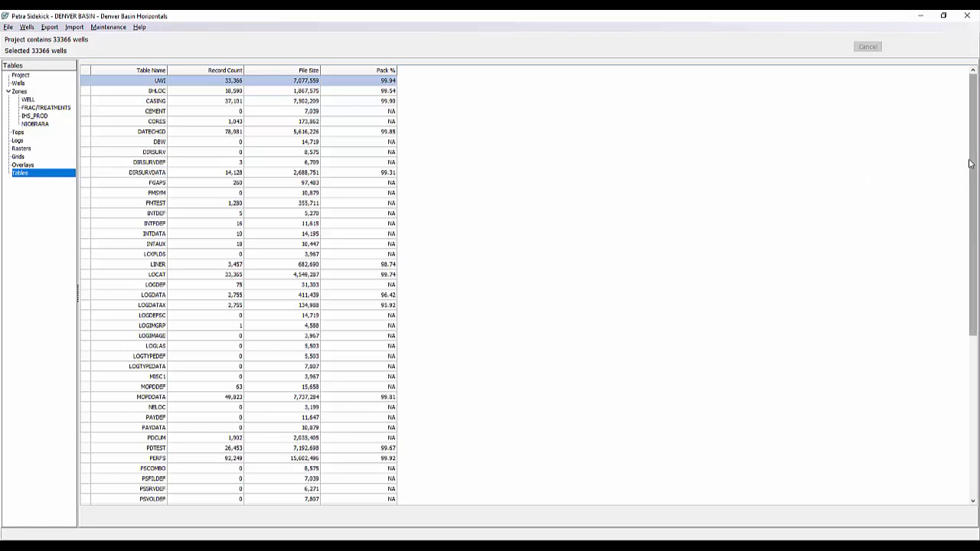
scroll("down", 3)
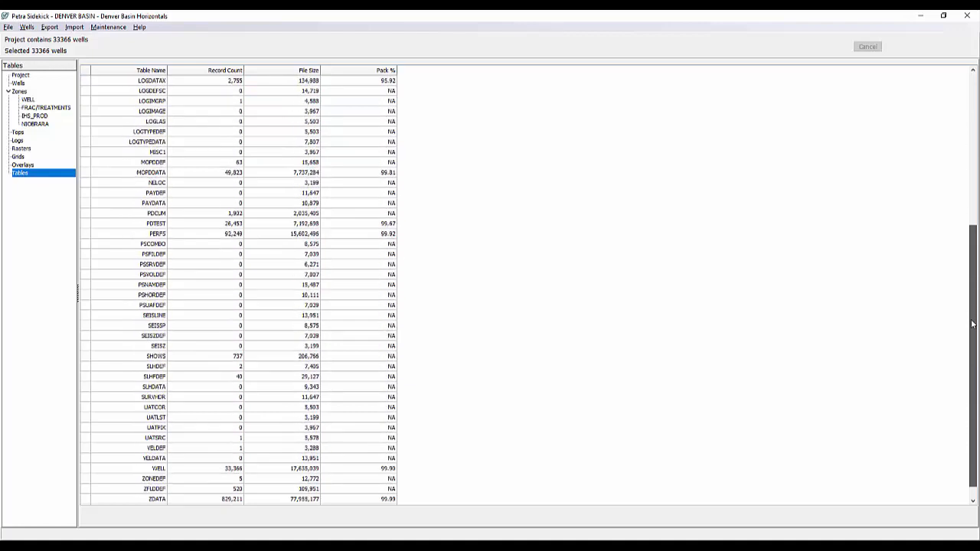
scroll("down", 3)
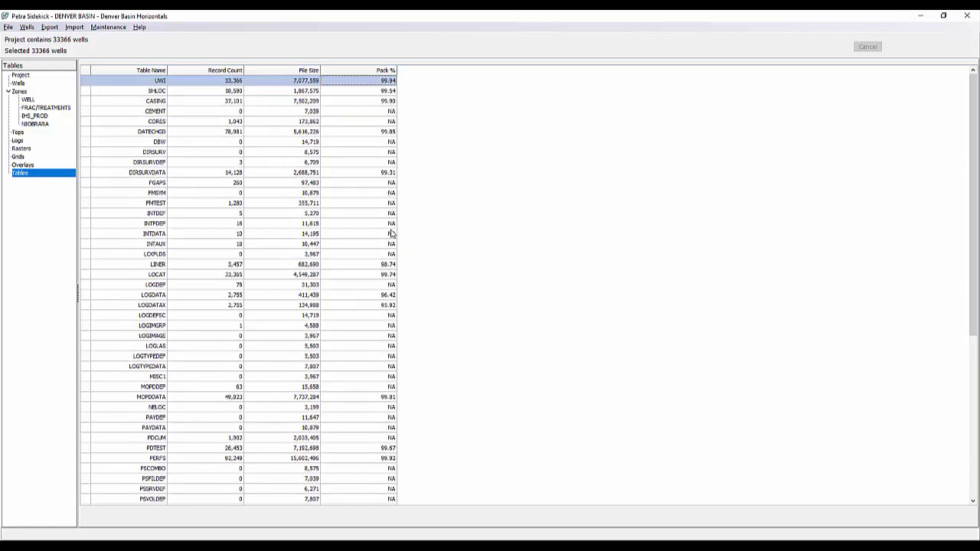
mouse_move(380, 241)
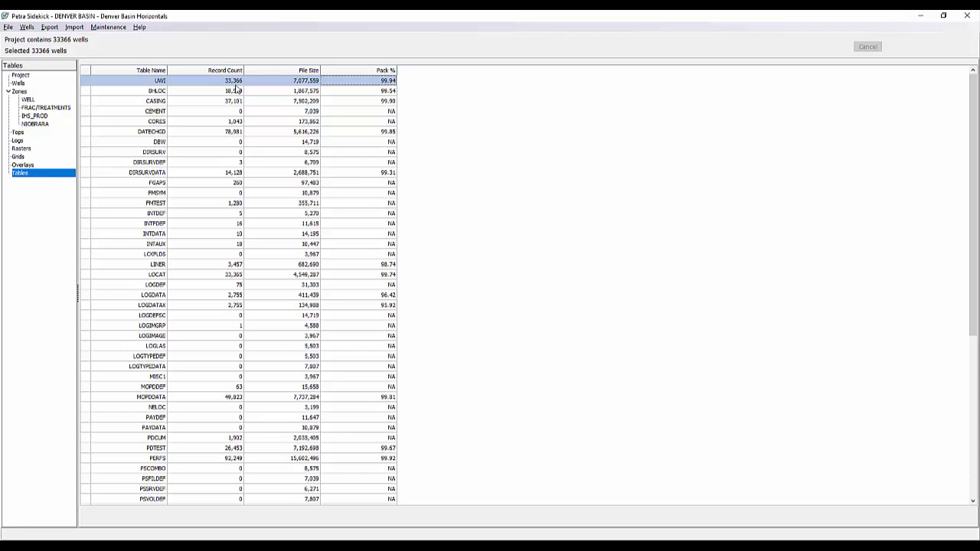
mouse_move(225, 155)
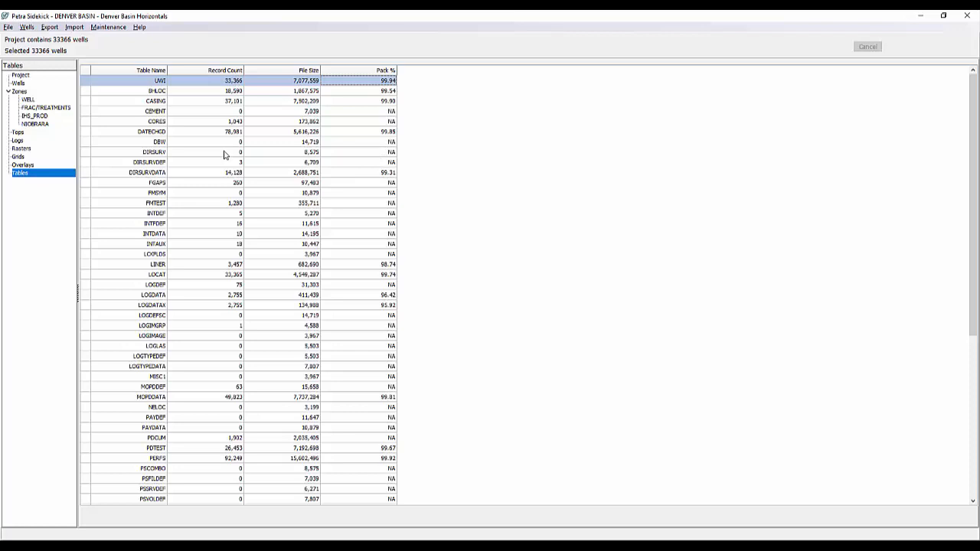
mouse_move(229, 152)
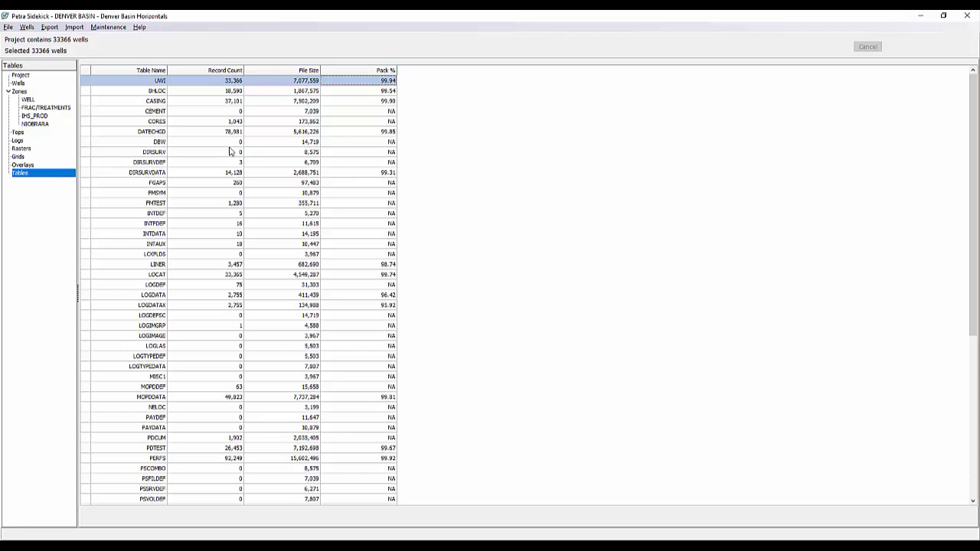
mouse_move(207, 145)
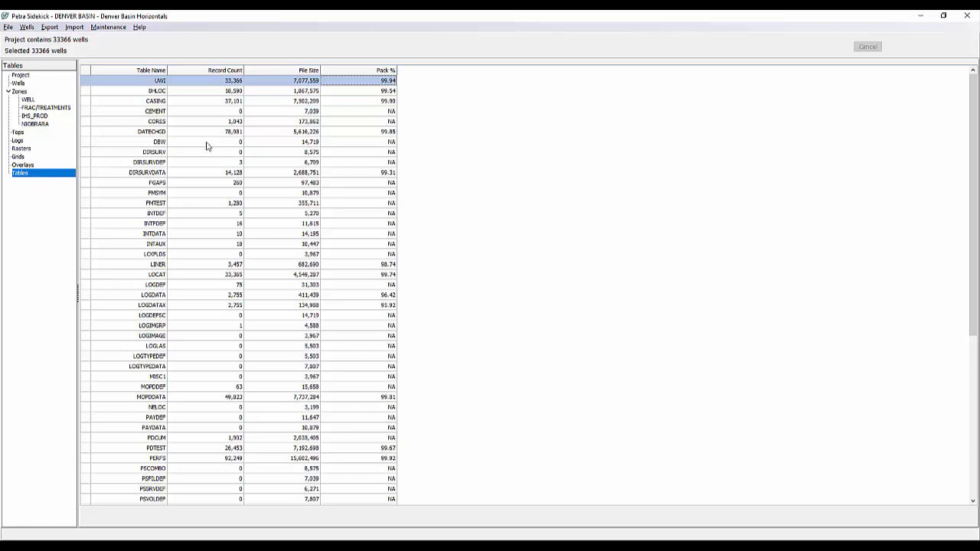
mouse_move(37, 179)
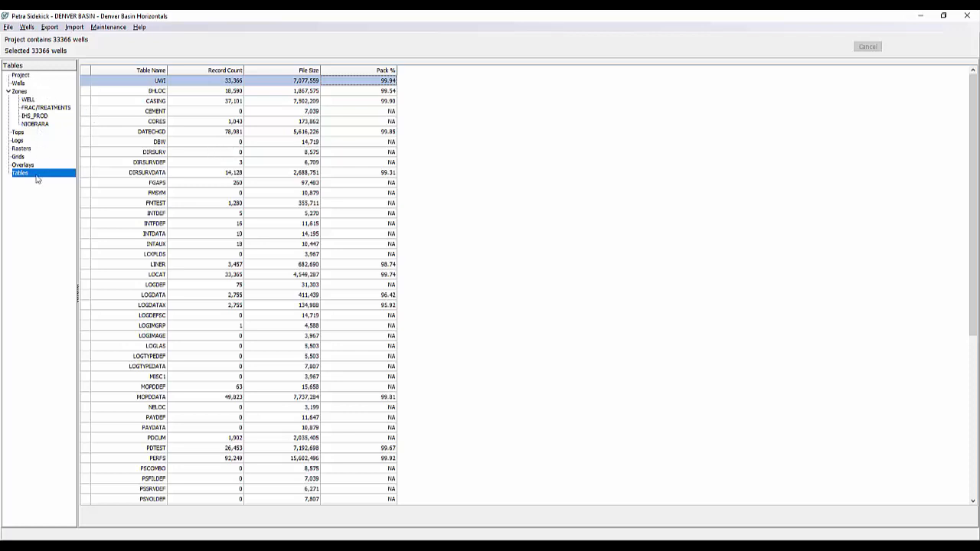
mouse_move(39, 73)
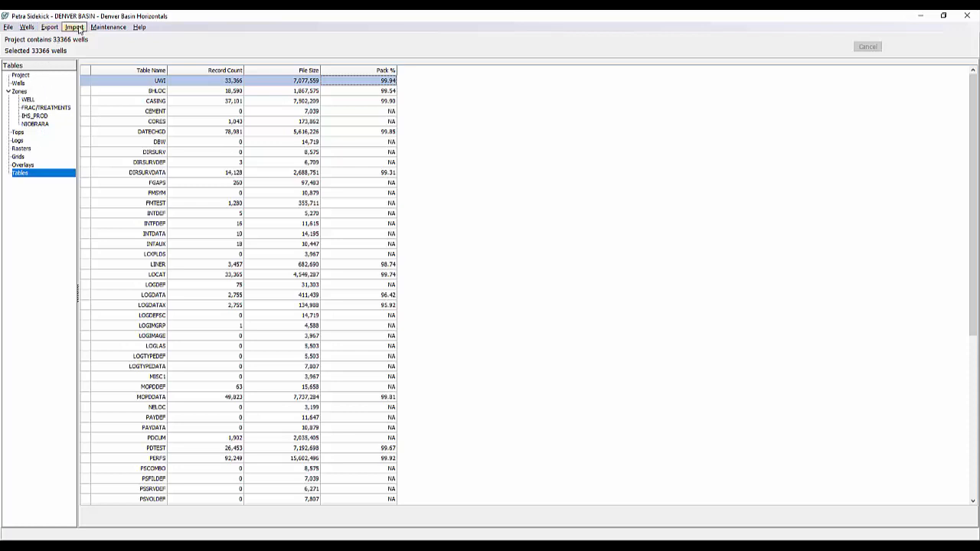
Review the Import menu, including LAS and LIC batch loads, then show the ASCII Tabular Well Data export
left_click(74, 27)
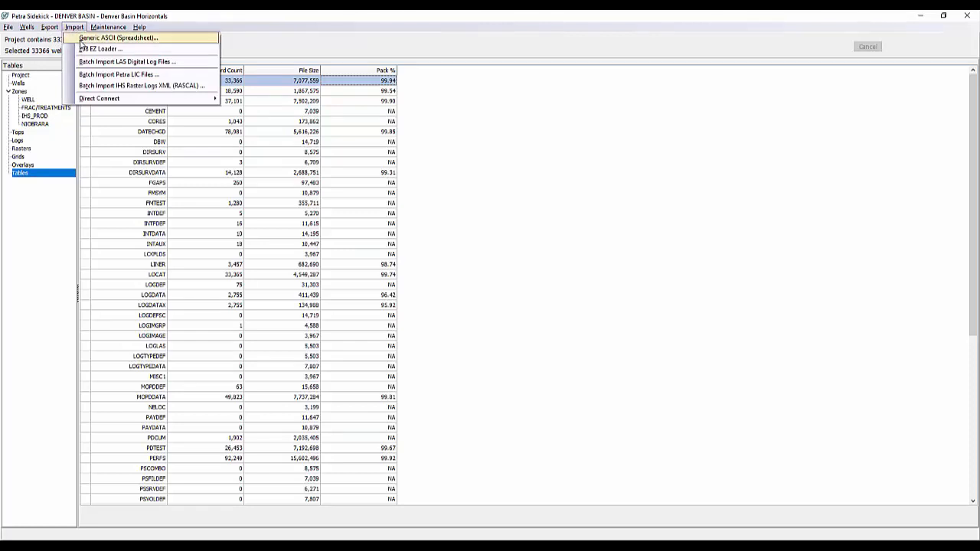
mouse_move(99, 49)
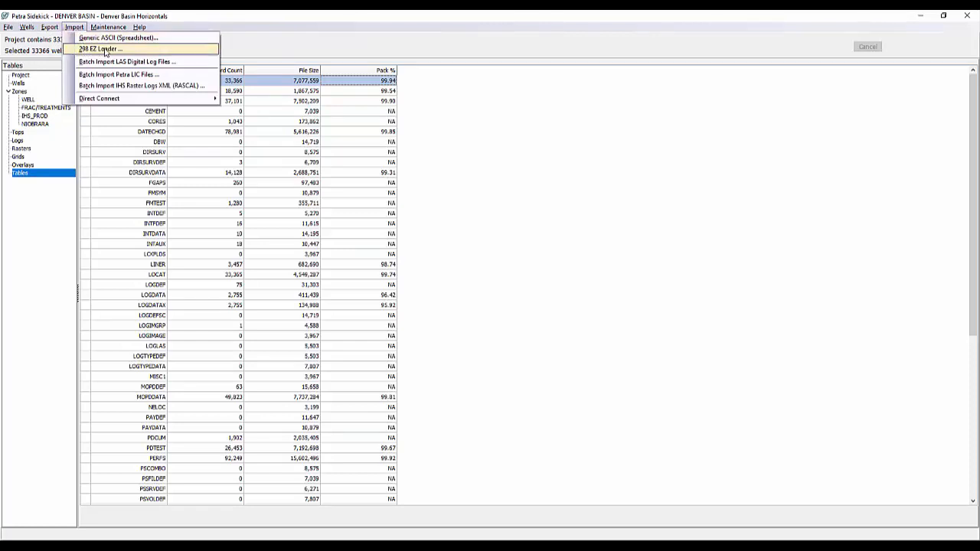
mouse_move(127, 61)
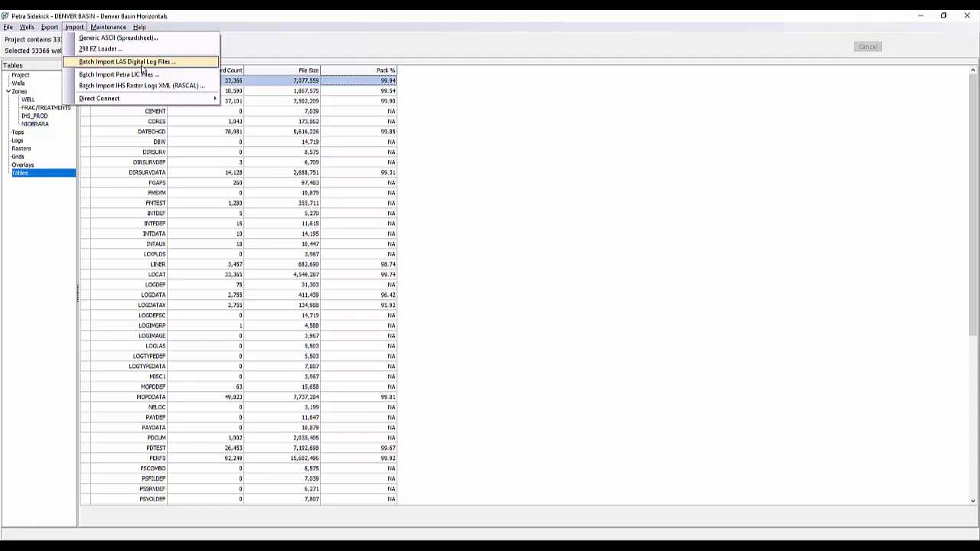
mouse_move(140, 74)
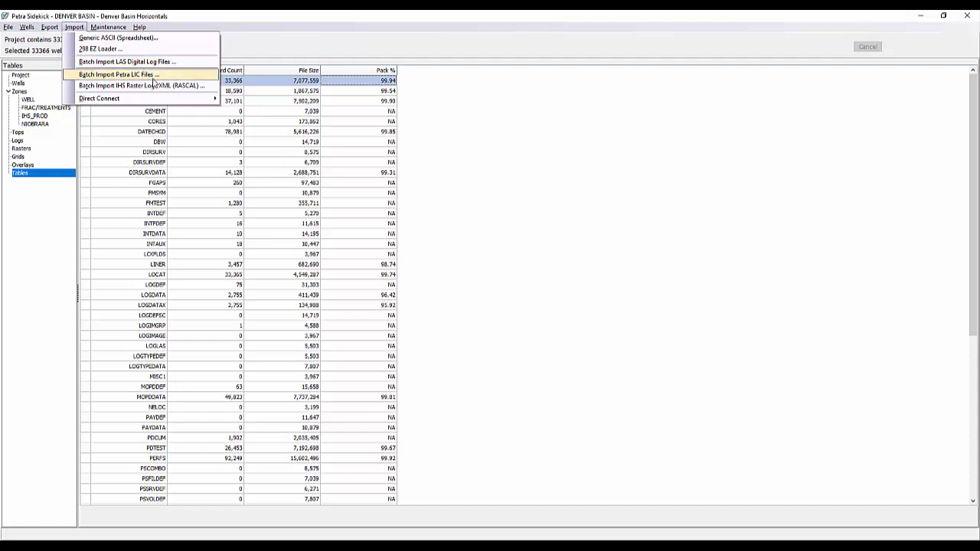
mouse_move(163, 98)
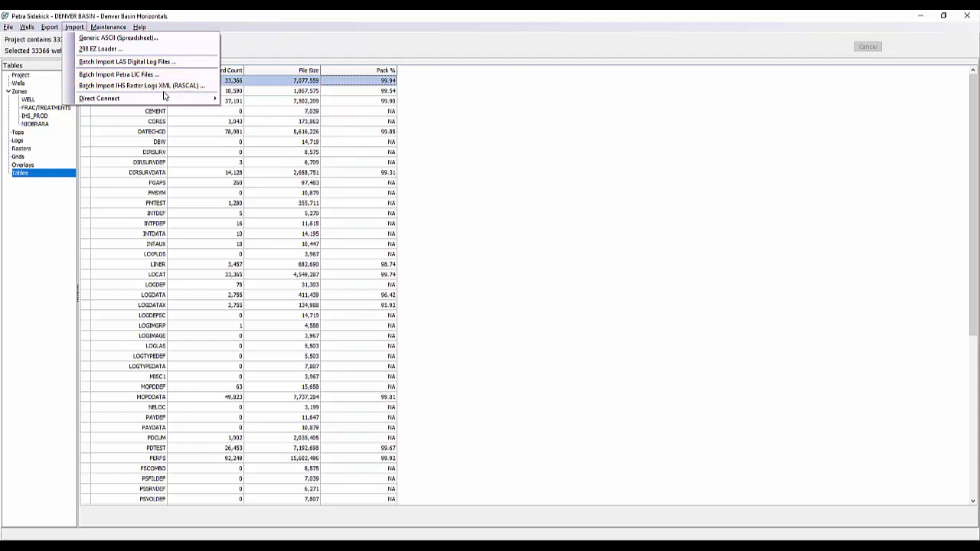
mouse_move(139, 85)
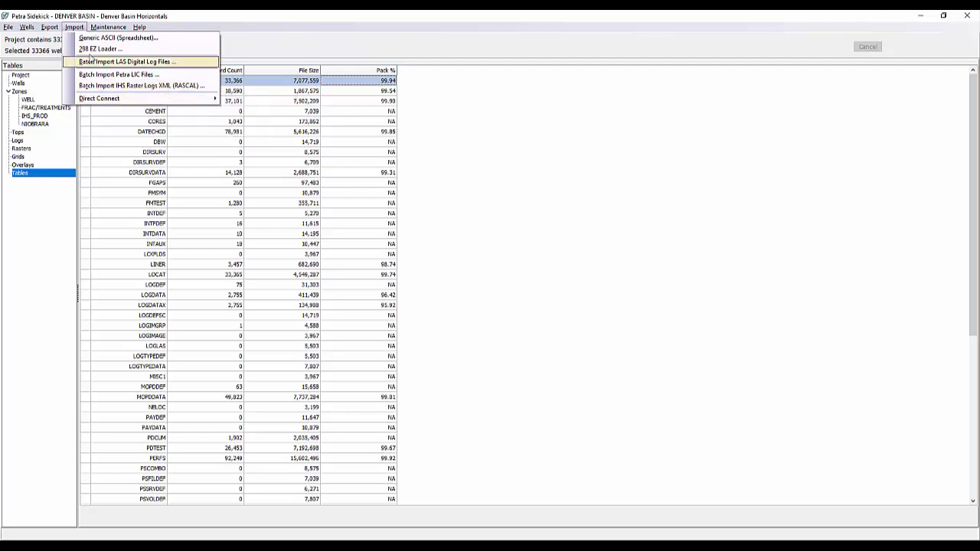
left_click(49, 26)
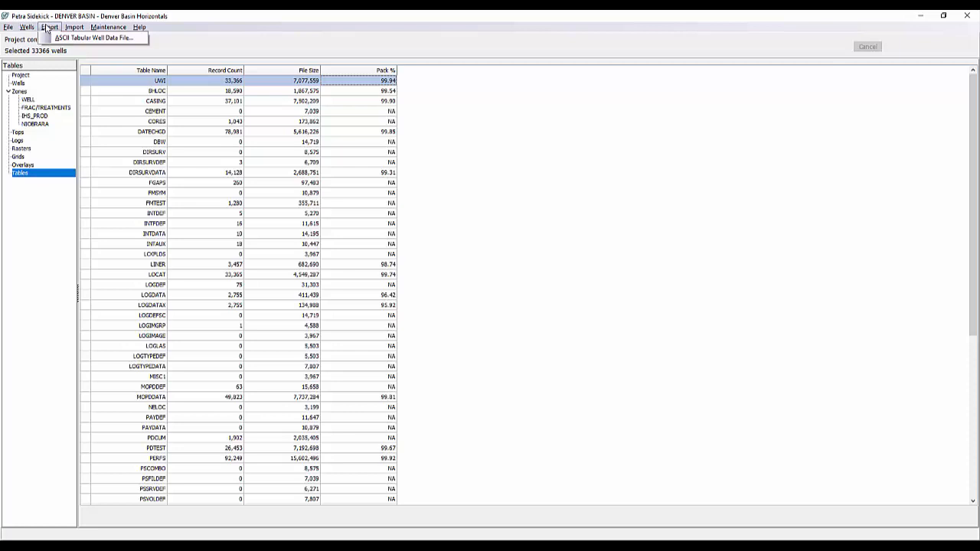
Show the Wells menu with Select Wells and Show Alt UWI
left_click(27, 27)
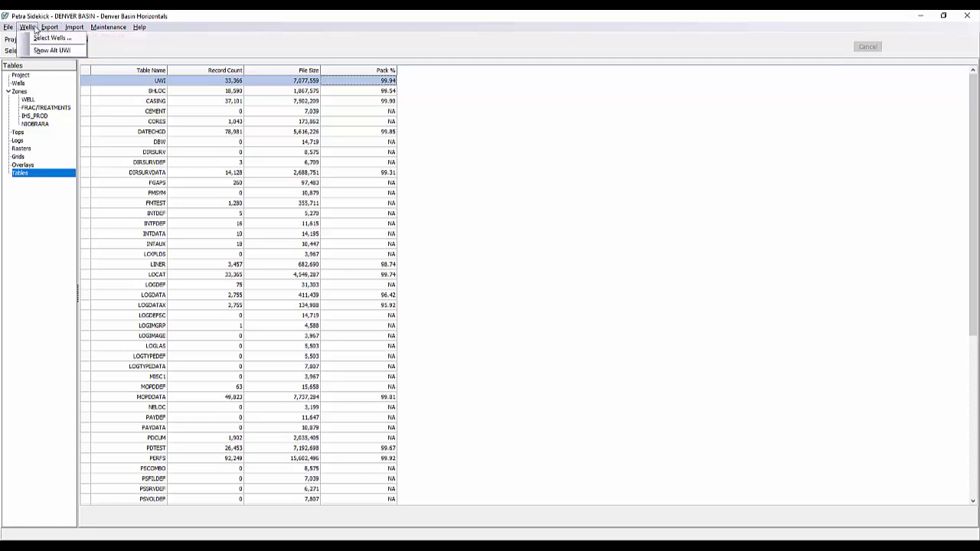